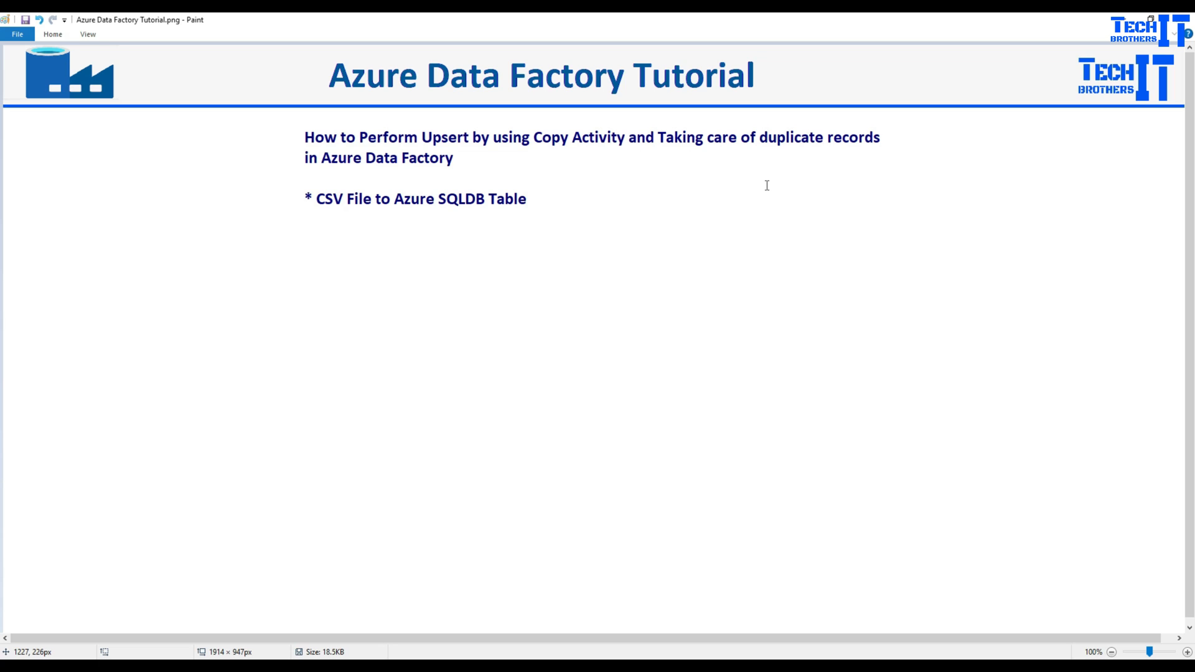
mouse_move(348, 204)
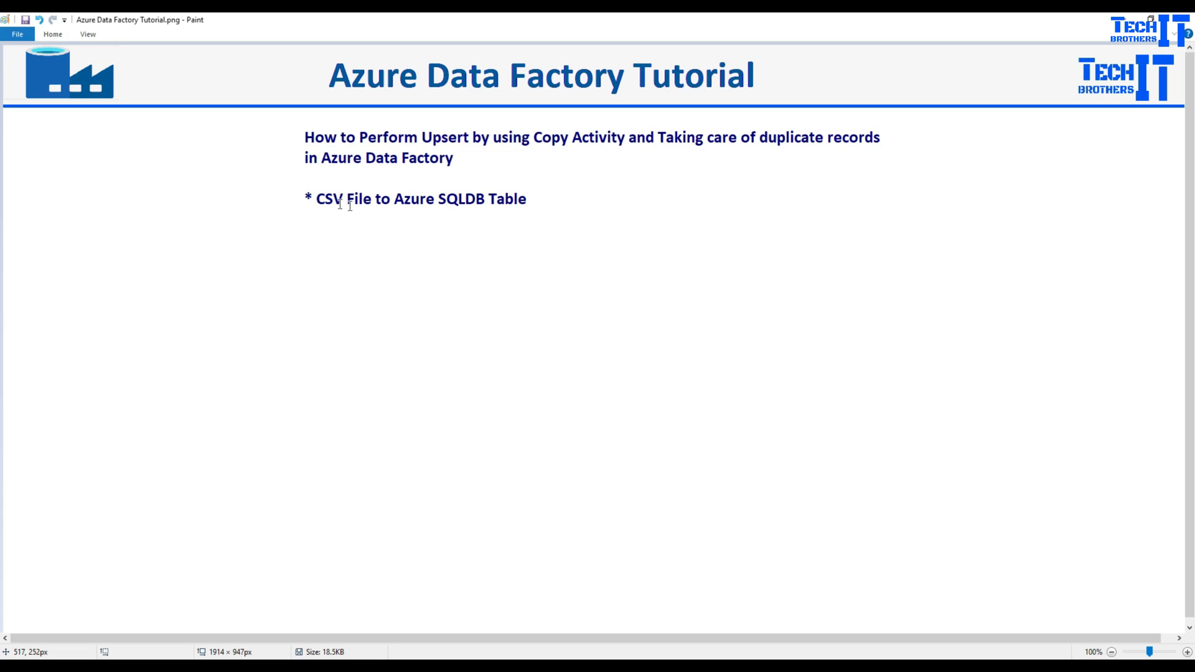
mouse_move(397, 206)
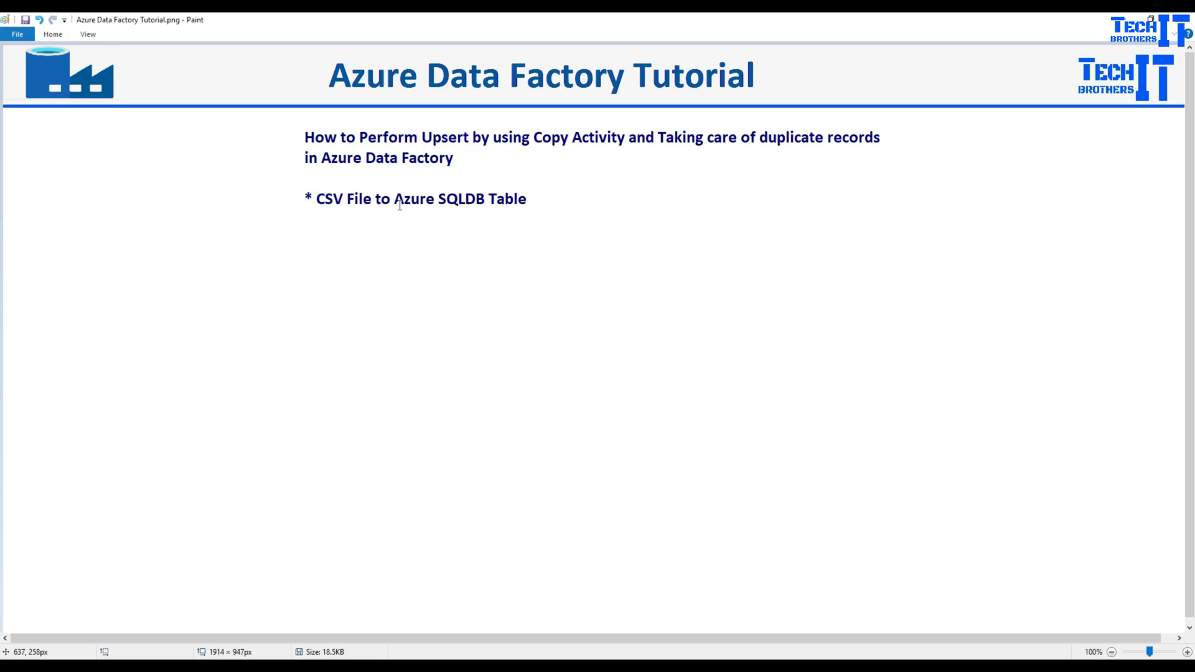
mouse_move(602, 412)
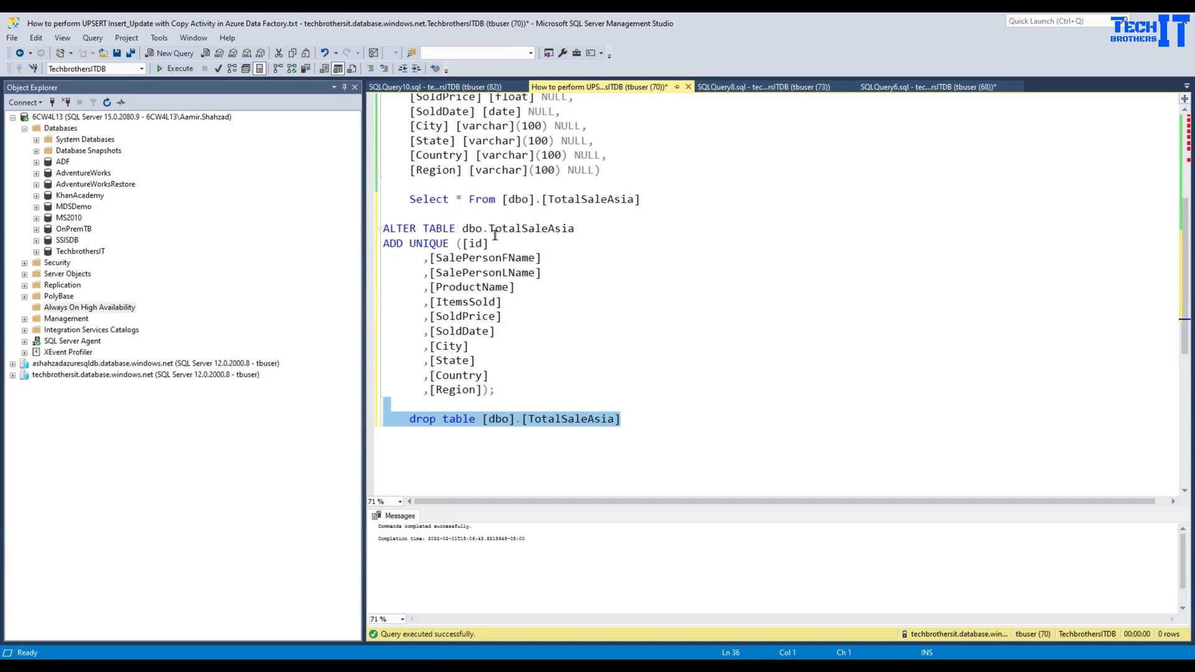
Select and execute the CREATE TABLE [dbo].[TotalSaleAsia] statement in the query window
scroll("up", 3)
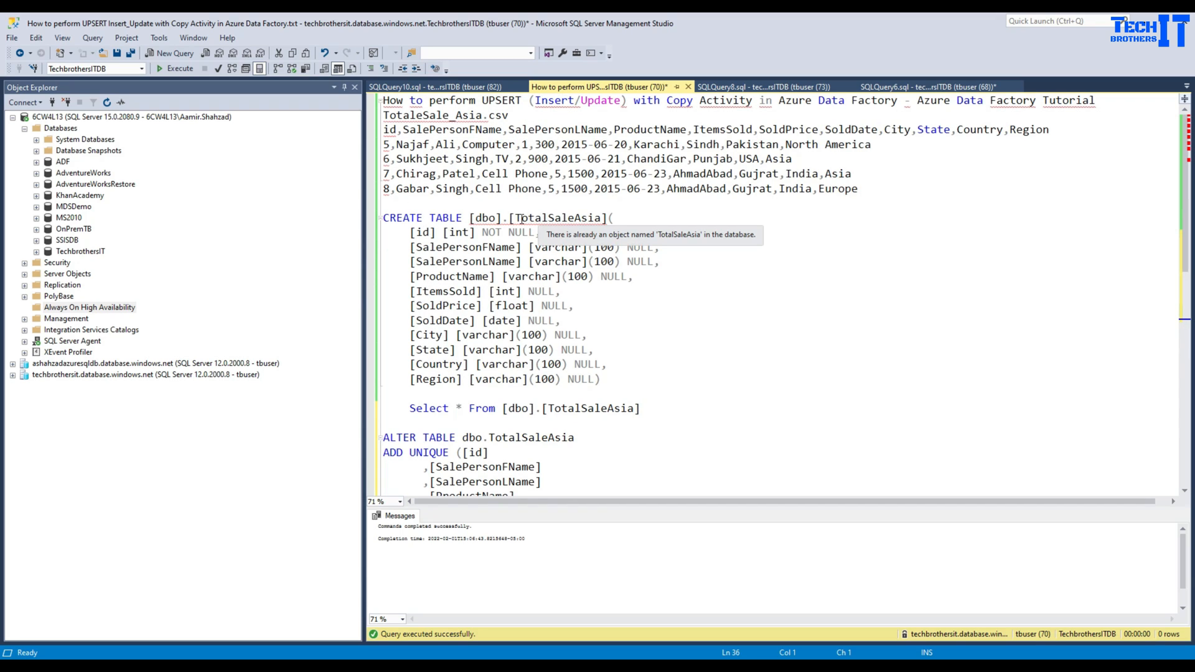
mouse_move(591, 383)
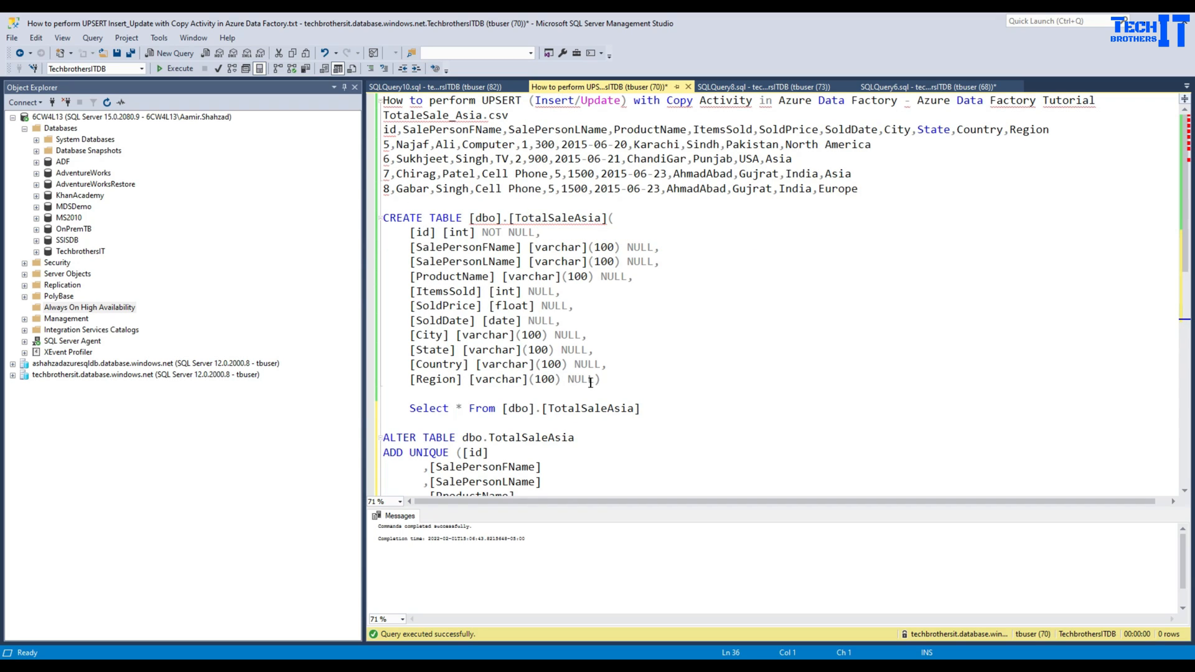
left_click(430, 247)
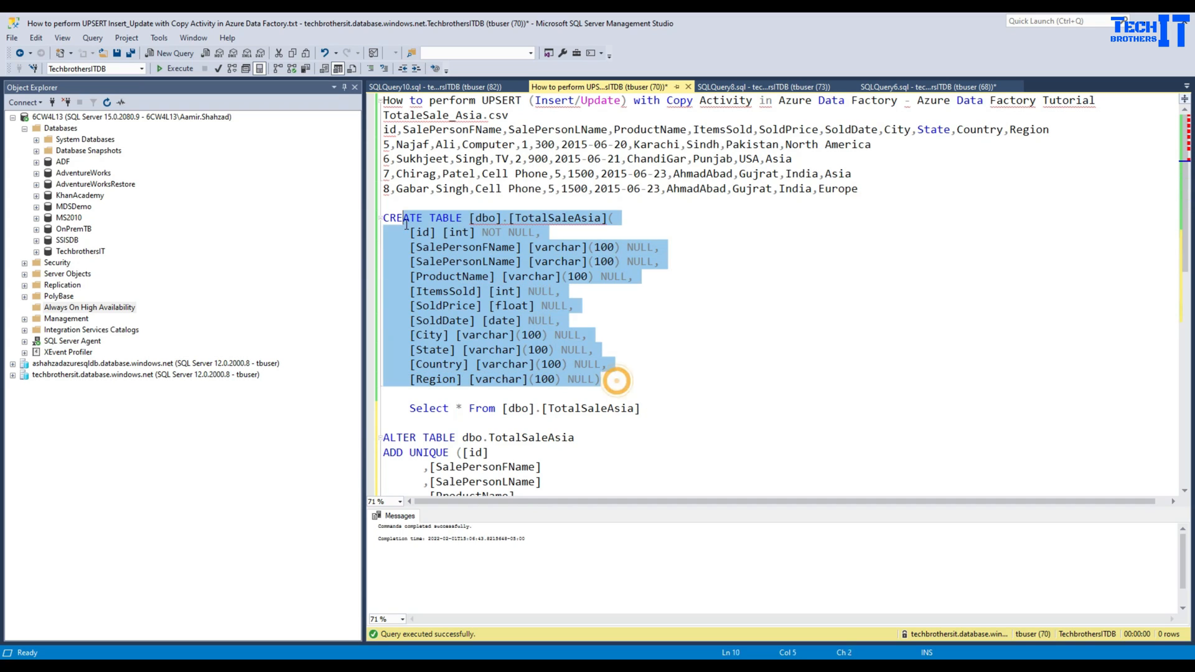
left_click(175, 69)
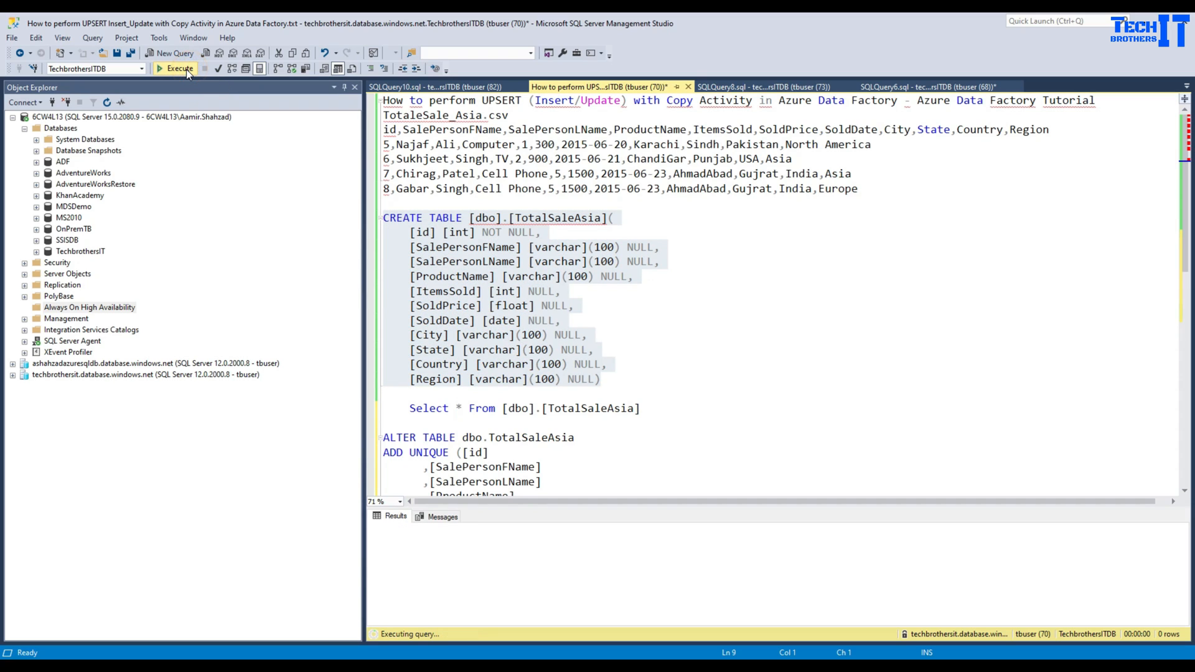
left_click(175, 68)
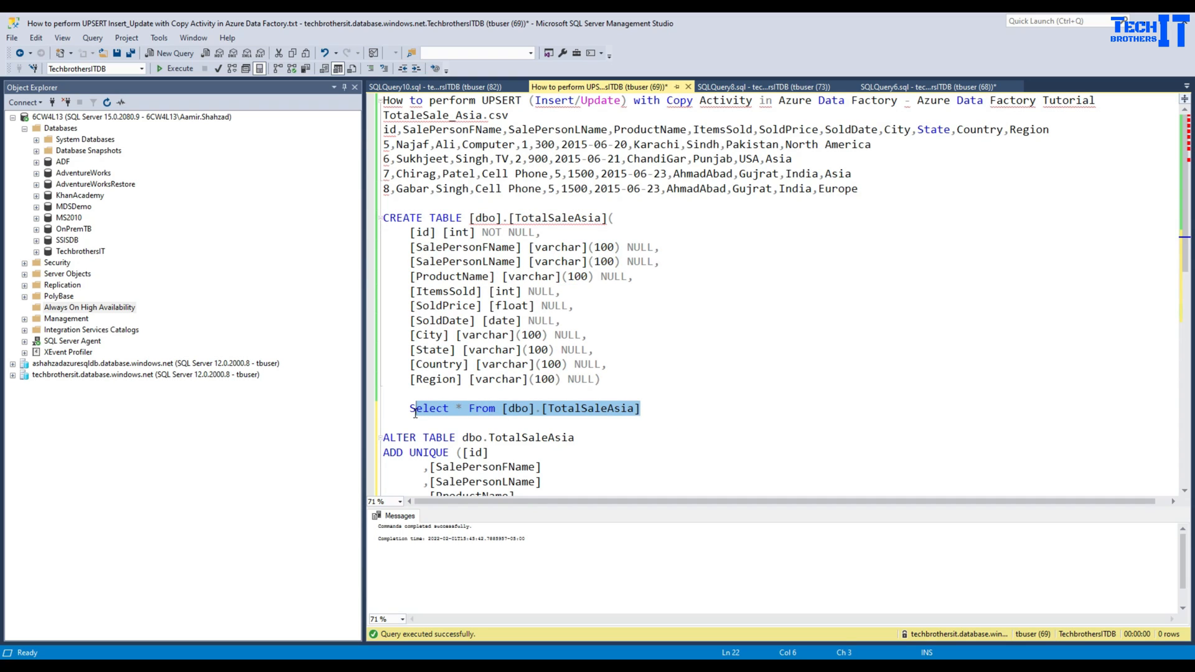
left_click(175, 69)
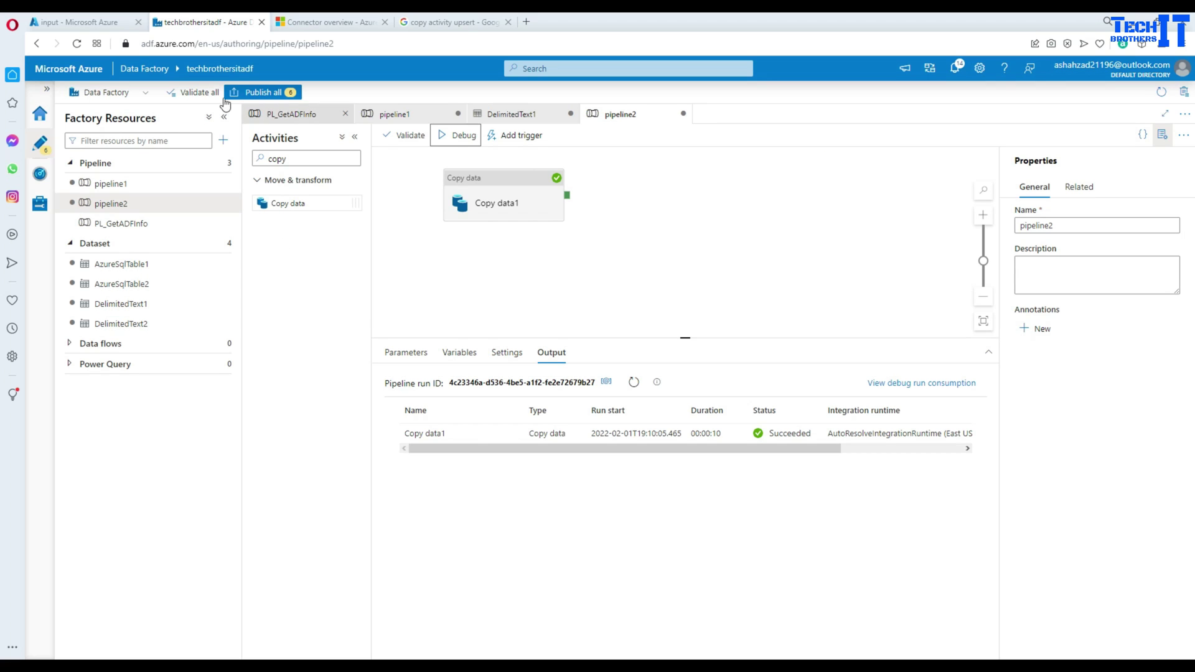
Open TotalSale_Asia.csv in the storage input container and view its contents in Edit
left_click(76, 23)
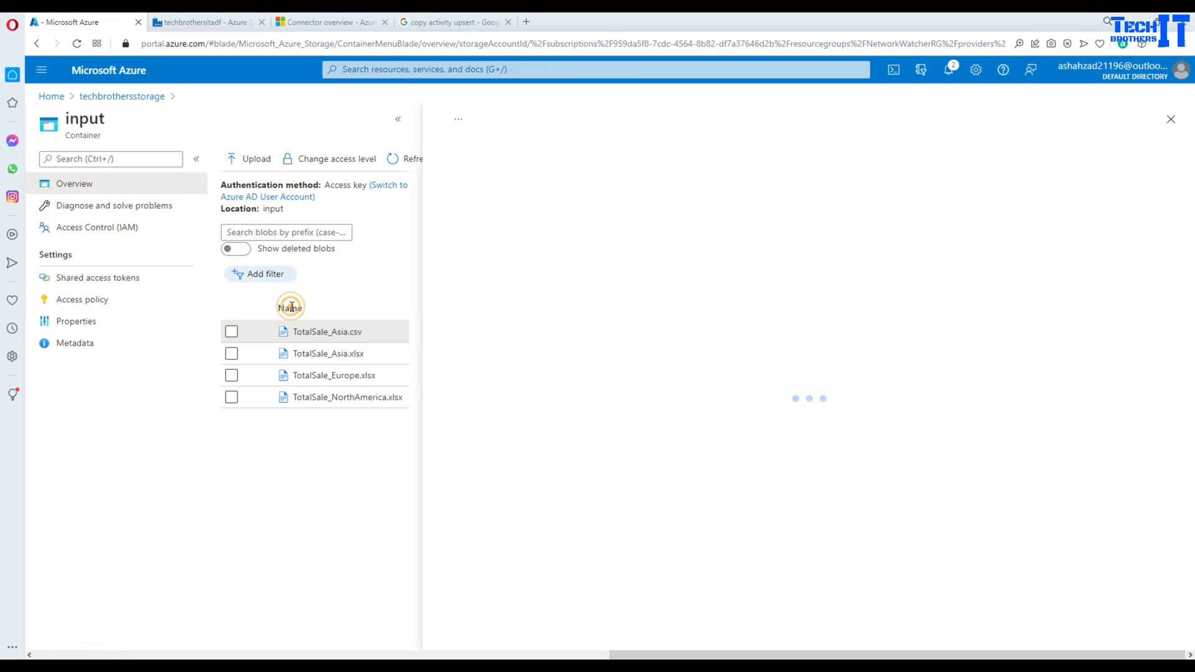
left_click(325, 331)
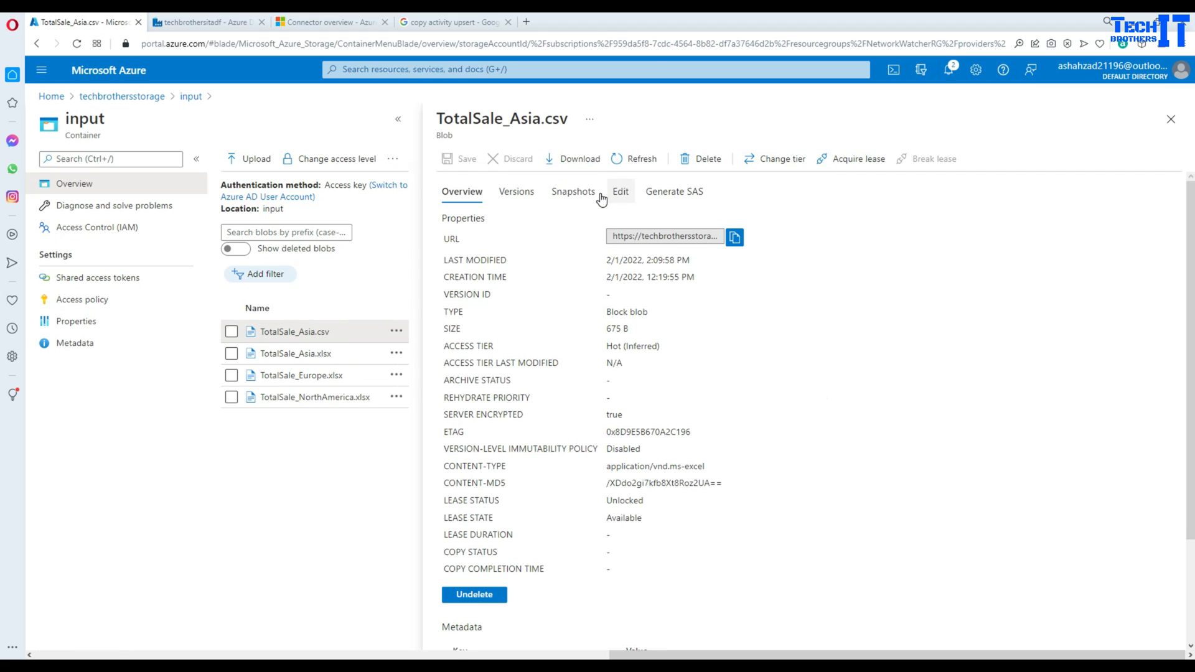
left_click(620, 191)
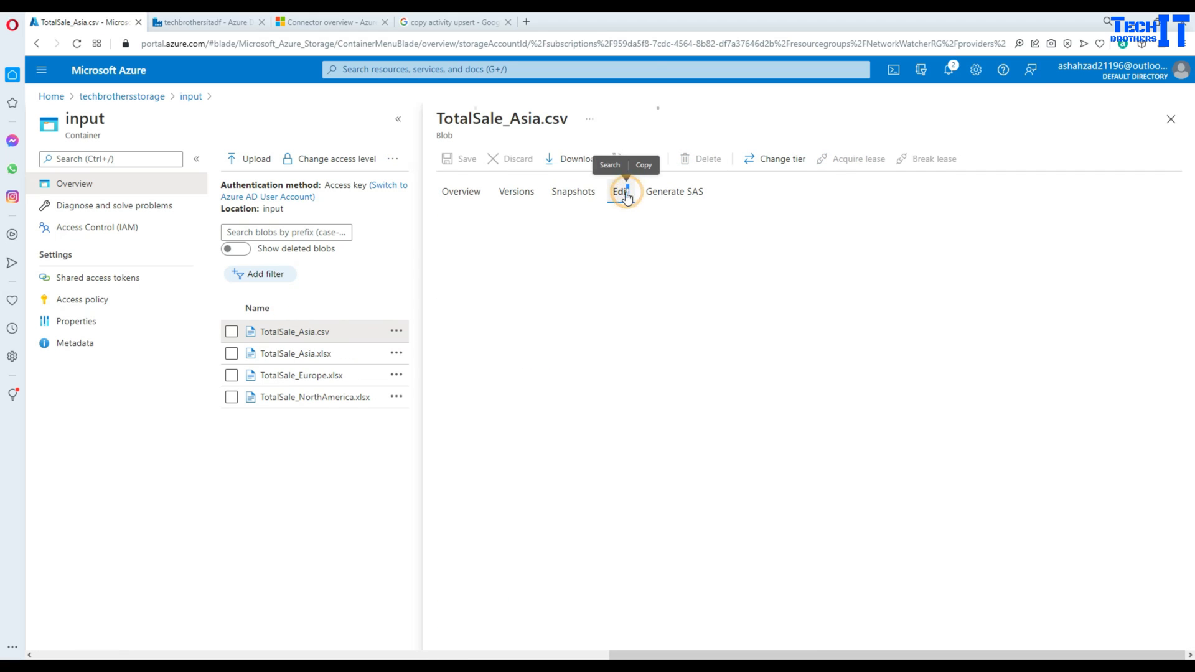
left_click(619, 191)
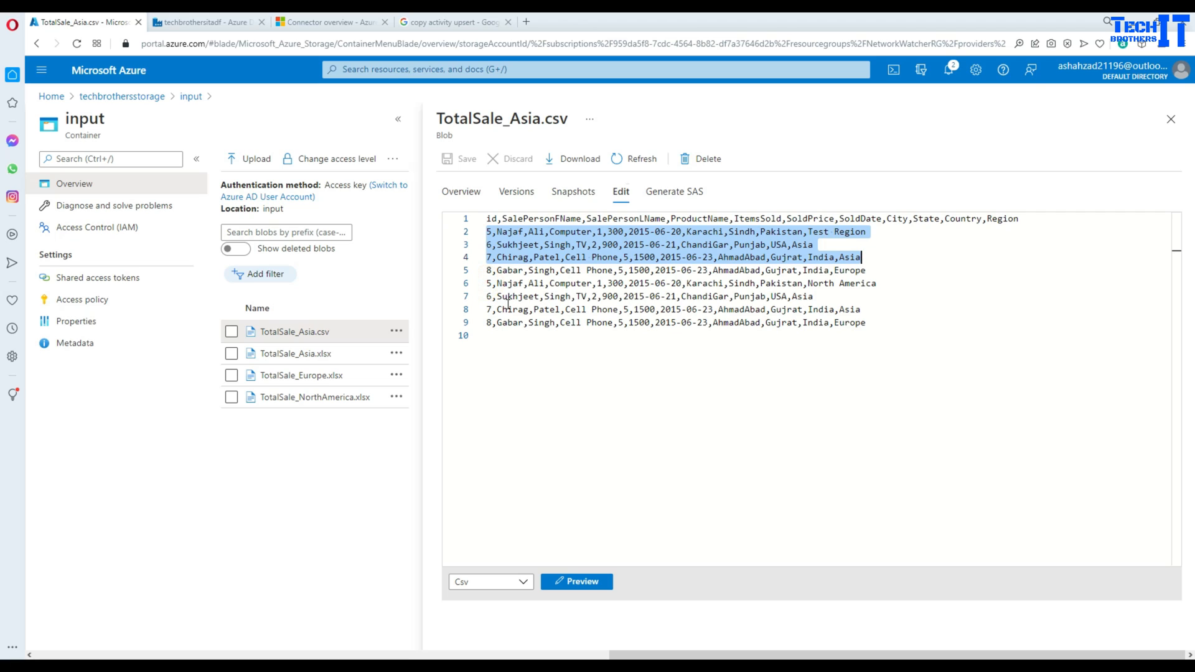
left_click(488, 271)
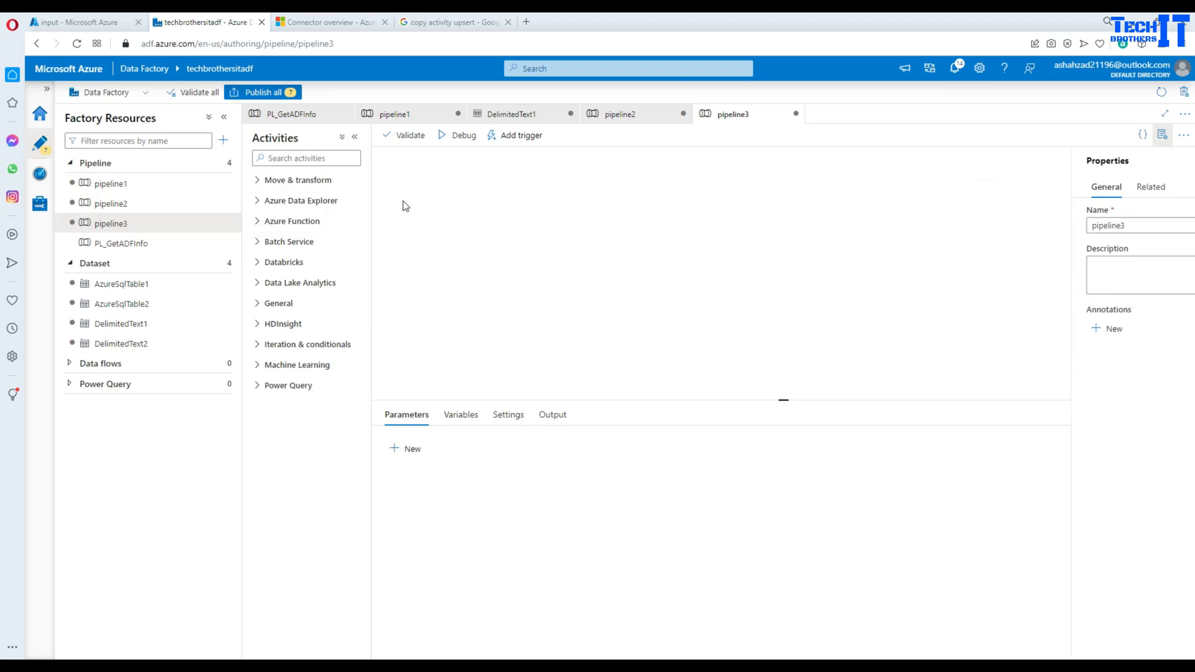
Add a Copy data activity and start a new Azure Blob Storage DelimitedText source dataset
type("copy")
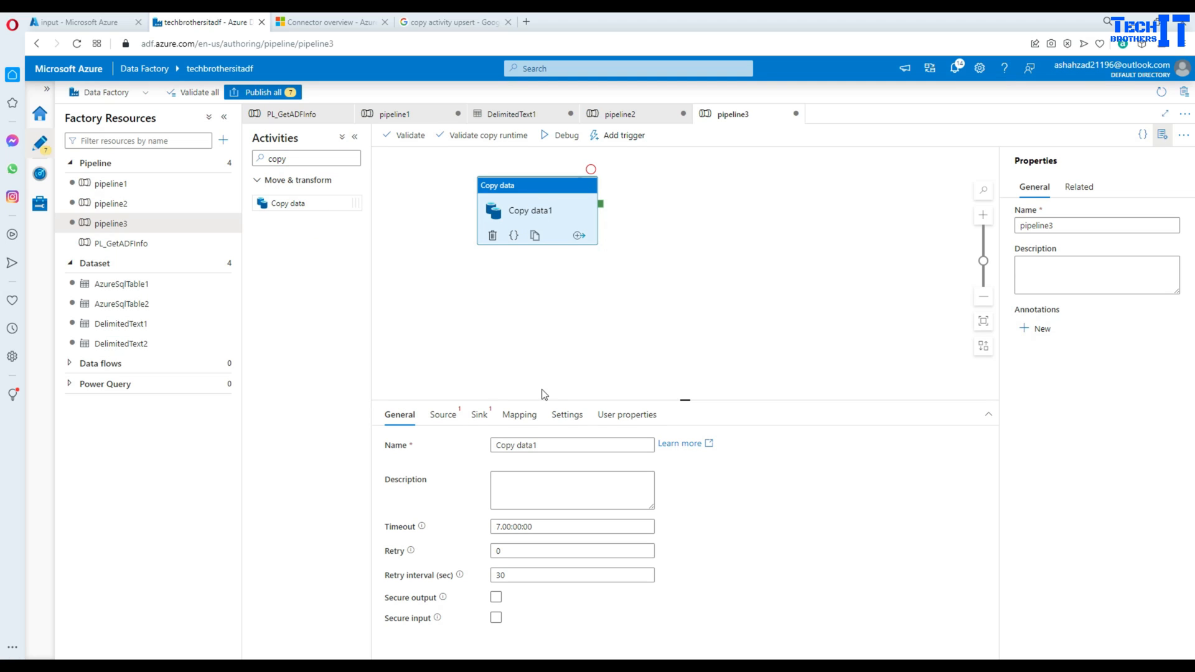
left_click(442, 414)
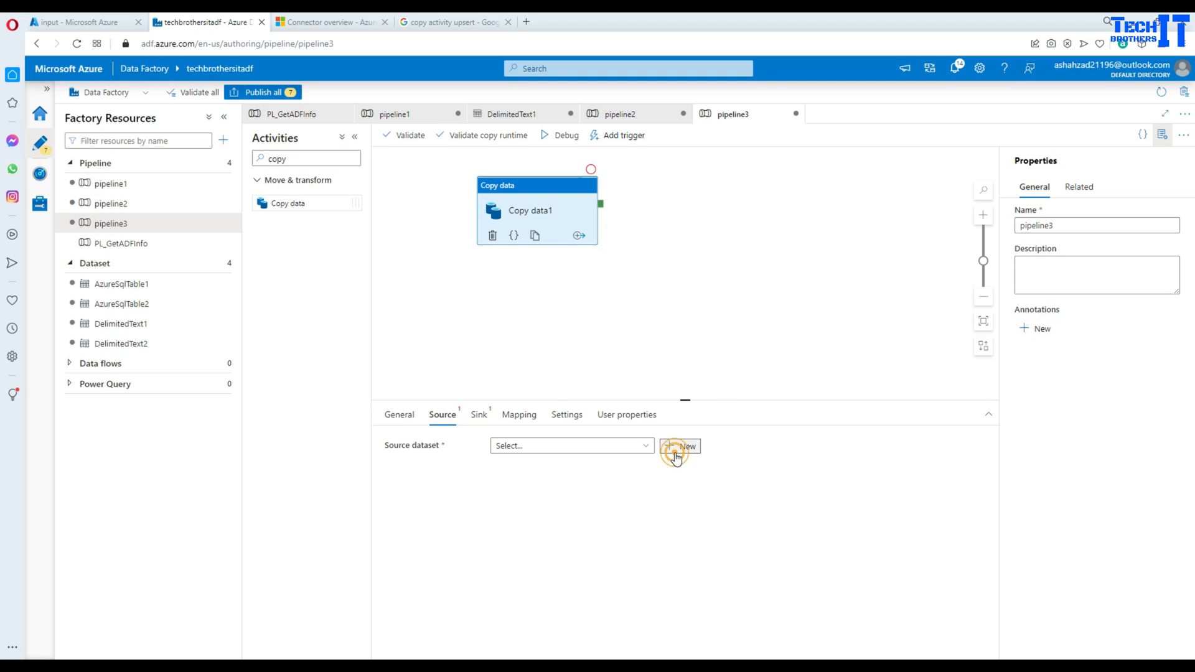
left_click(684, 445)
type("azure blob")
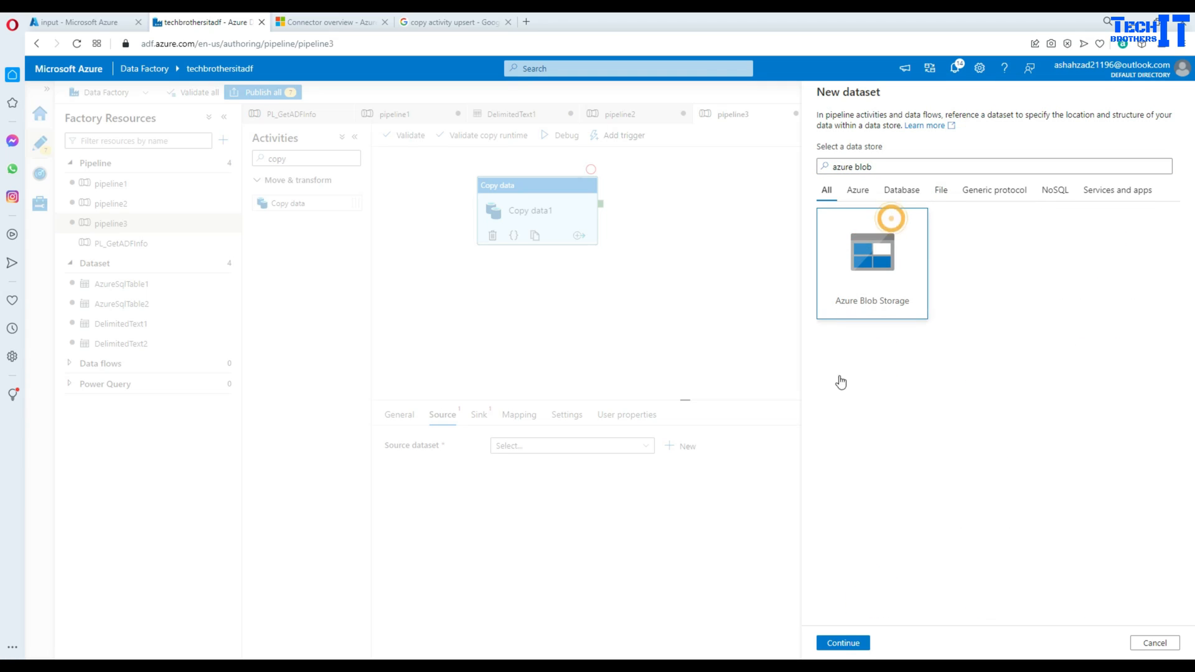
left_click(842, 642)
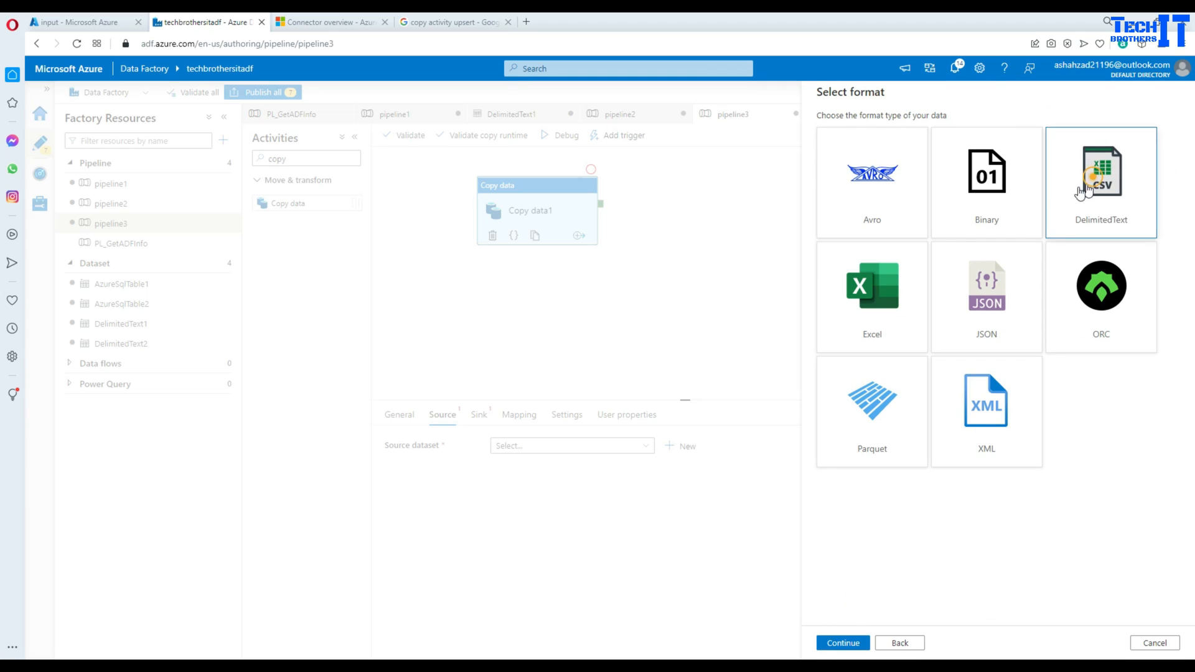
left_click(842, 643)
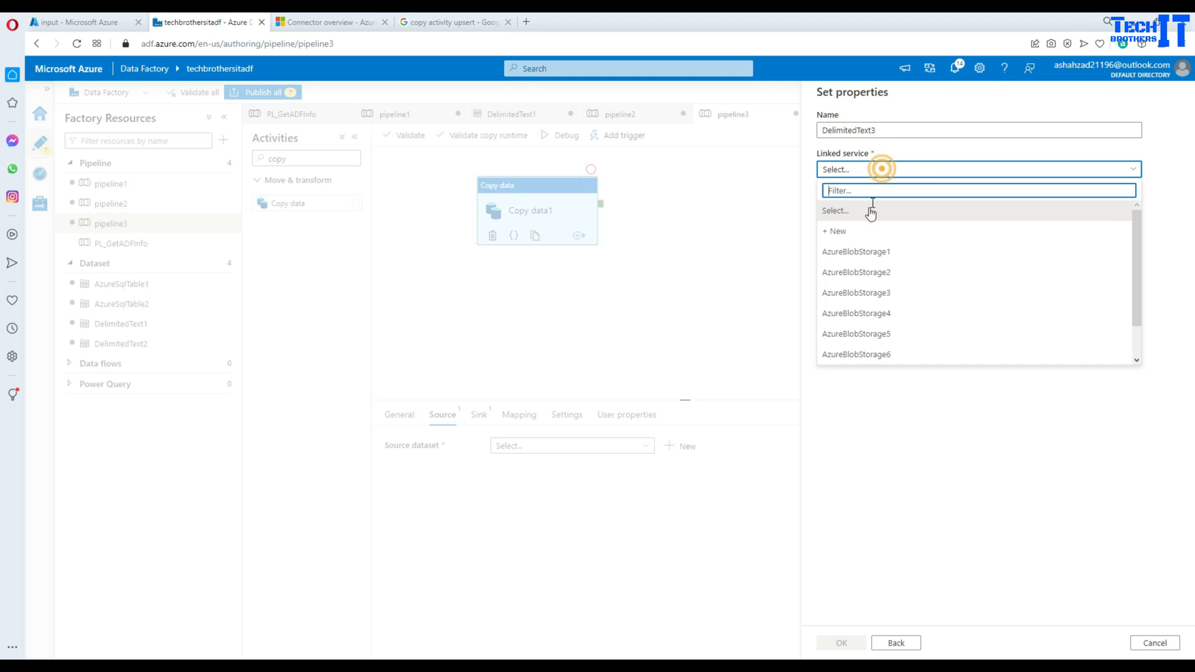
Point the dataset at input/TotalSale_Asia.csv via AzureBlobStorage1, with first row as header
left_click(856, 252)
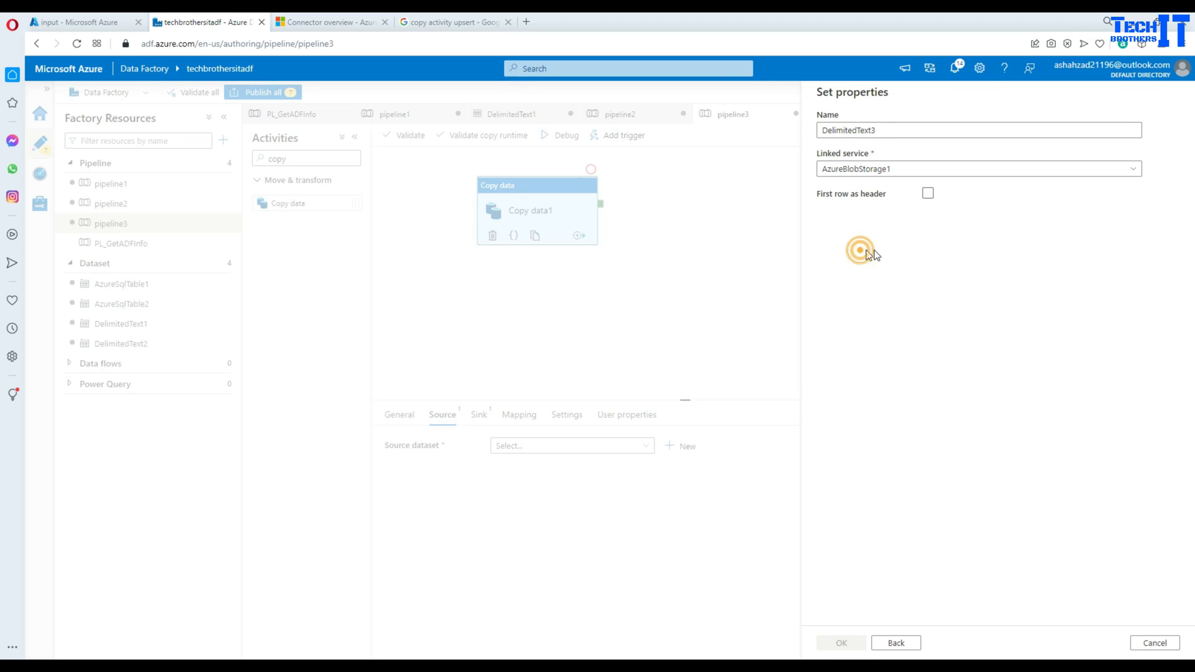
left_click(860, 250)
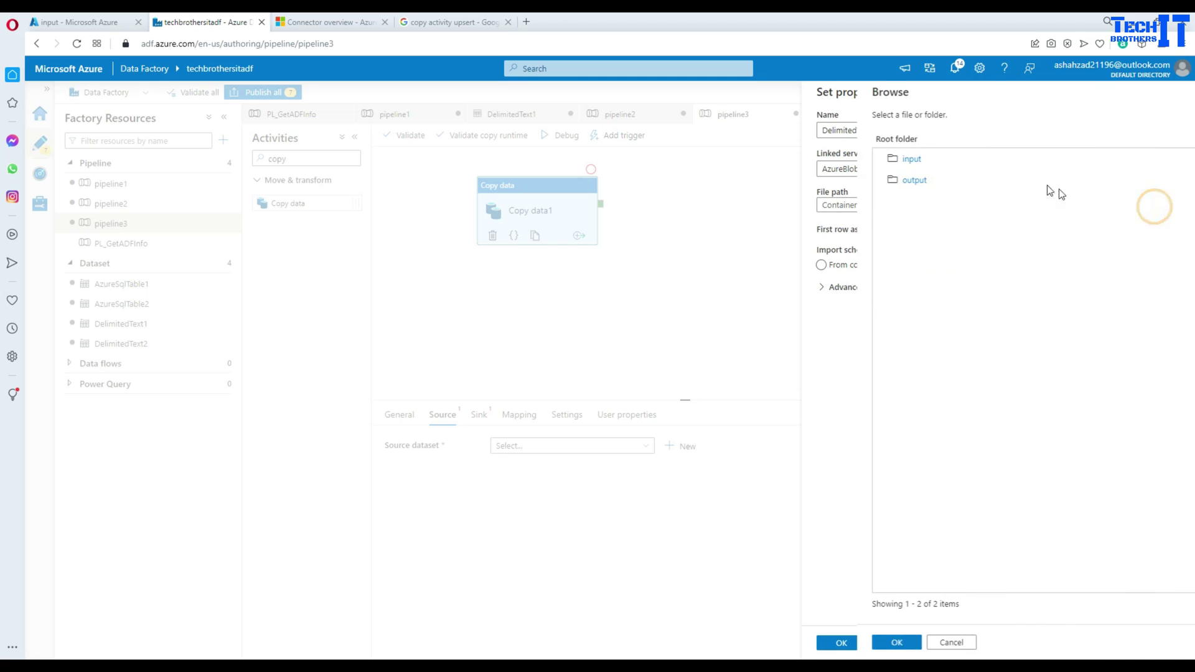
left_click(912, 158)
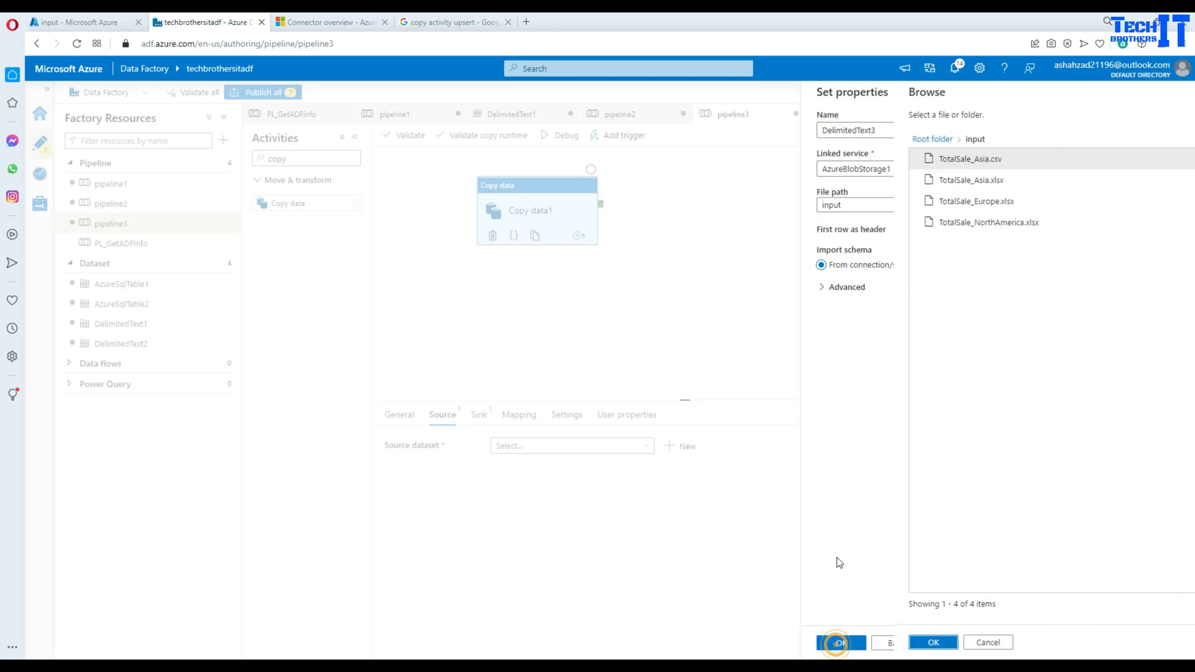
left_click(933, 642)
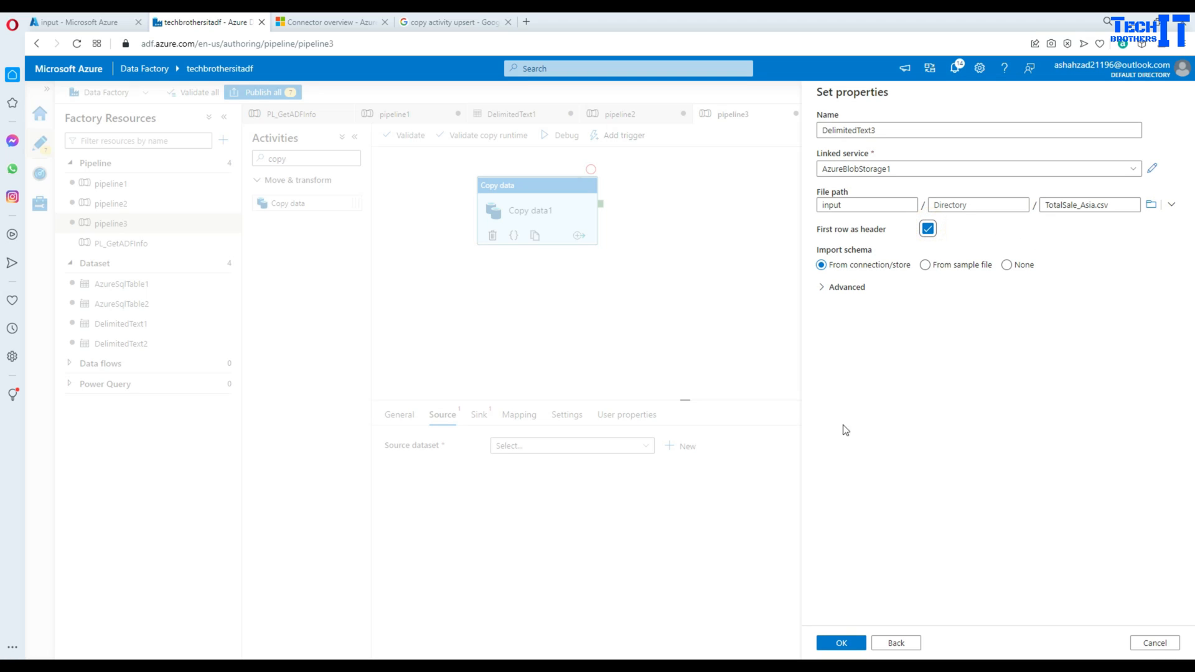
left_click(841, 642)
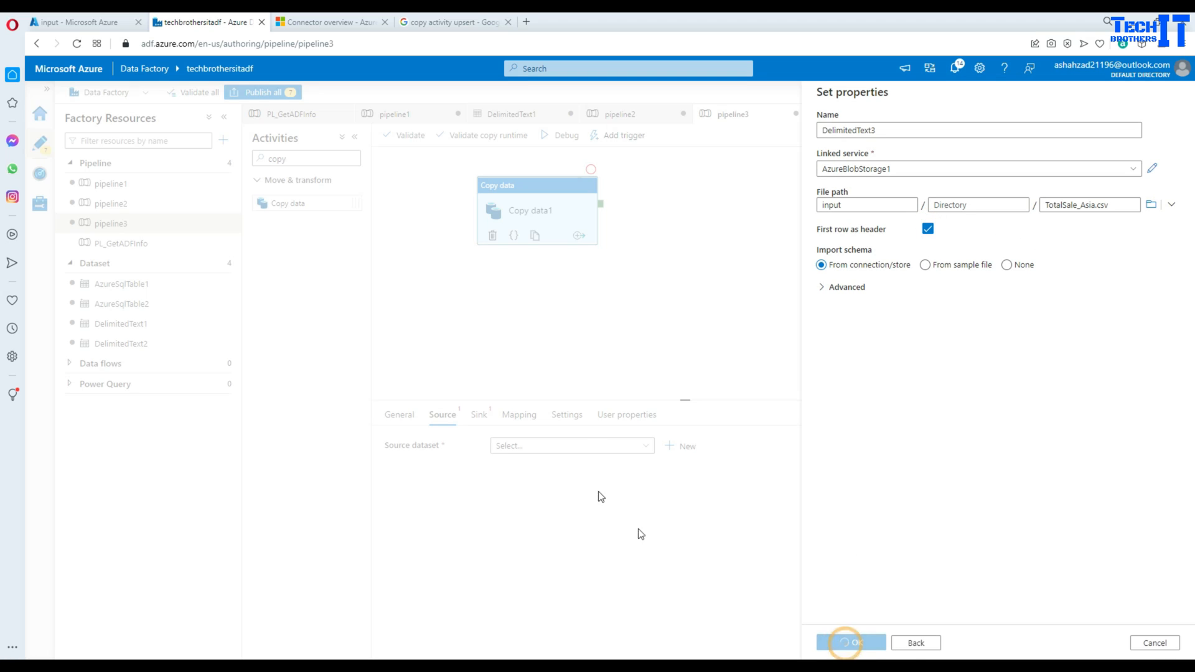
left_click(852, 643)
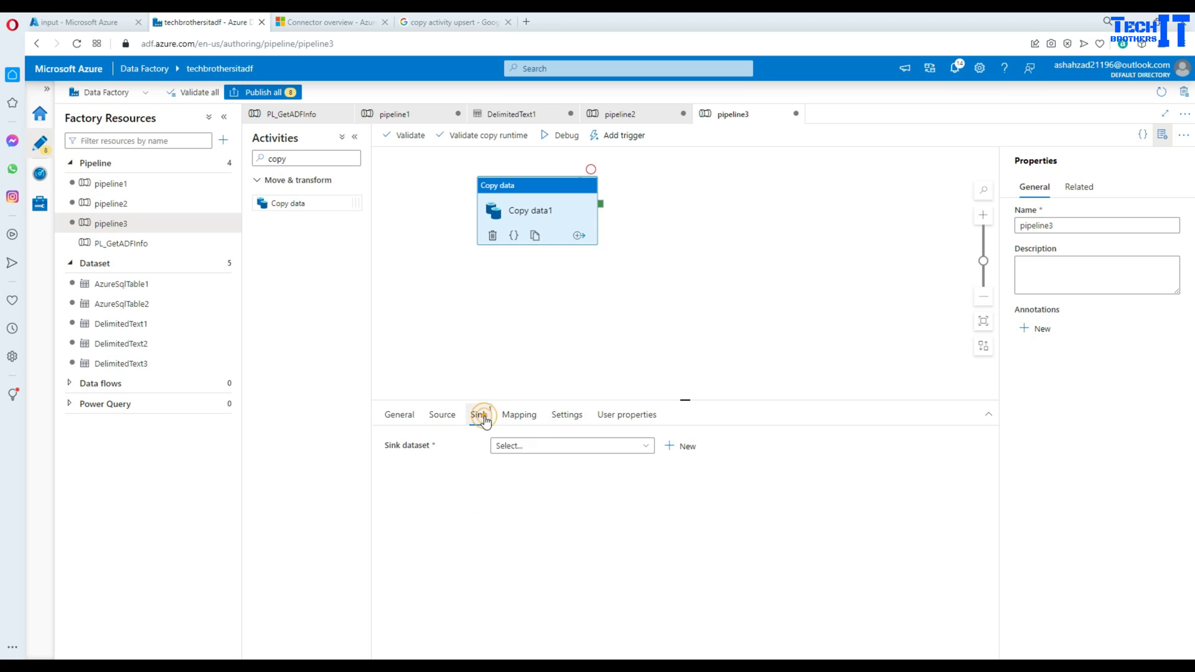
Create Azure SQL sink dataset AzureSqlTable3 on AzureSqlDatabase1 for table dbo.TotalSaleAsia
left_click(682, 446)
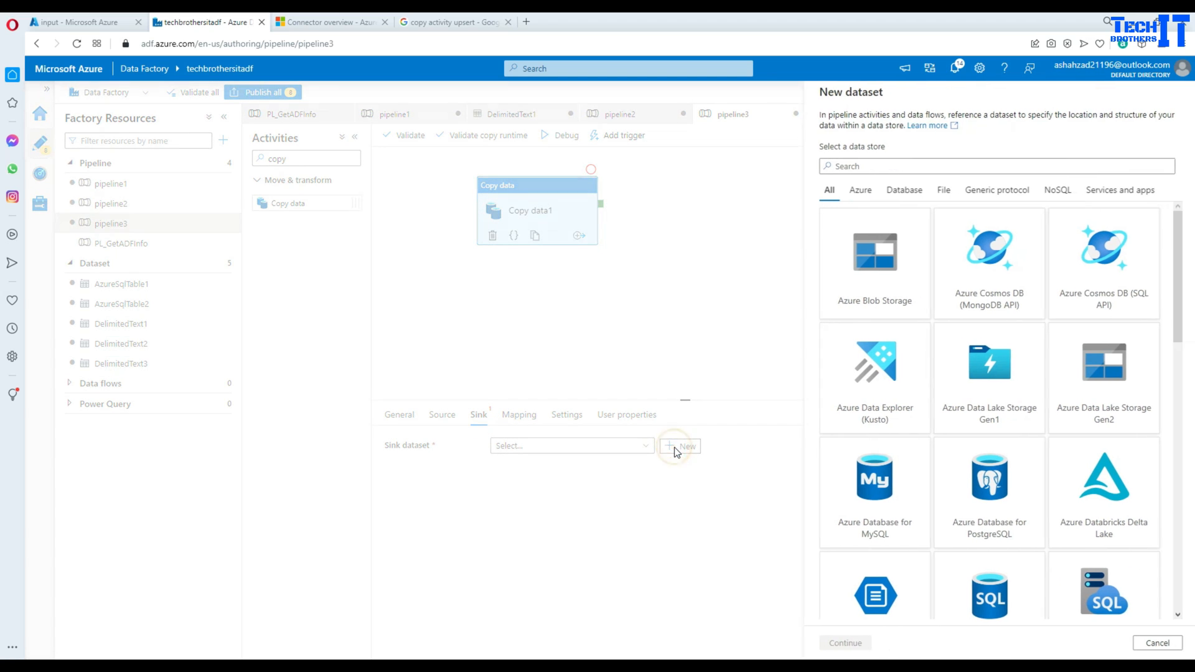
type("azure")
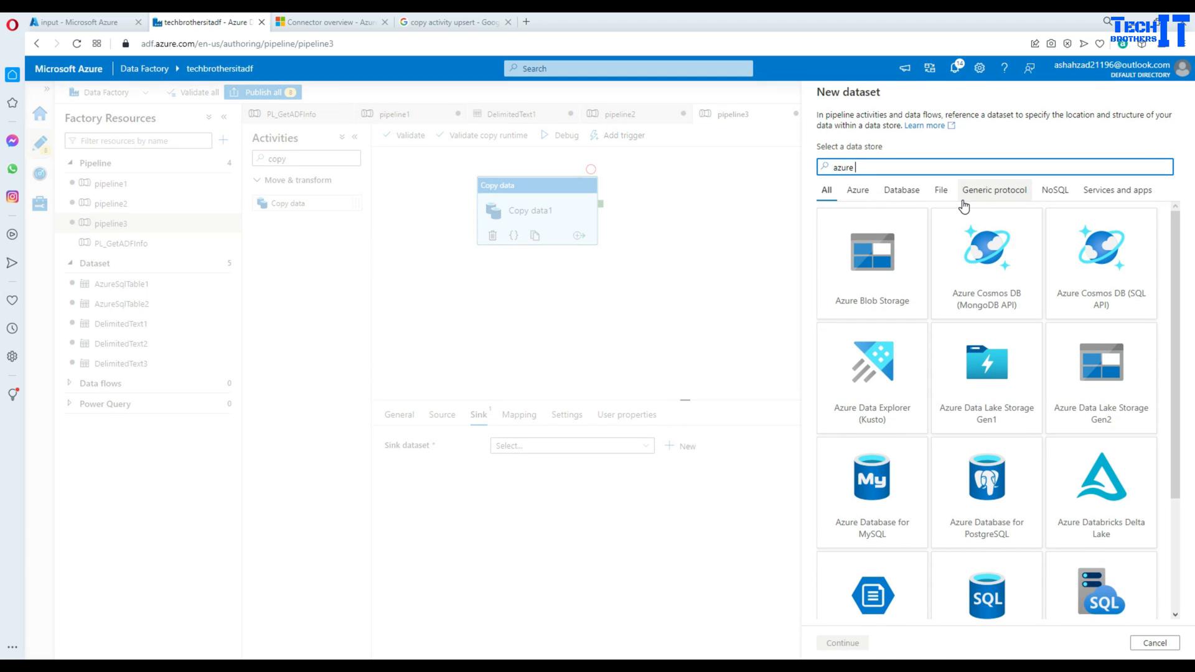
type("sql")
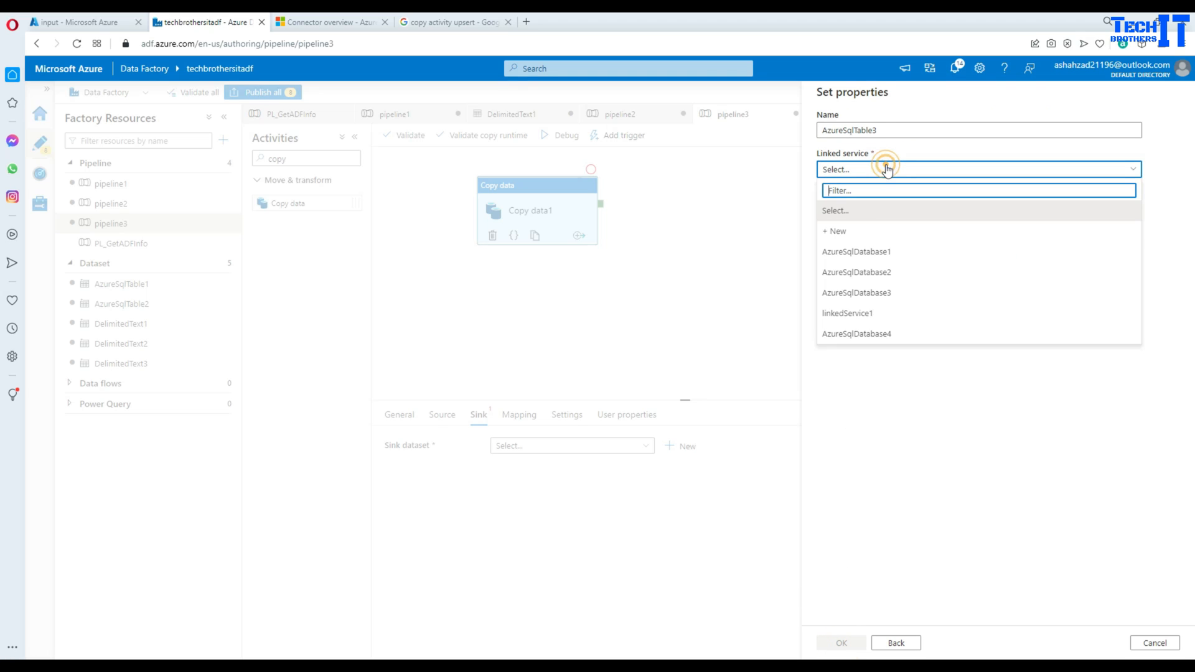
mouse_move(856, 251)
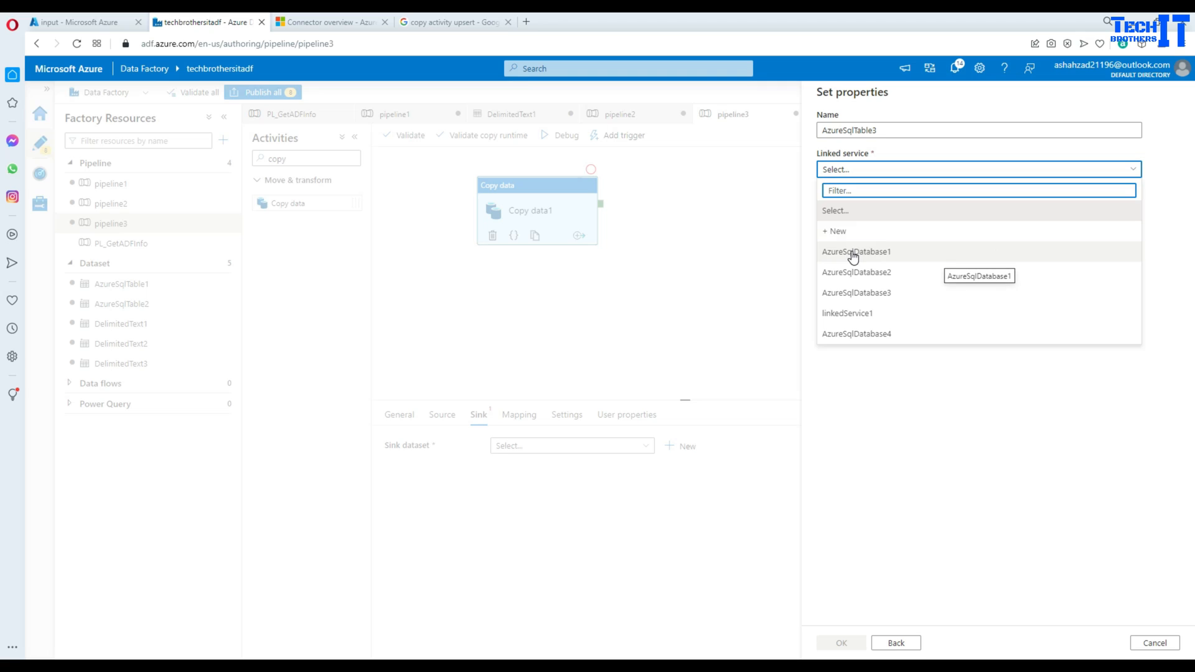
left_click(855, 251)
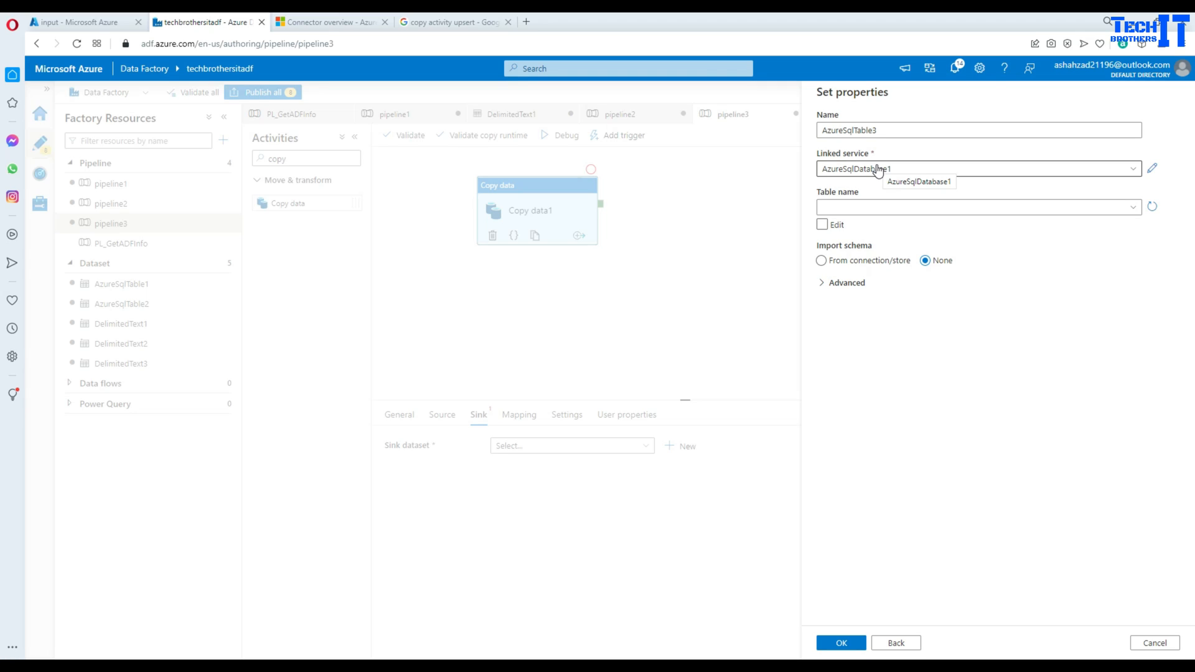
mouse_move(869, 169)
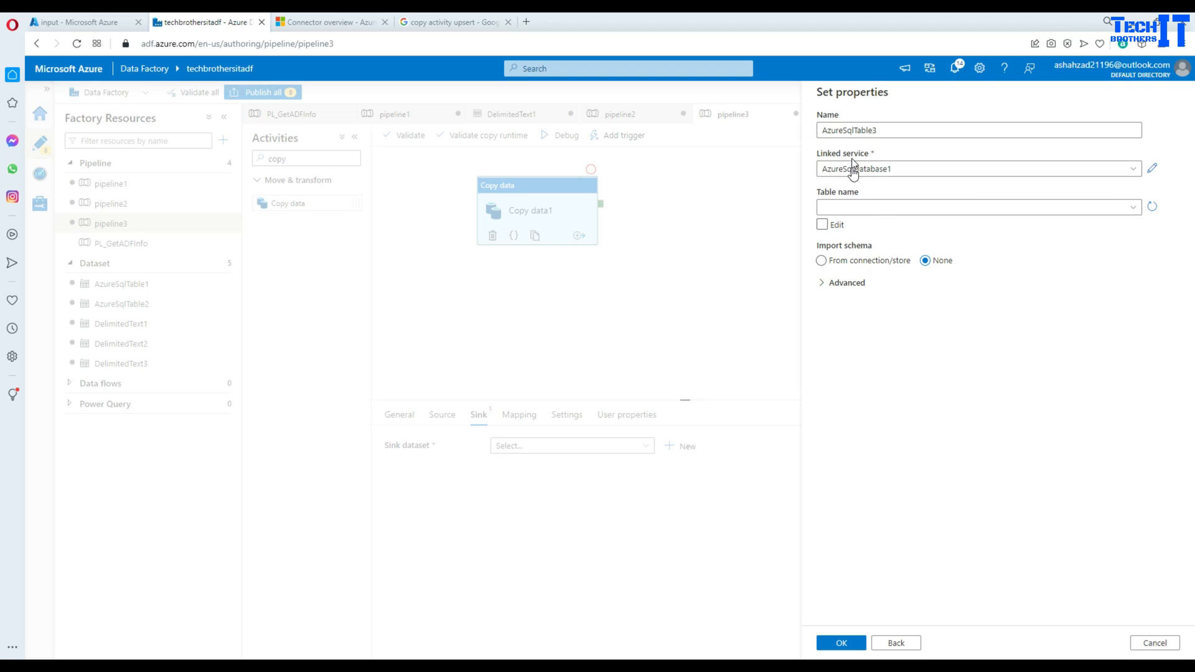
left_click(978, 207)
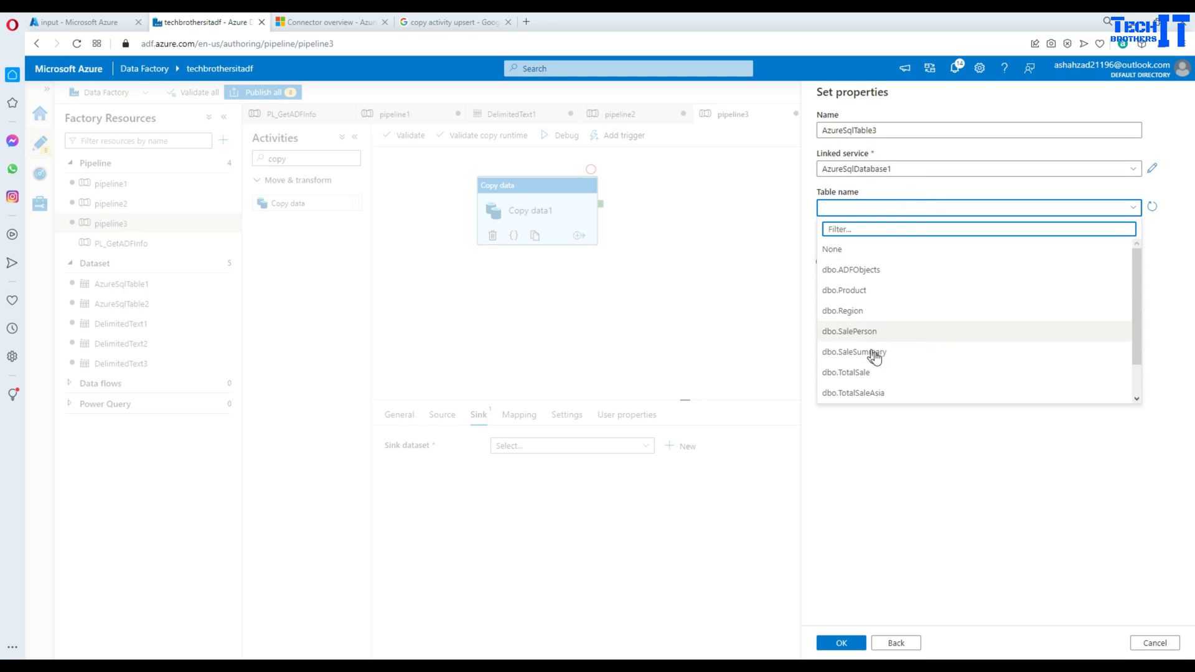
left_click(852, 392)
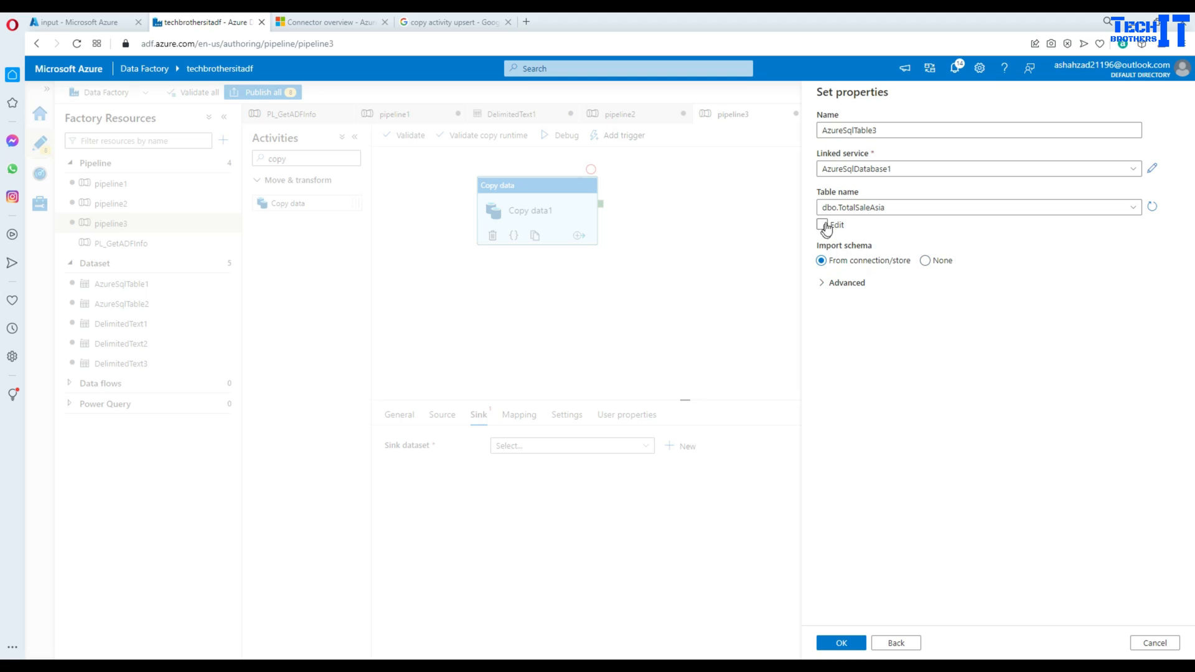
left_click(839, 642)
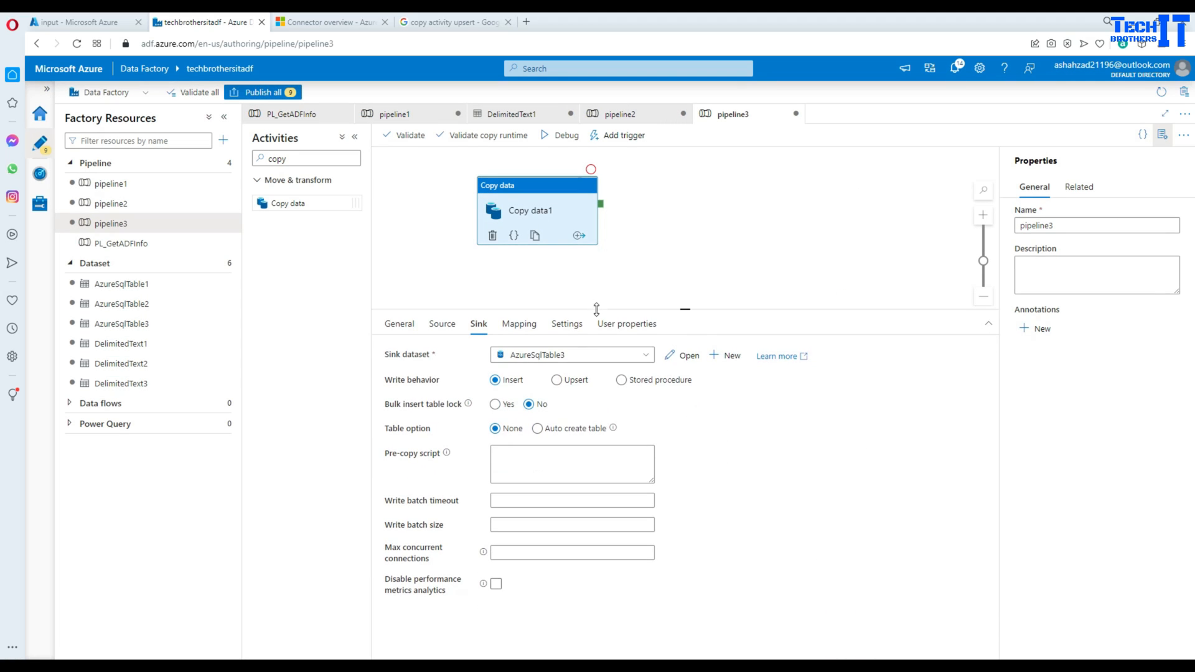
mouse_move(410, 386)
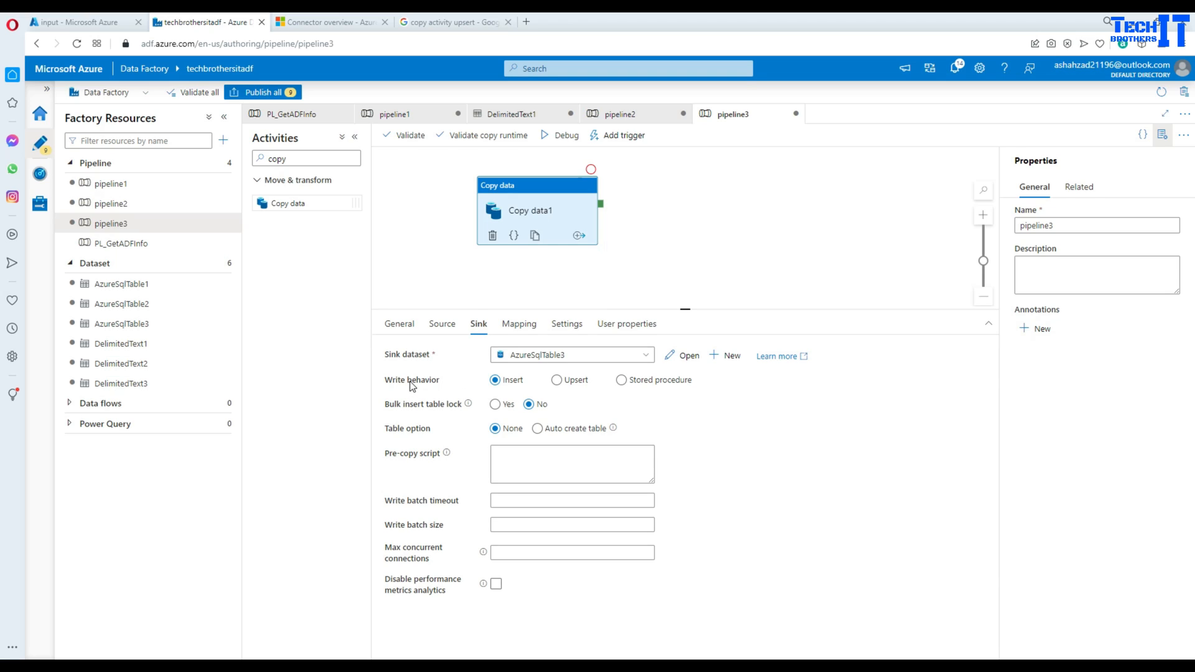
Set sink write behavior to Upsert with key columns id, SalePersonFName and SalePersonLName
left_click(557, 380)
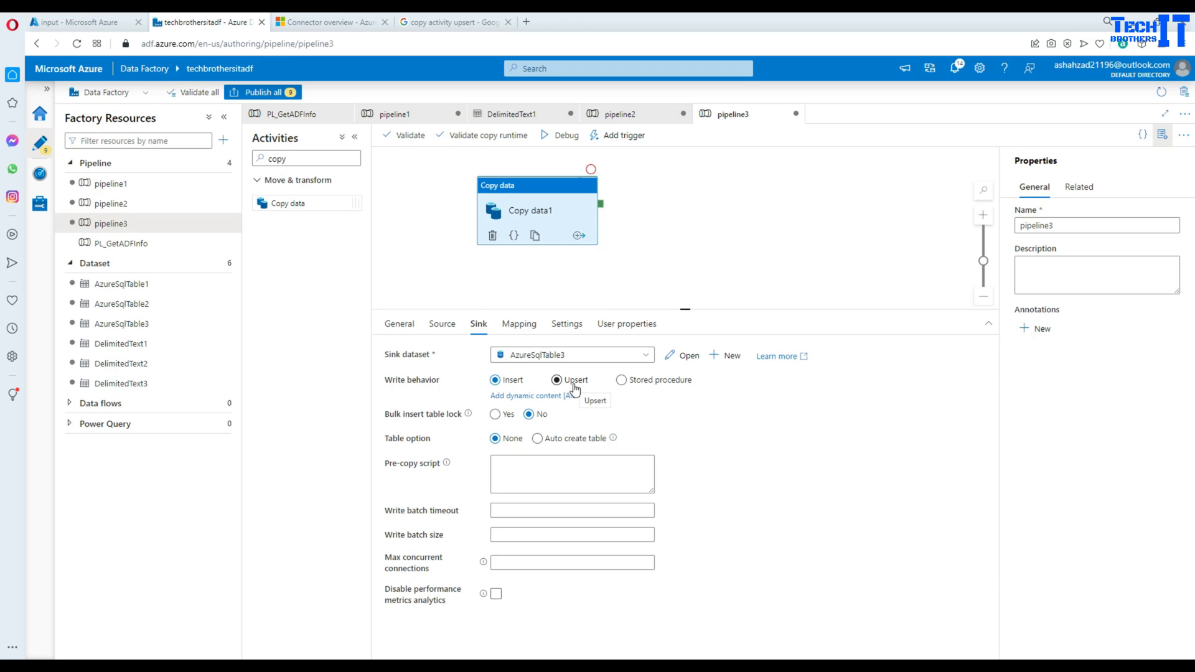
mouse_move(577, 384)
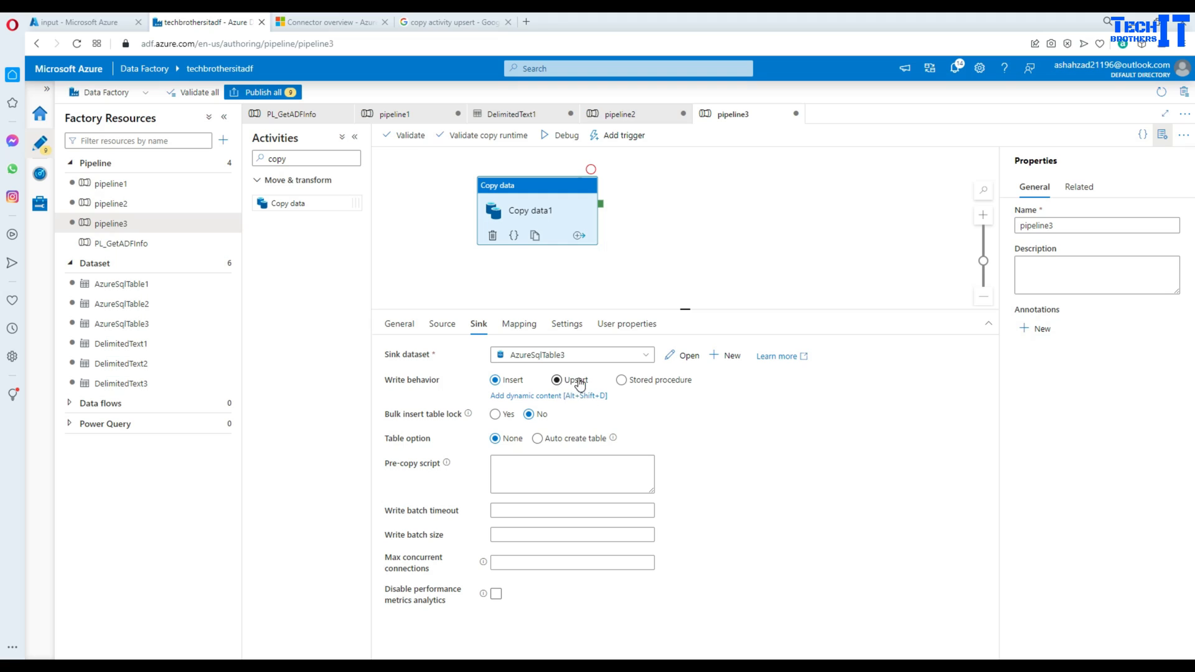
left_click(556, 380)
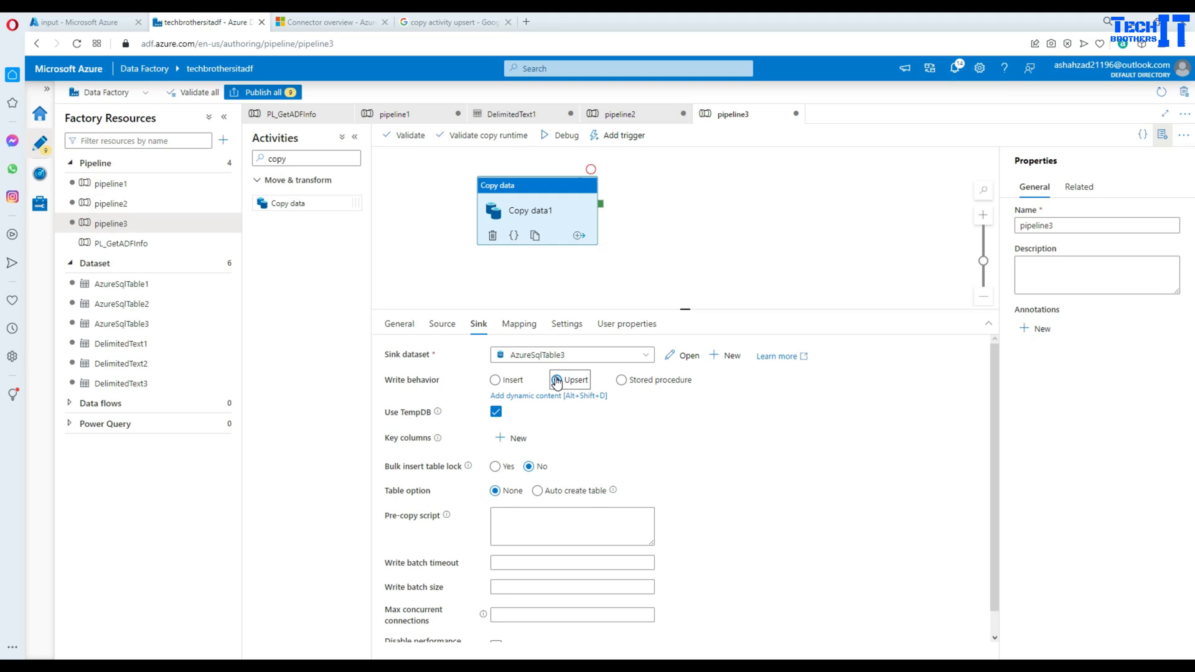
left_click(557, 379)
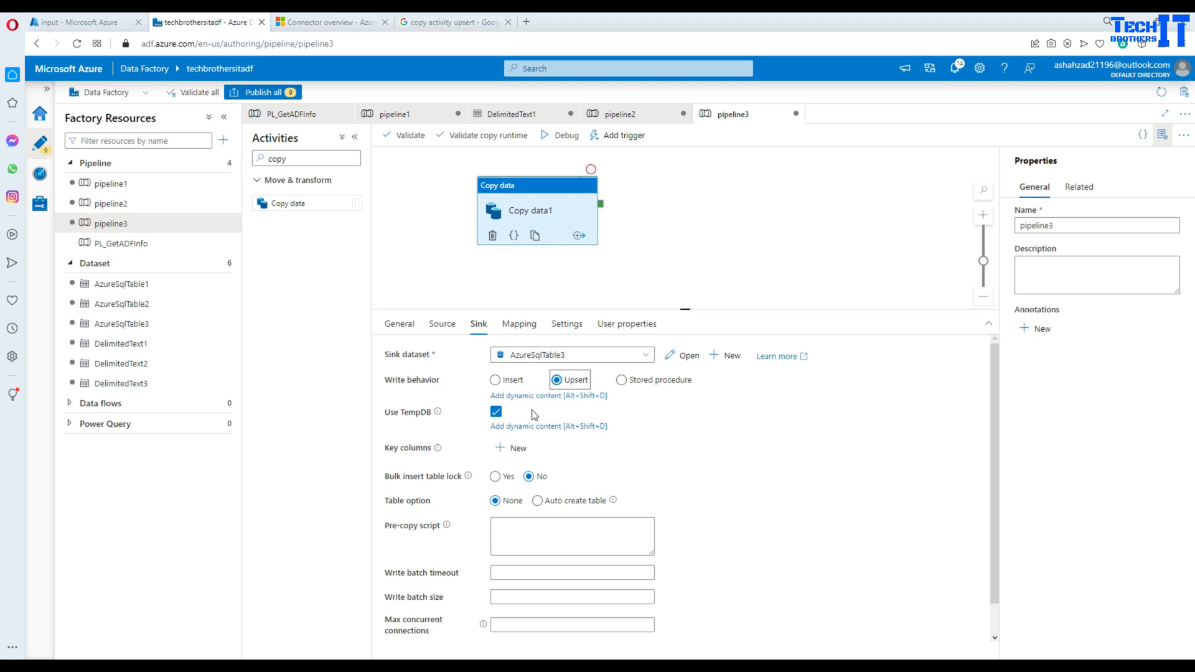
left_click(510, 448)
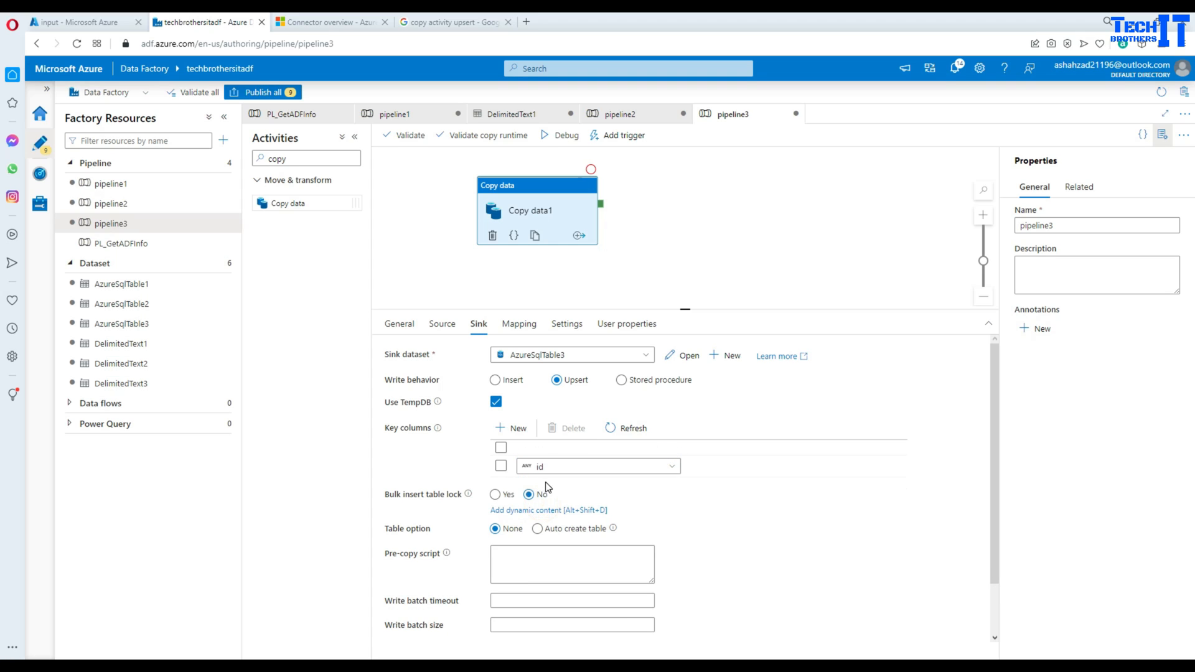
left_click(510, 428)
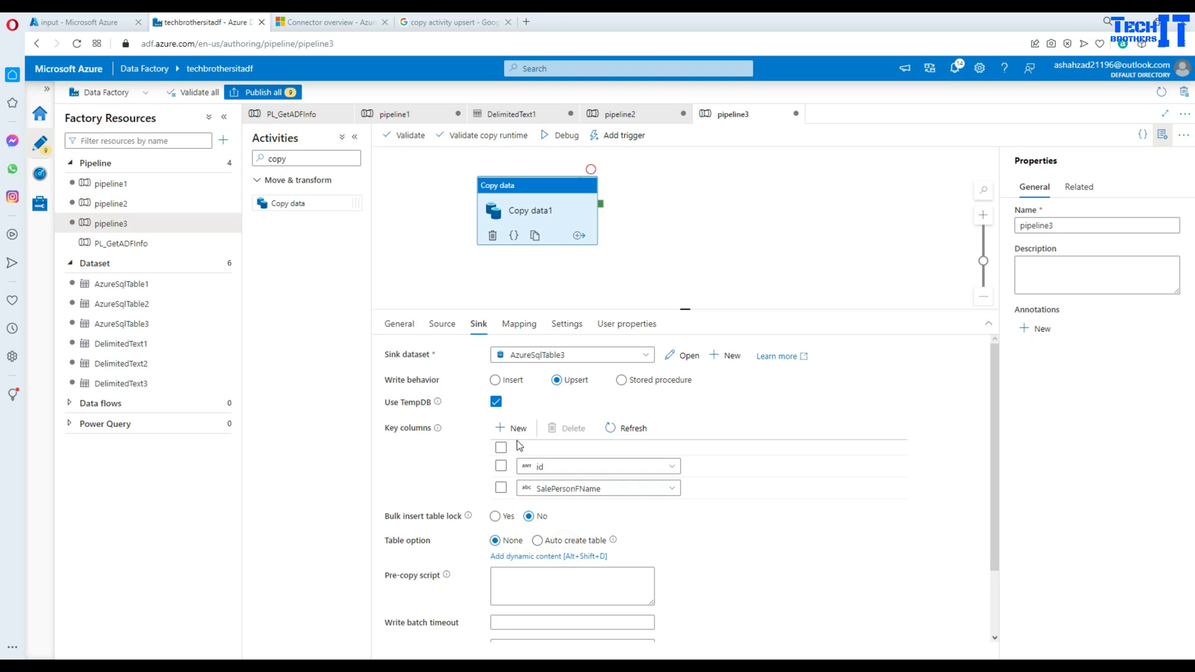
left_click(518, 427)
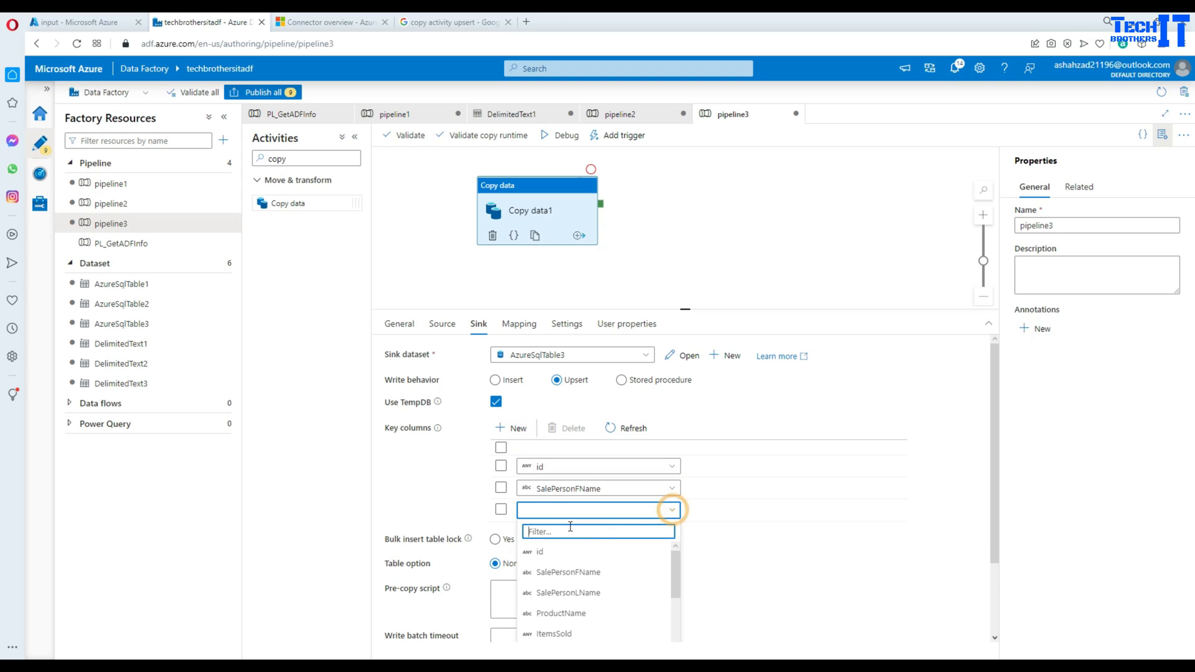
left_click(568, 592)
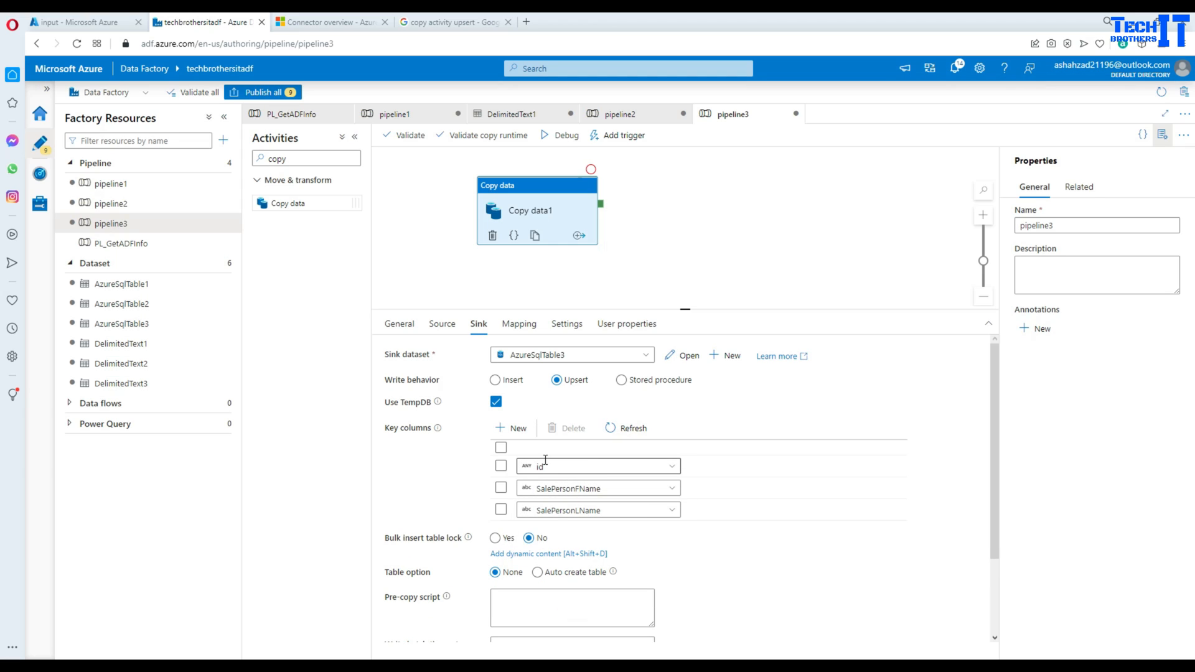
mouse_move(584, 499)
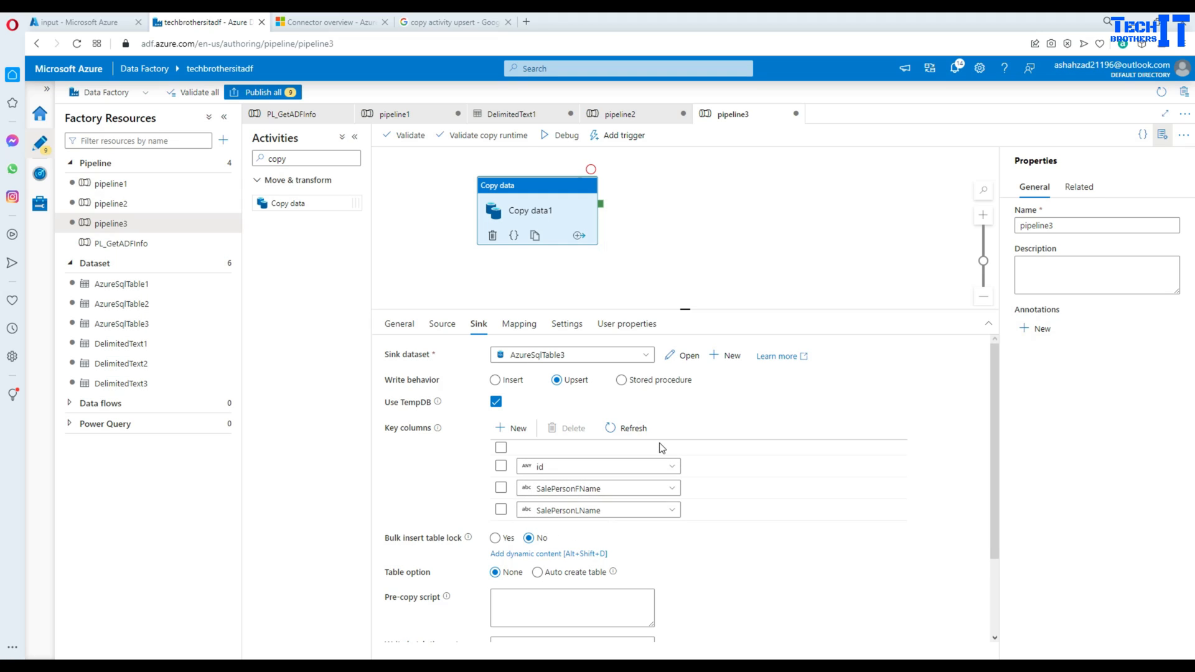
mouse_move(567, 135)
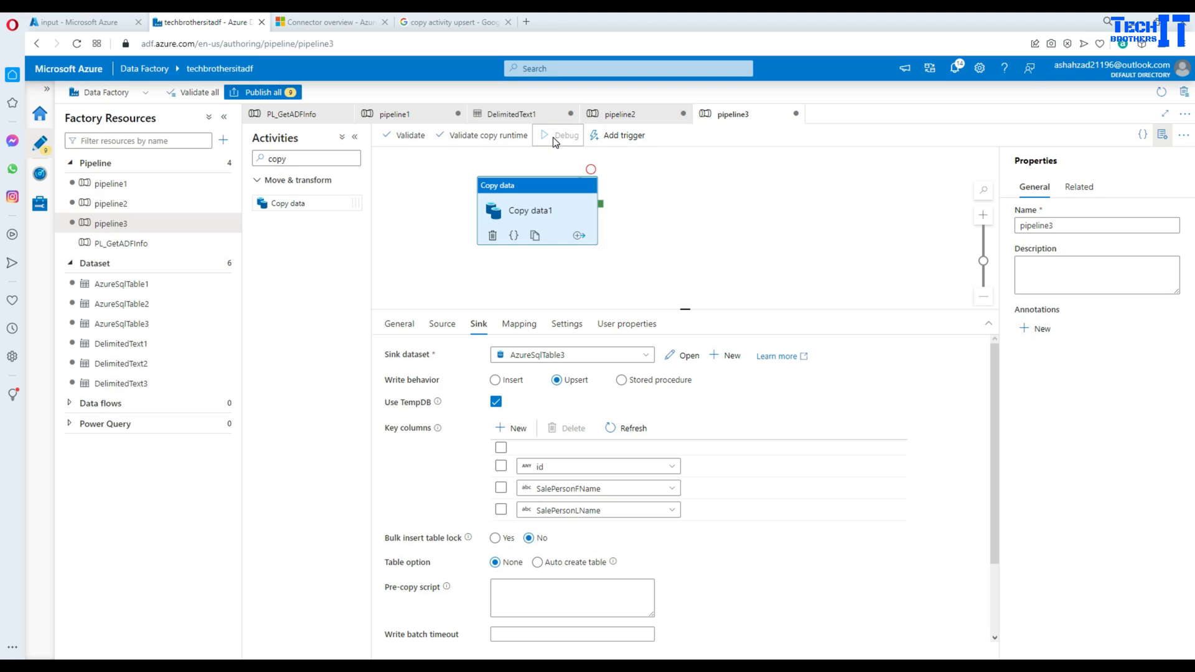
Debug pipeline3 so Copy data1 is queued, then switch to SQL Server Management Studio
left_click(560, 135)
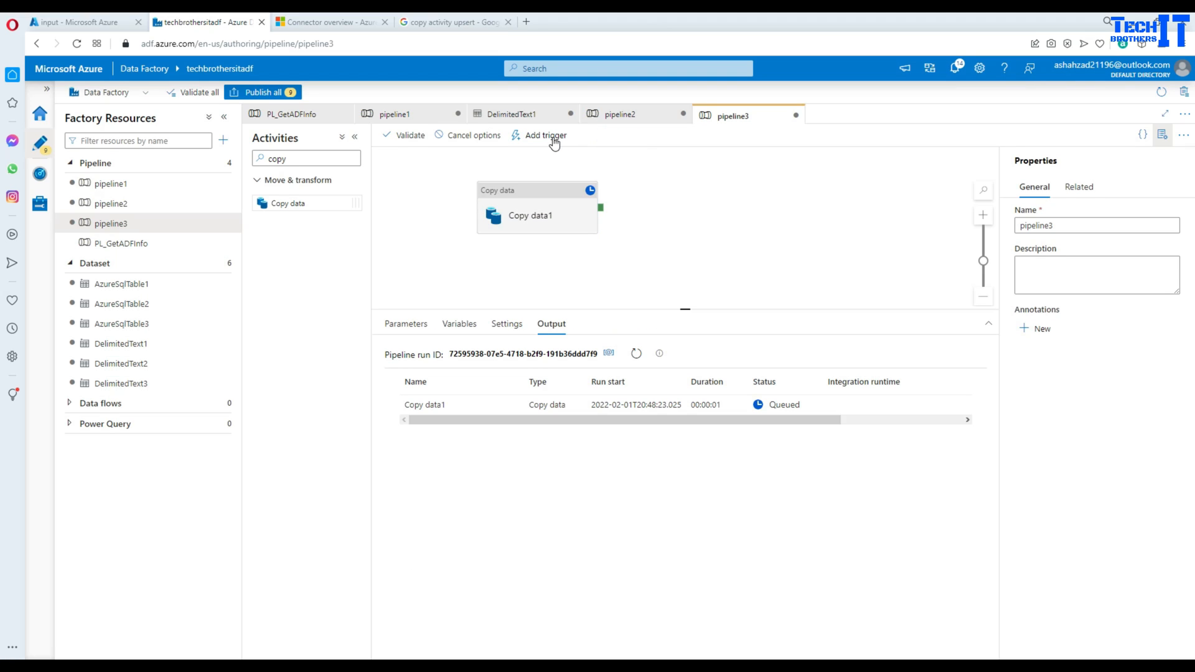
mouse_move(546, 145)
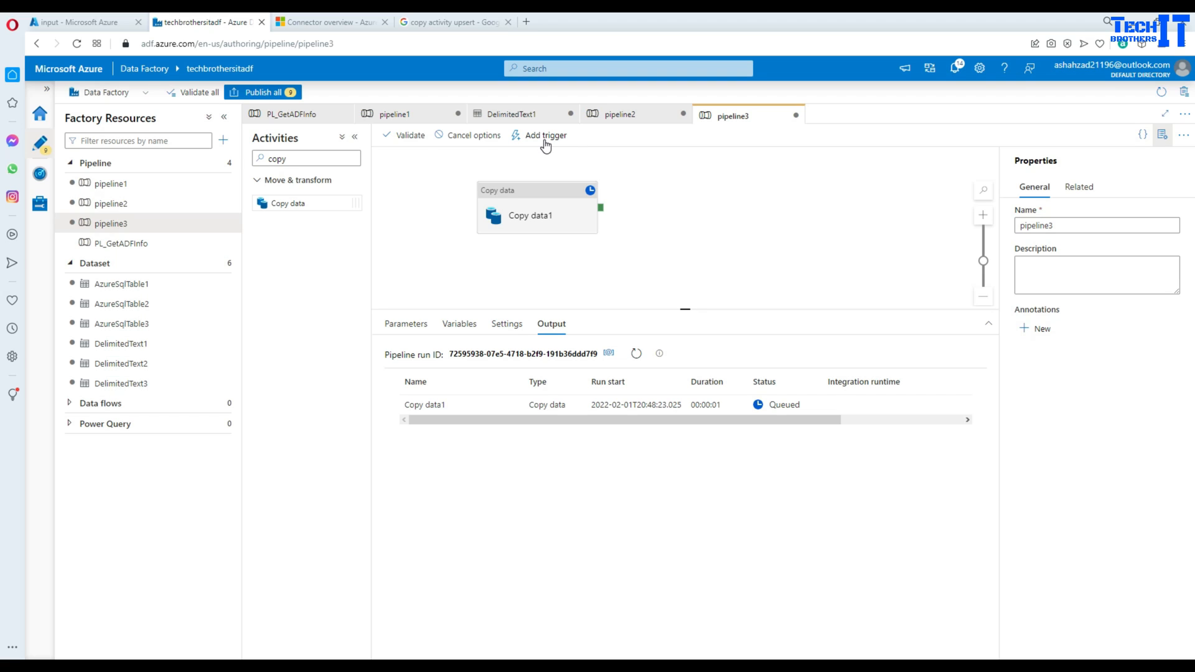
left_click(76, 21)
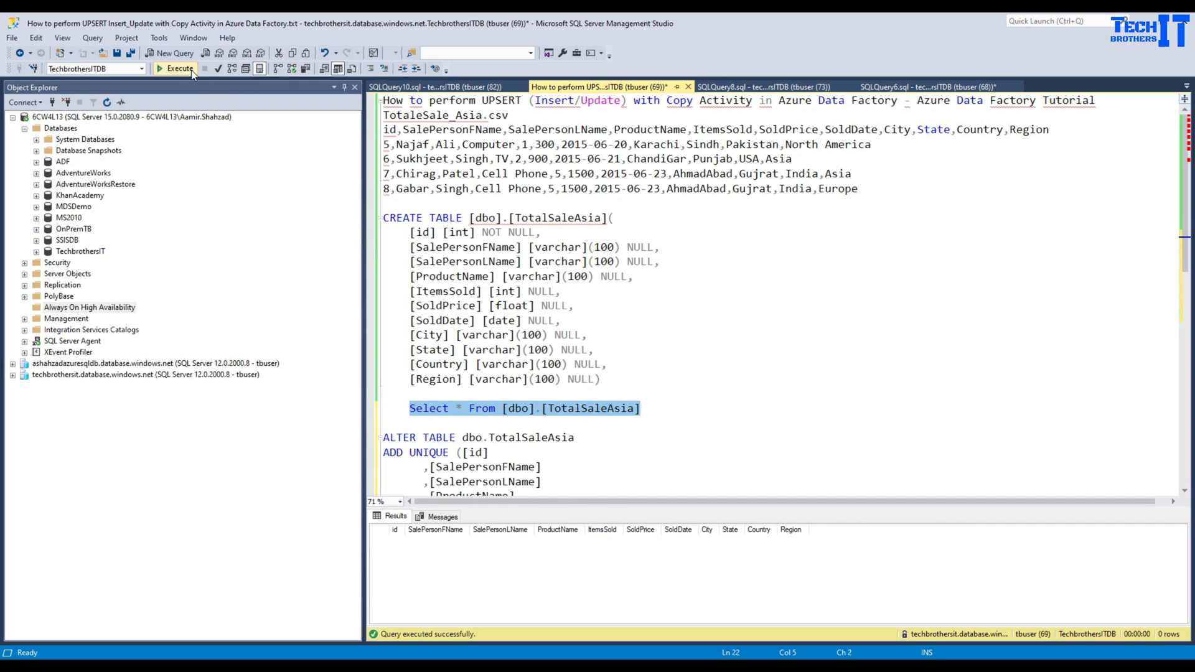
Run SELECT * FROM dbo.TotalSaleAsia and scroll down to the ALTER TABLE statement
left_click(176, 68)
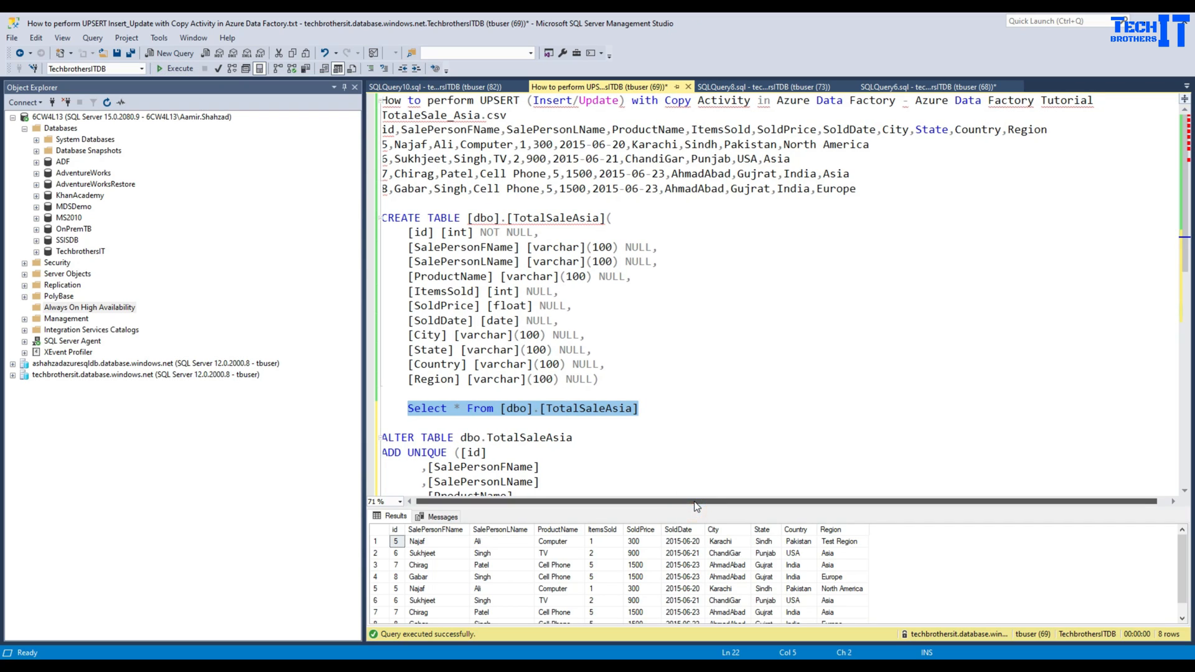
mouse_move(793, 508)
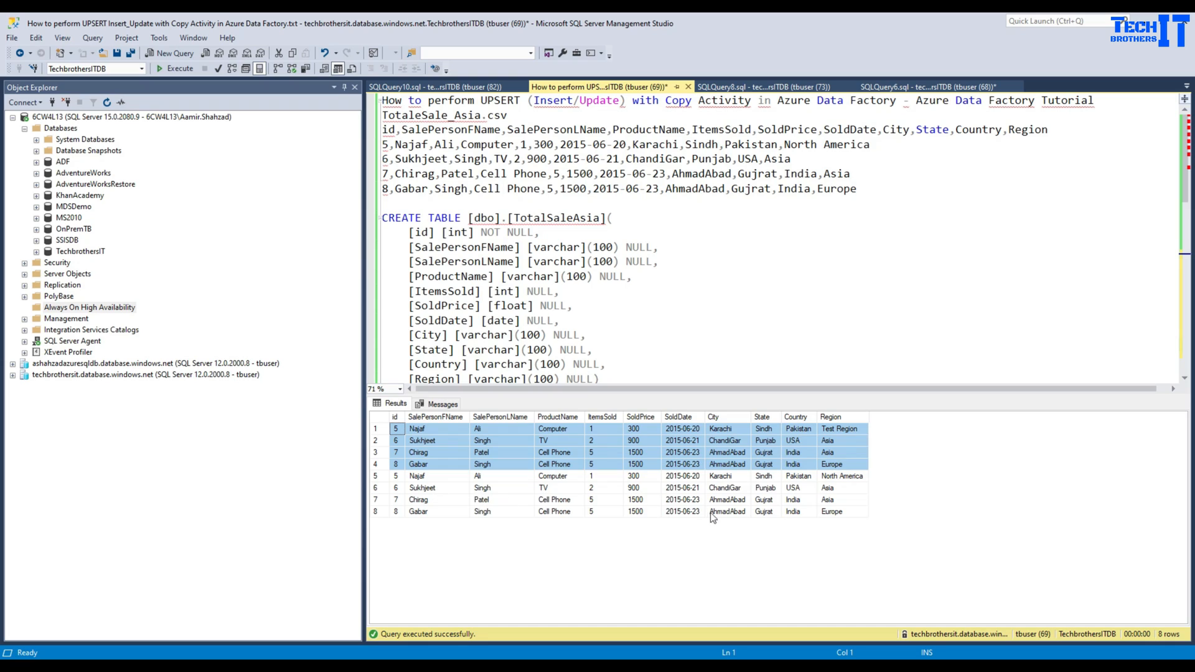
mouse_move(511, 526)
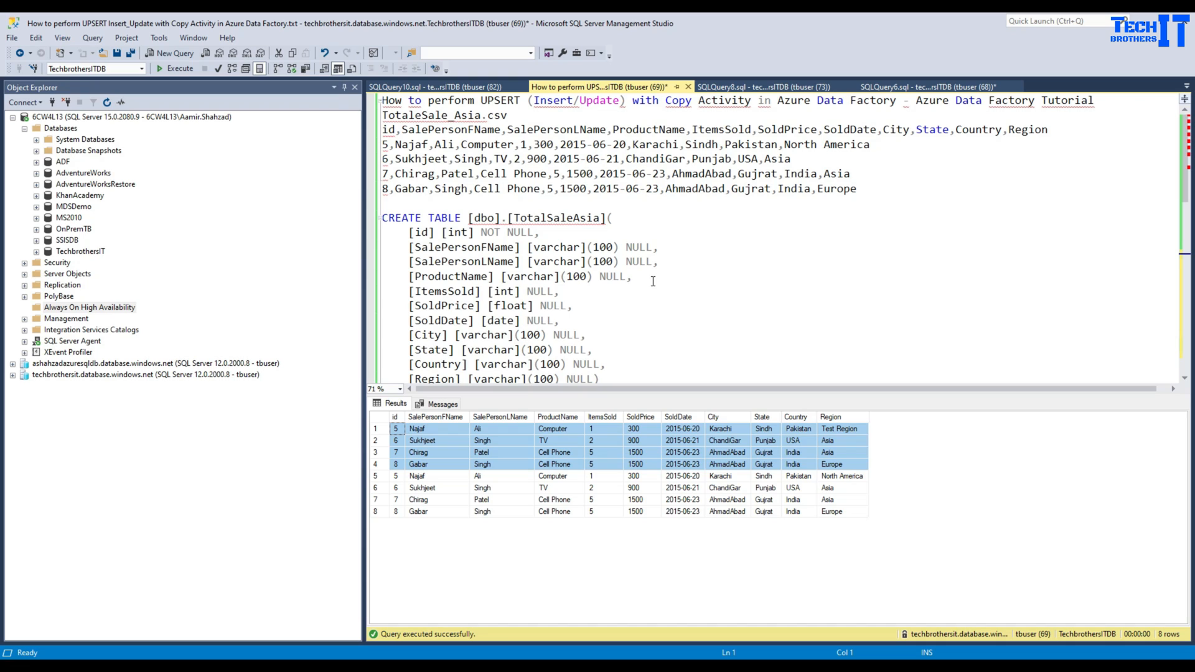
scroll("down", 3)
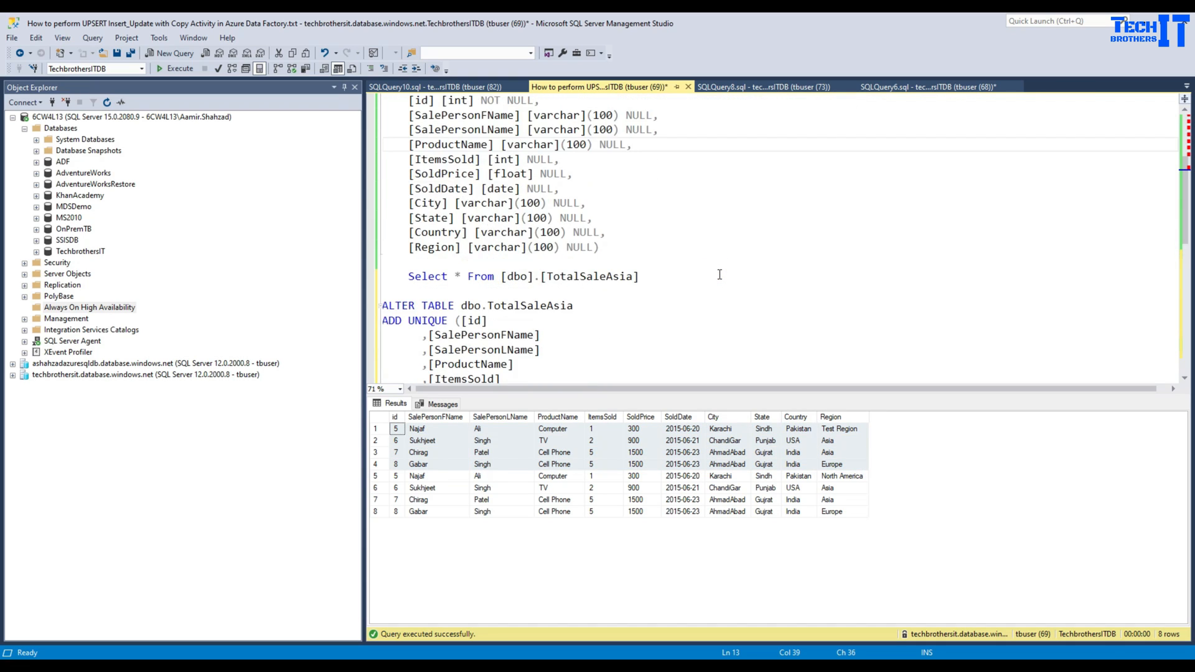
scroll("down", 3)
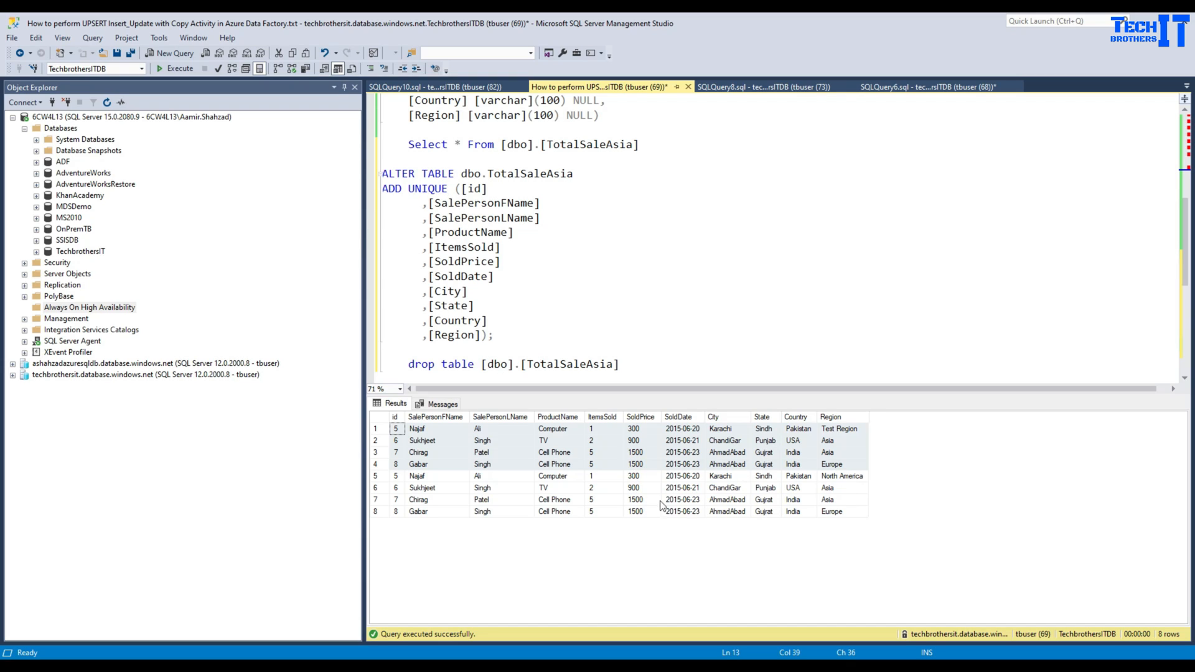
mouse_move(685, 493)
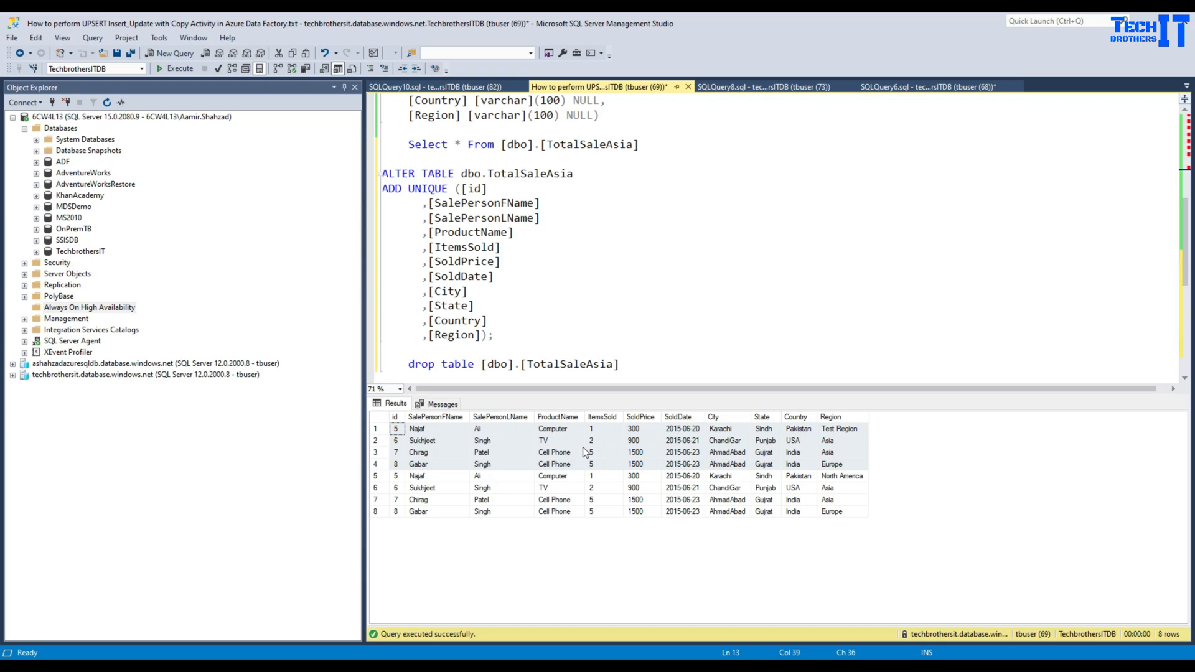
mouse_move(529, 445)
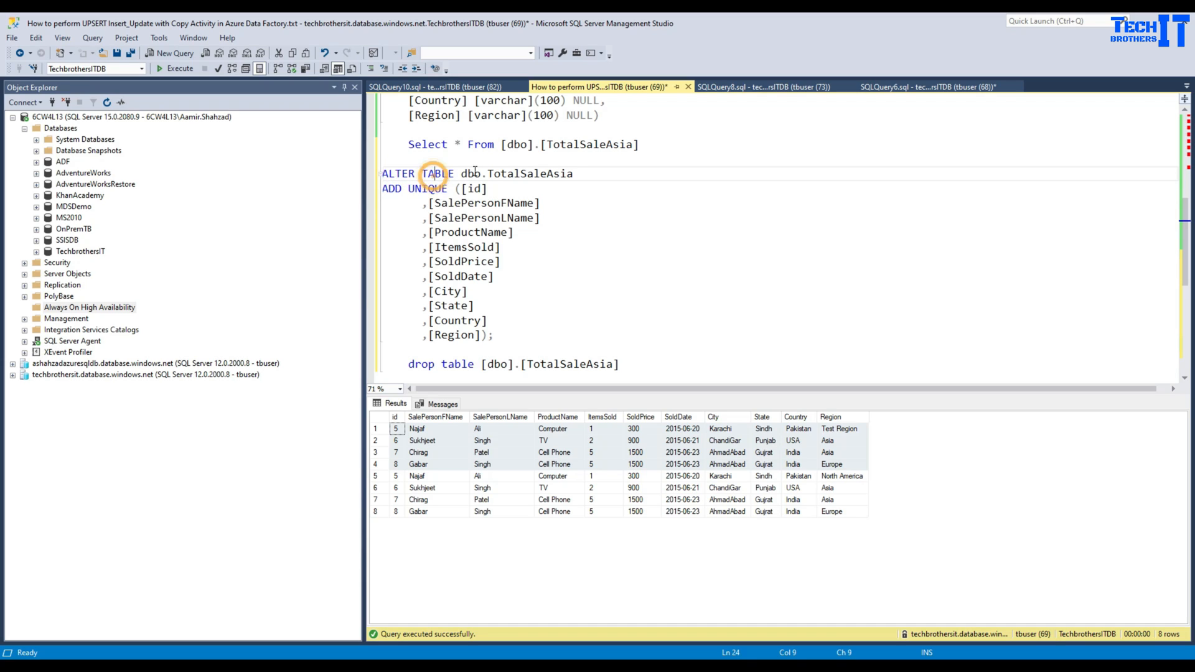
Run the ALTER TABLE ADD UNIQUE statement and read the duplicate key error
double_click(517, 174)
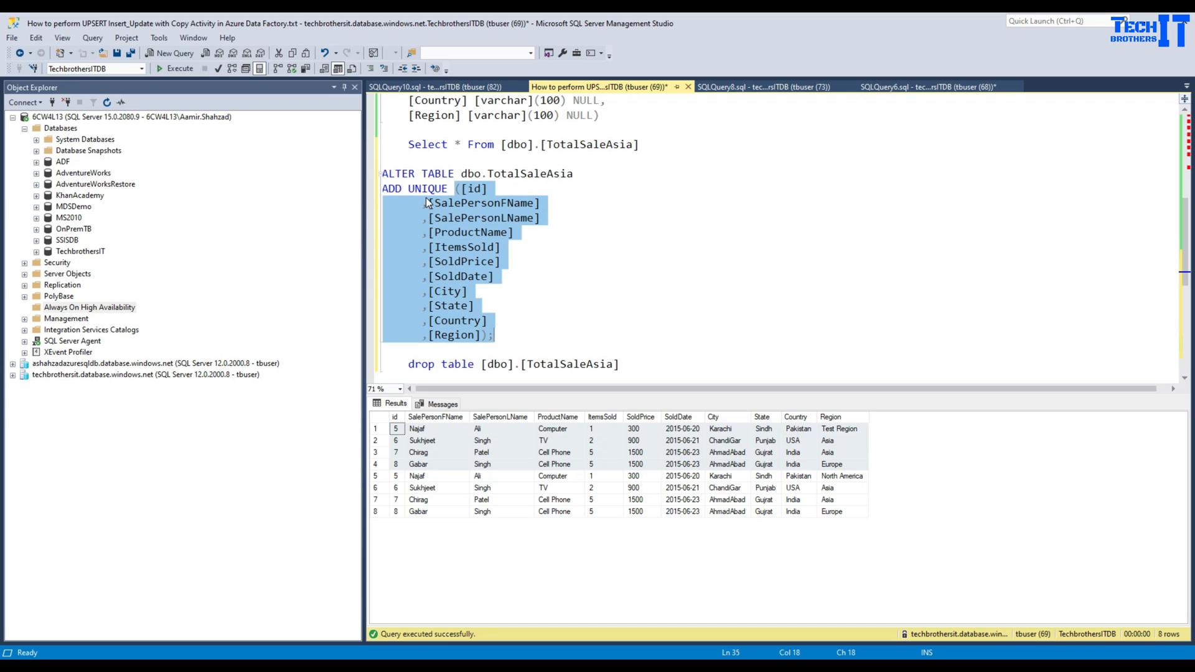
mouse_move(509, 346)
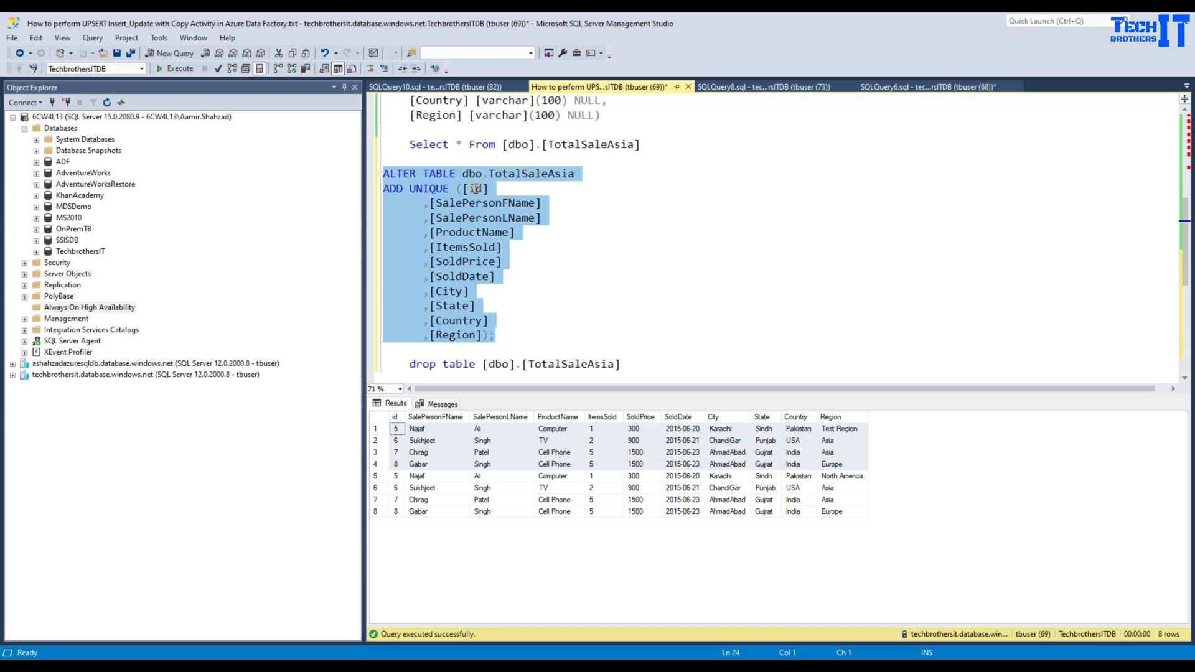
left_click(477, 218)
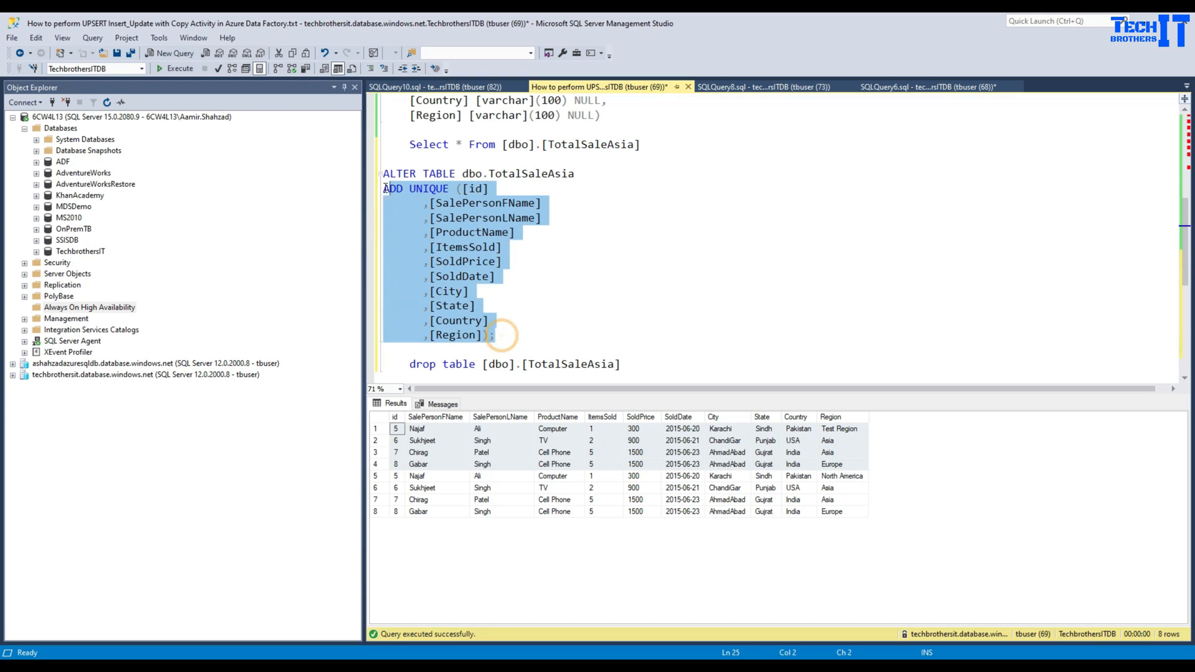
left_click(175, 68)
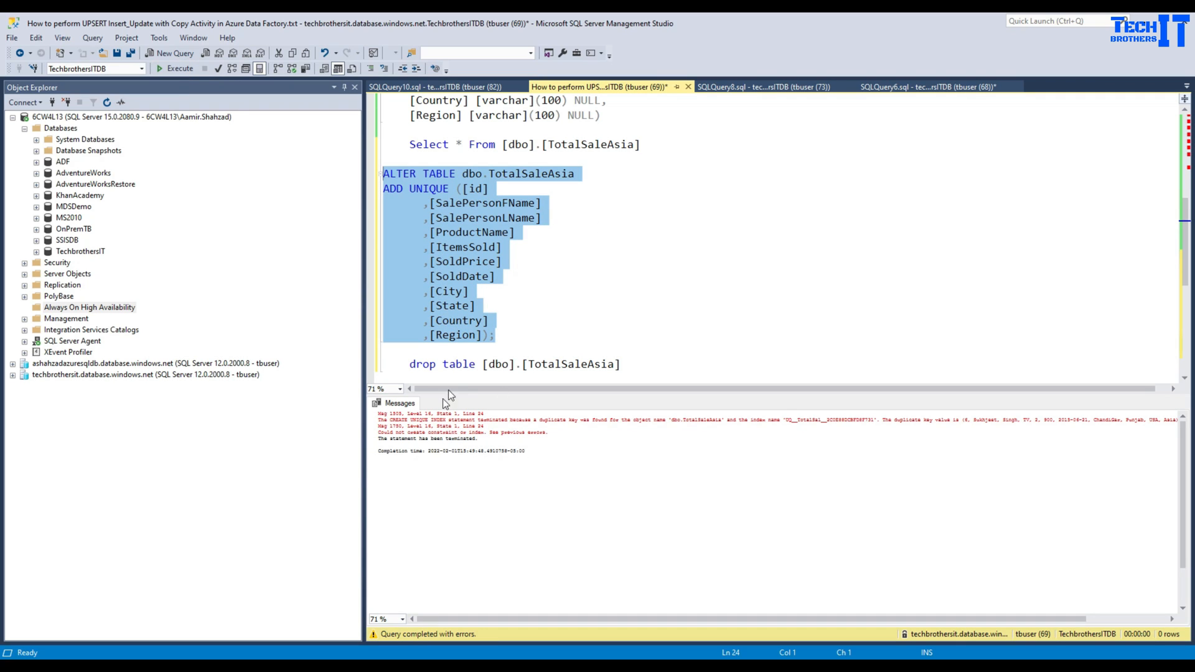
left_click(479, 276)
type("truncate table [dbo].[TotalSaleAsia]")
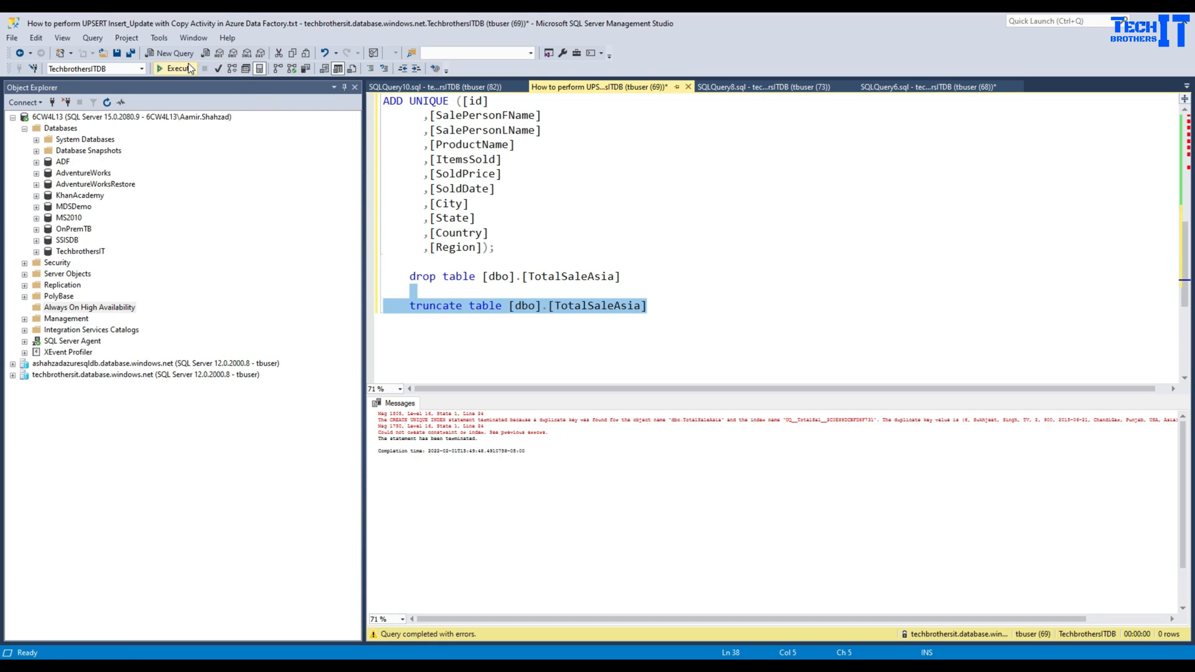
Execute TRUNCATE TABLE [dbo].[TotalSaleAsia] and scroll back up in the editor
left_click(180, 68)
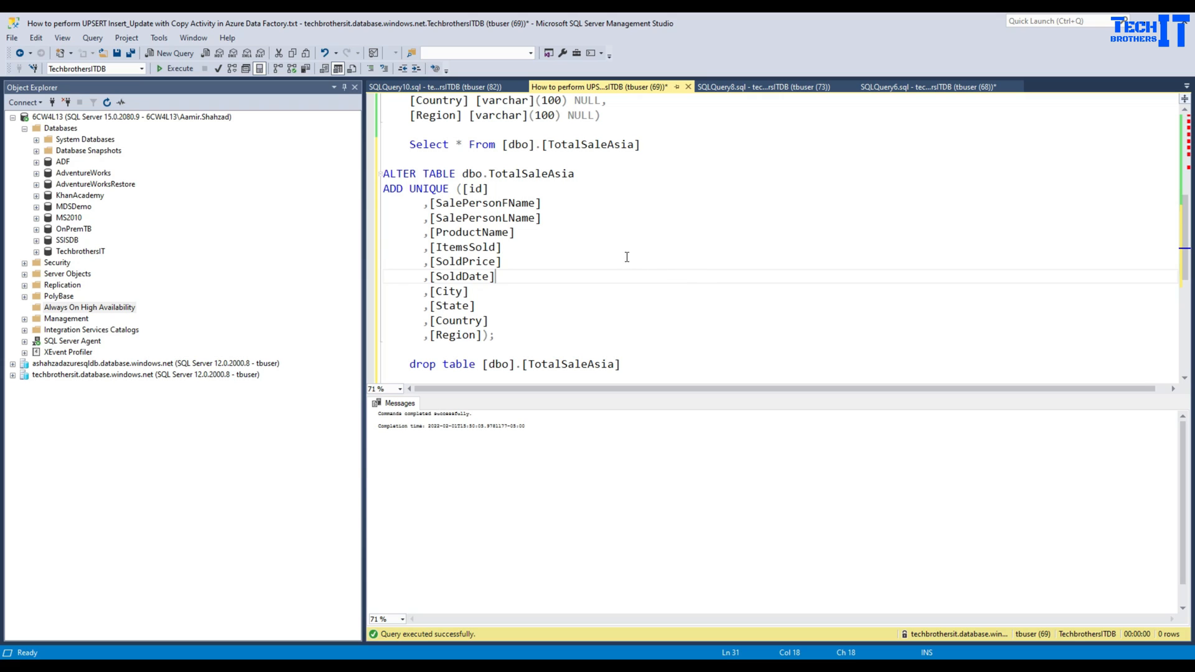
scroll("up", 3)
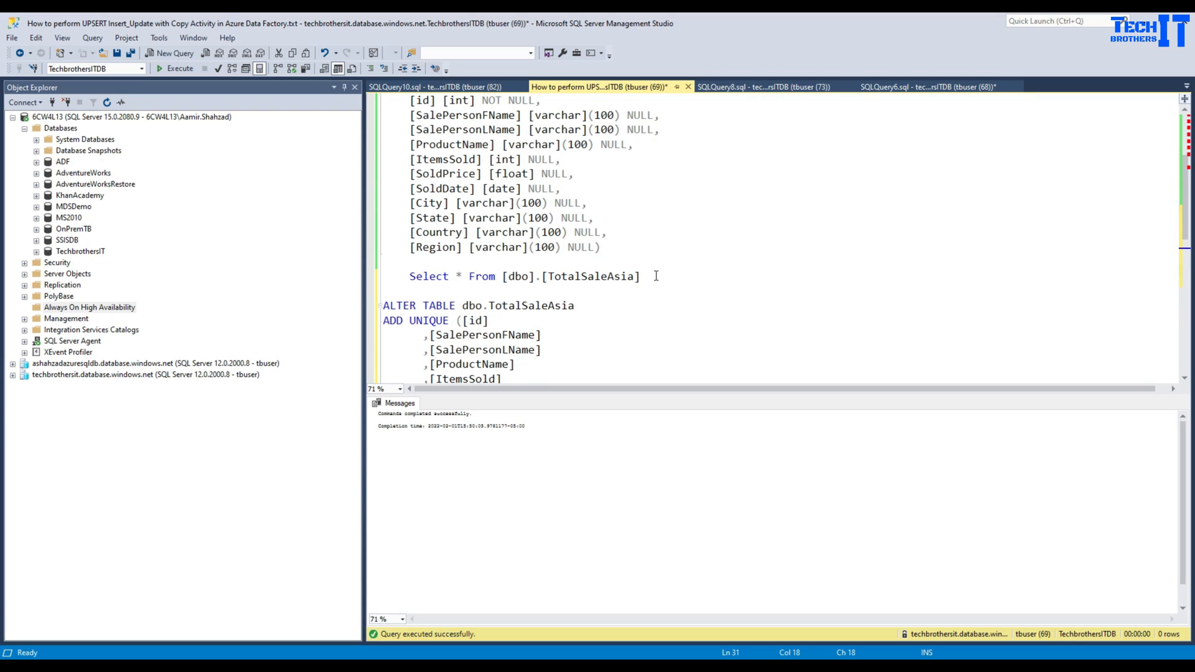
scroll("up", 3)
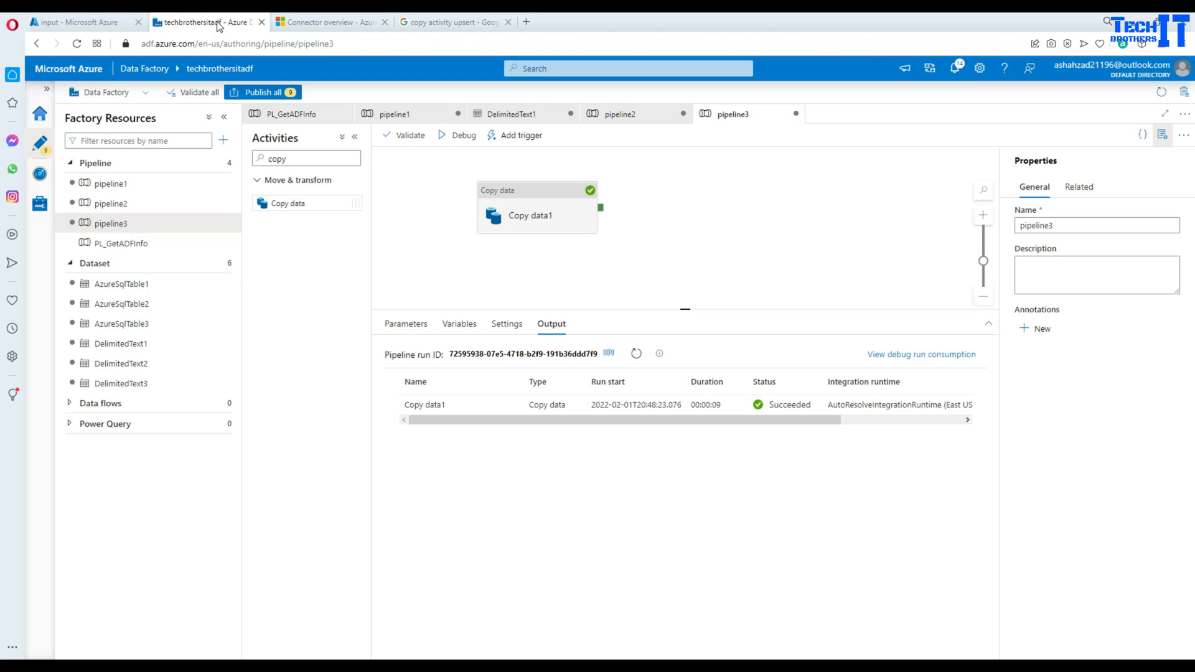
mouse_move(463, 135)
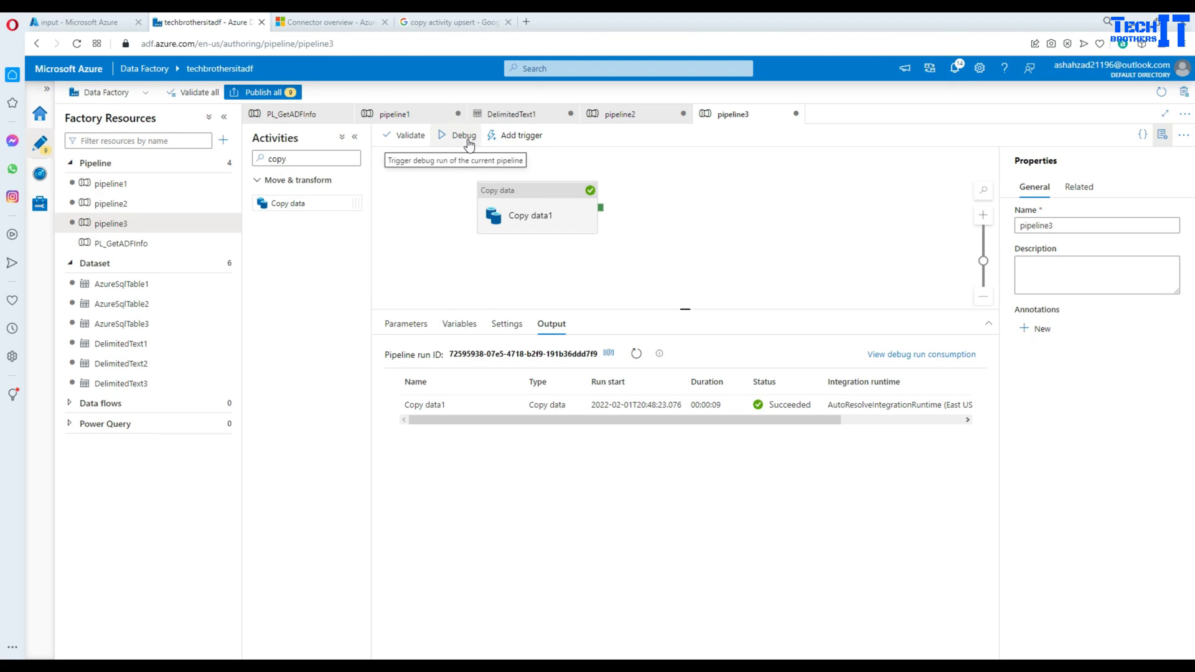
Debug pipeline3 again and open Copy data1's succeeded run details showing 8 rows read
left_click(463, 135)
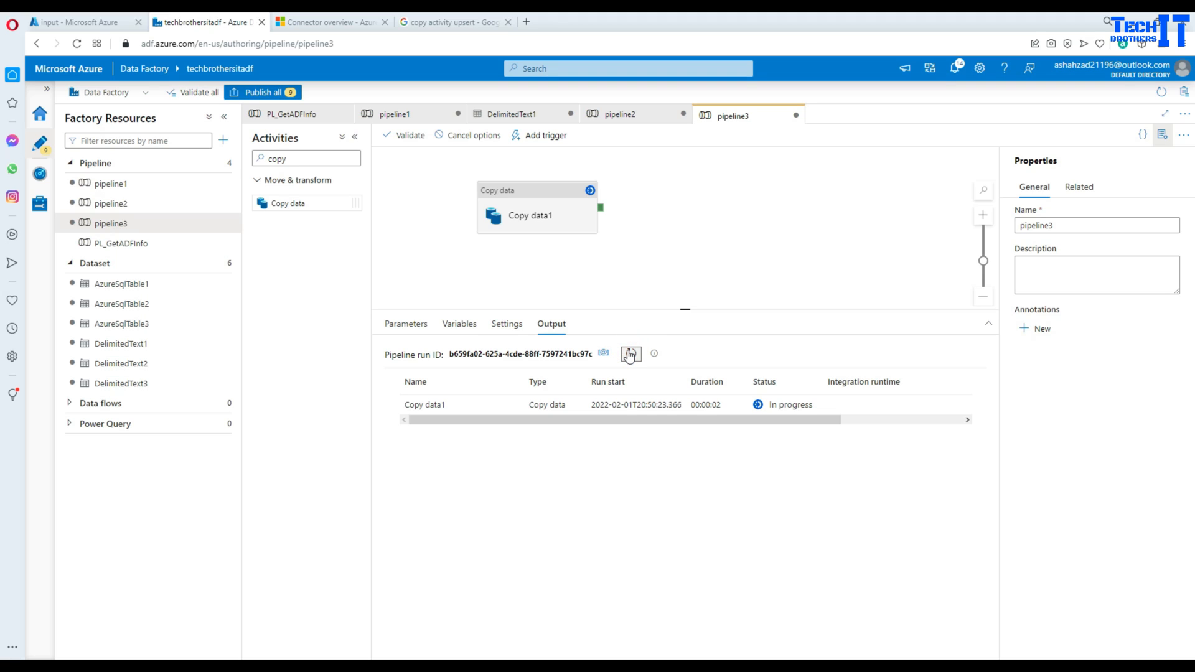
mouse_move(475, 445)
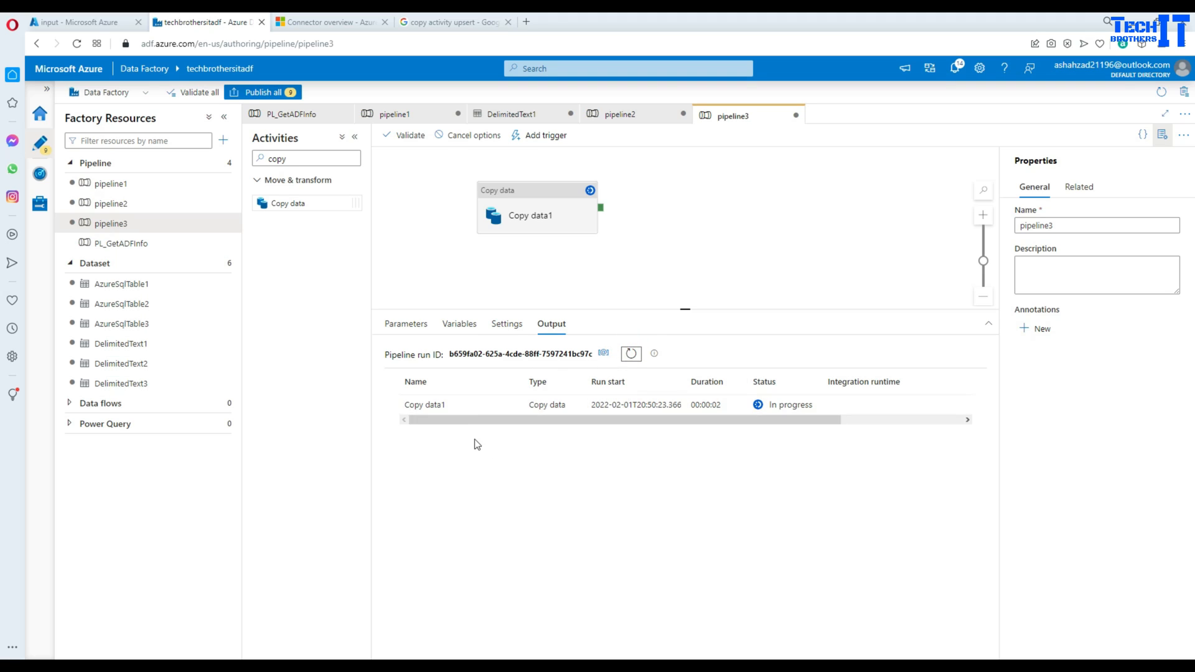
mouse_move(524, 405)
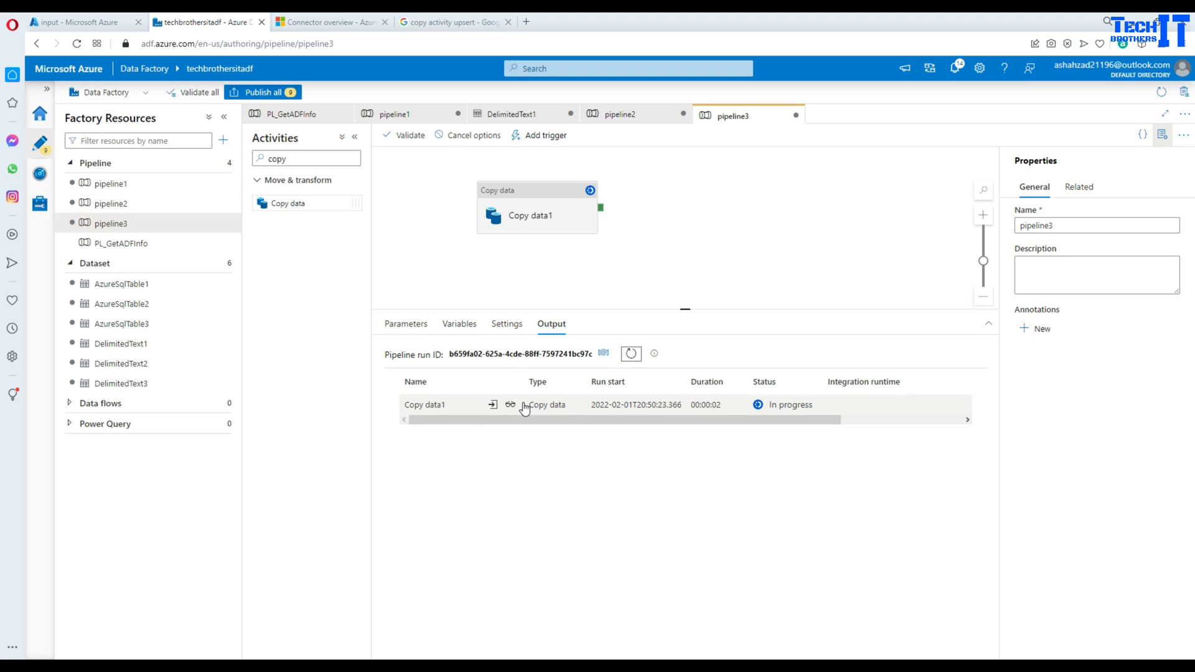
mouse_move(511, 425)
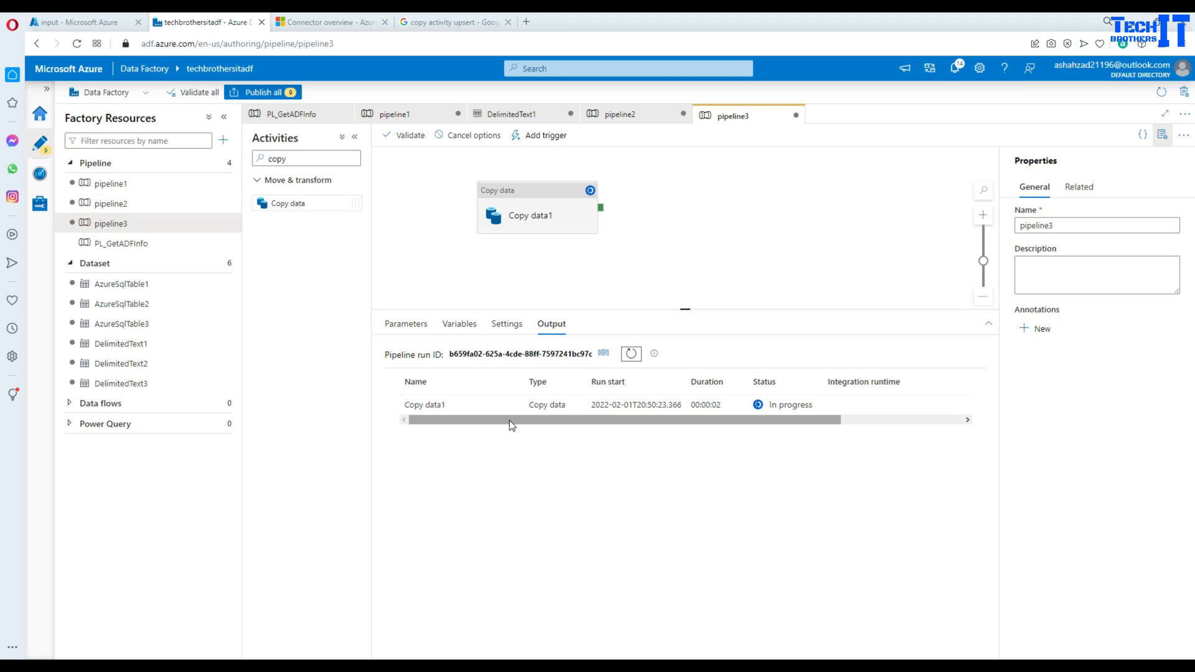
mouse_move(546, 449)
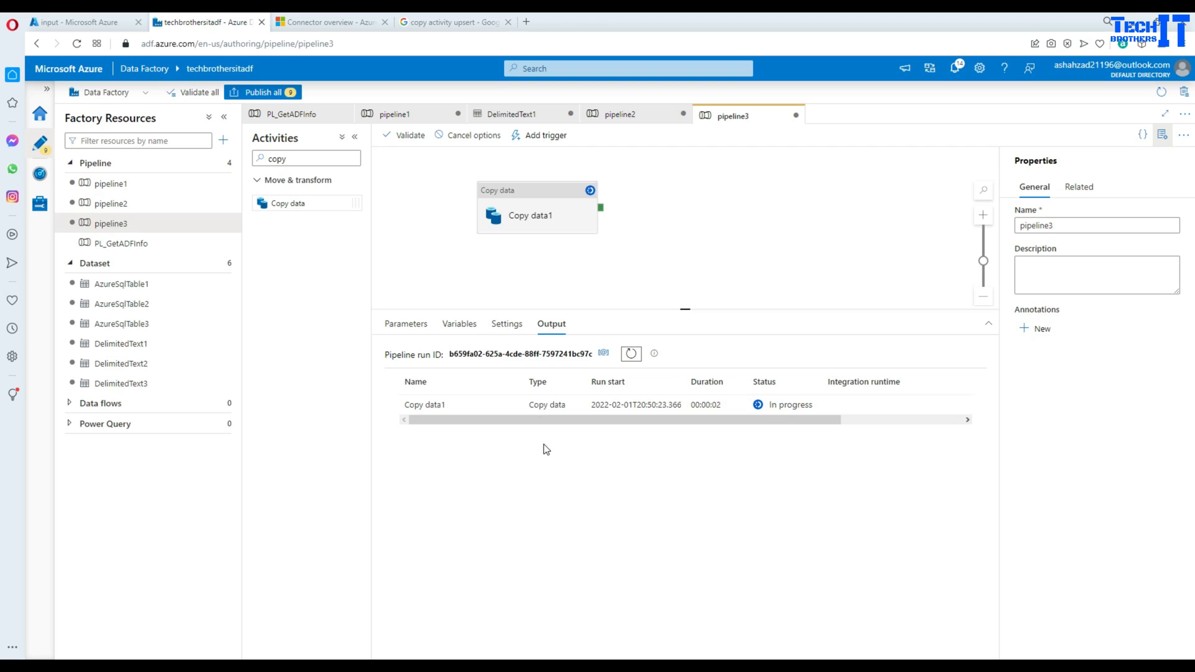
mouse_move(530, 447)
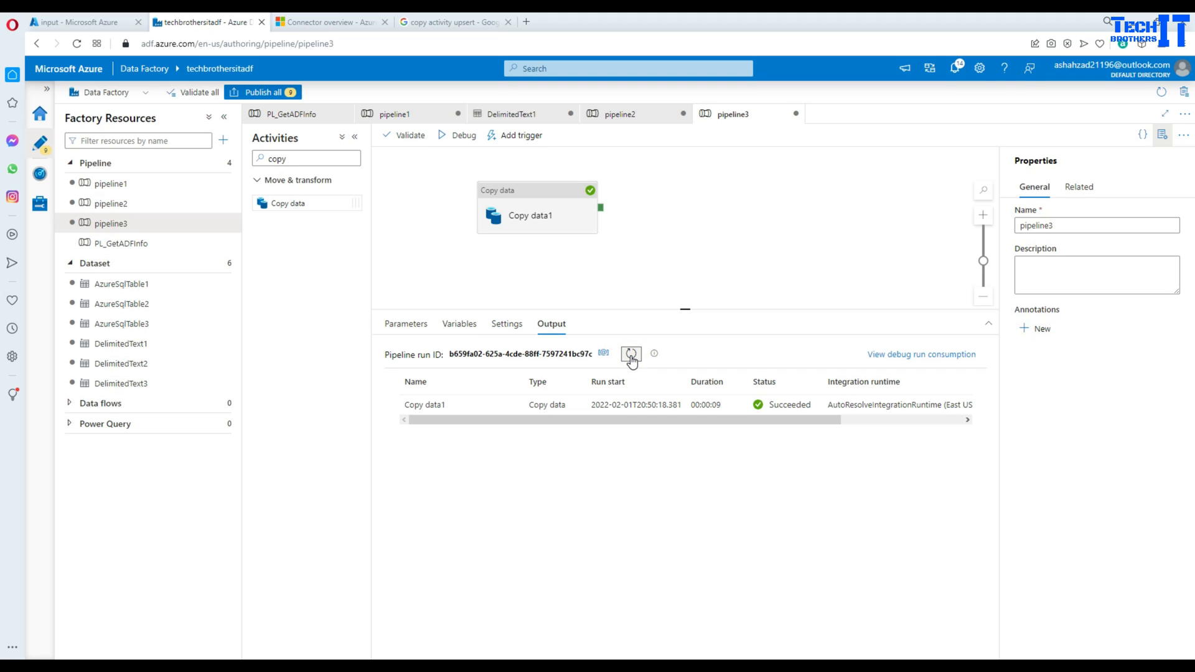
mouse_move(481, 373)
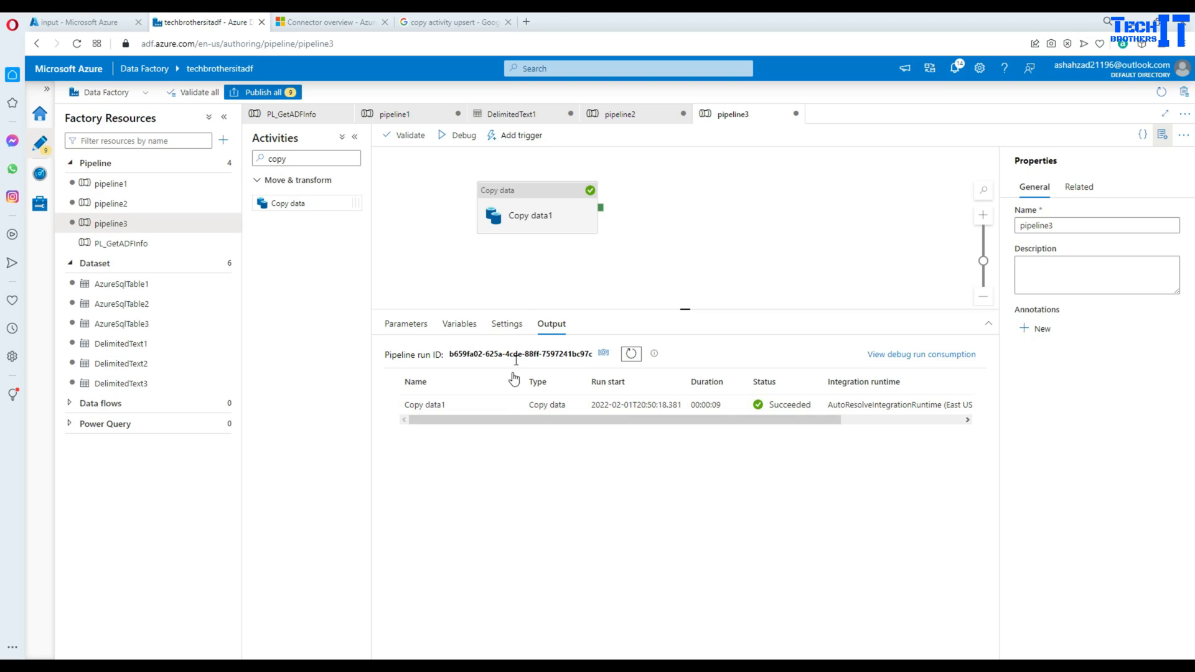
mouse_move(510, 404)
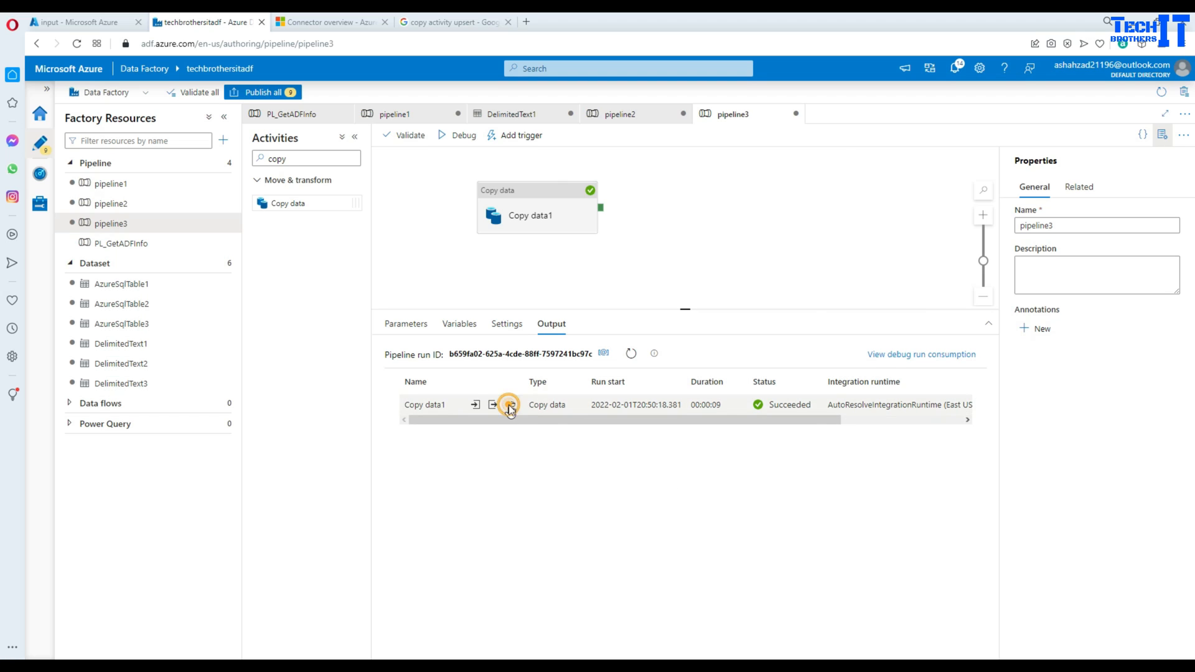
left_click(509, 404)
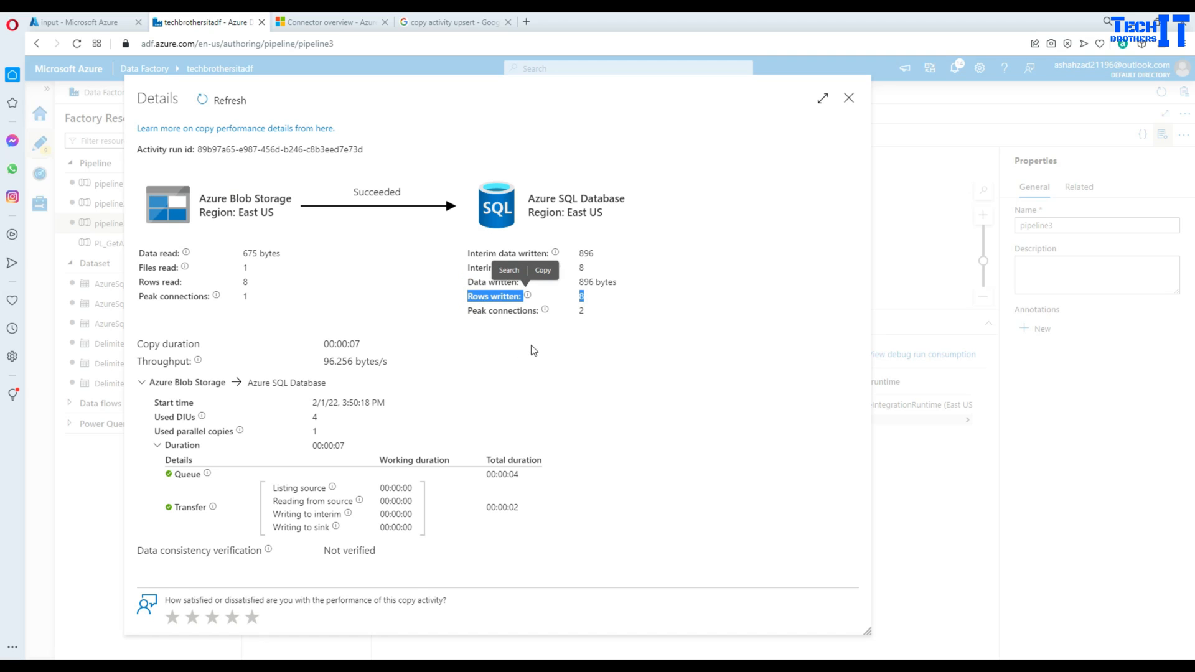
Close the copy run details pane after confirming 8 rows were read
left_click(848, 98)
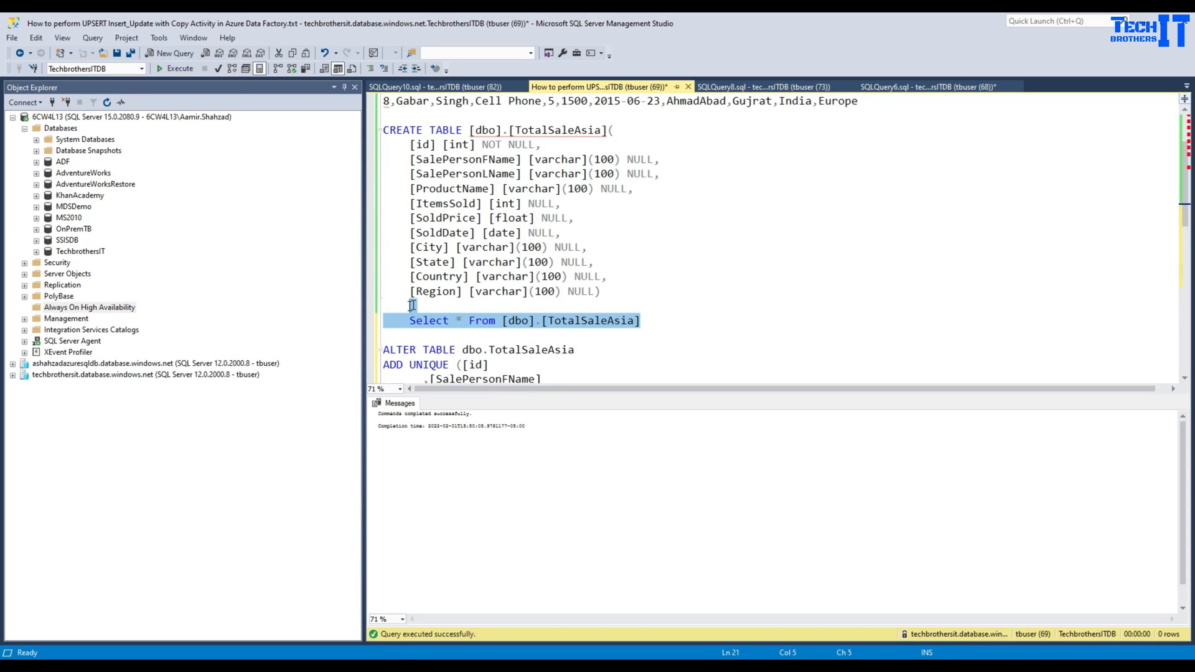
Run SELECT * FROM [dbo].[TotalSaleAsia] to list the reloaded rows
left_click(179, 68)
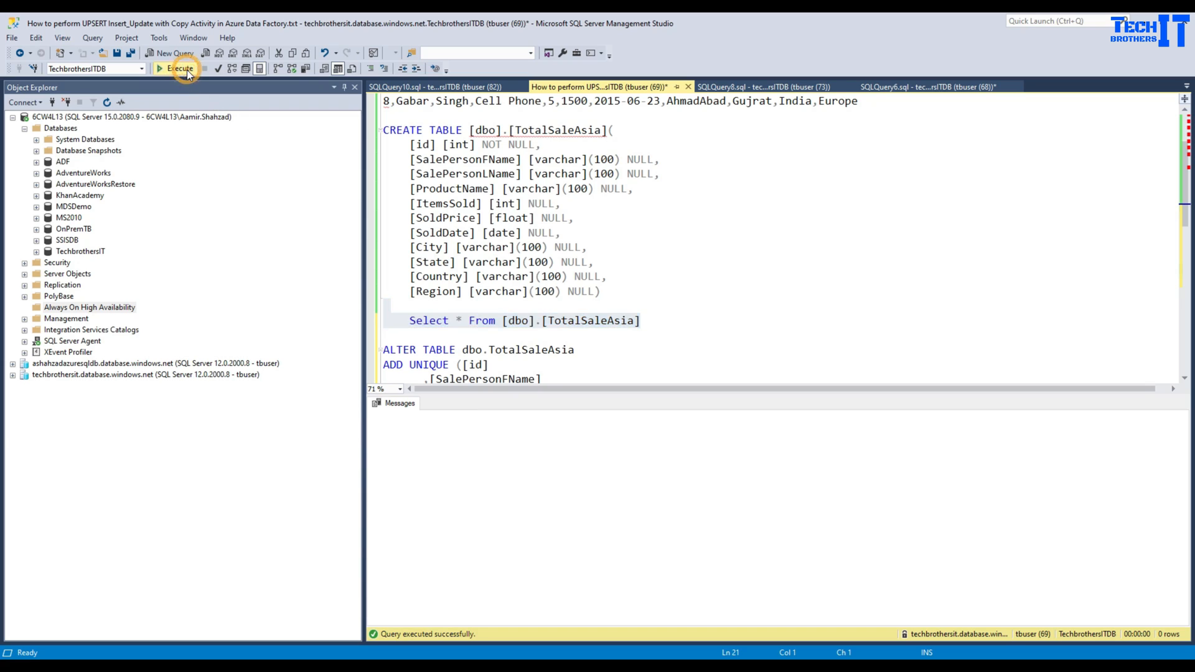
left_click(181, 69)
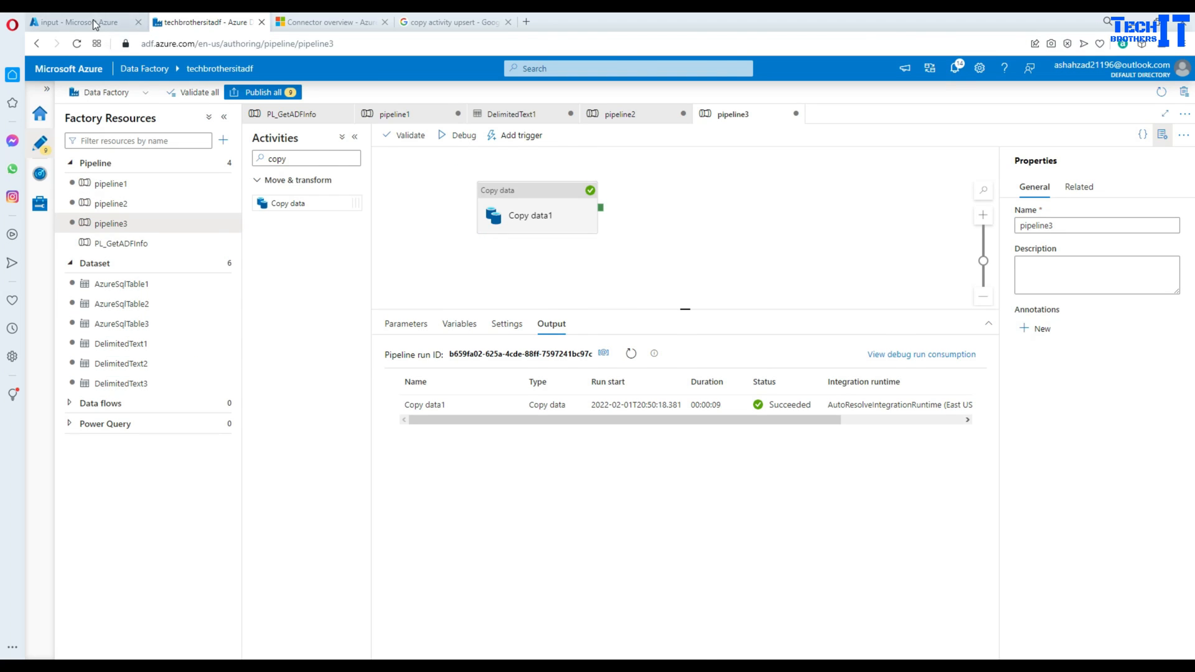
left_click(81, 21)
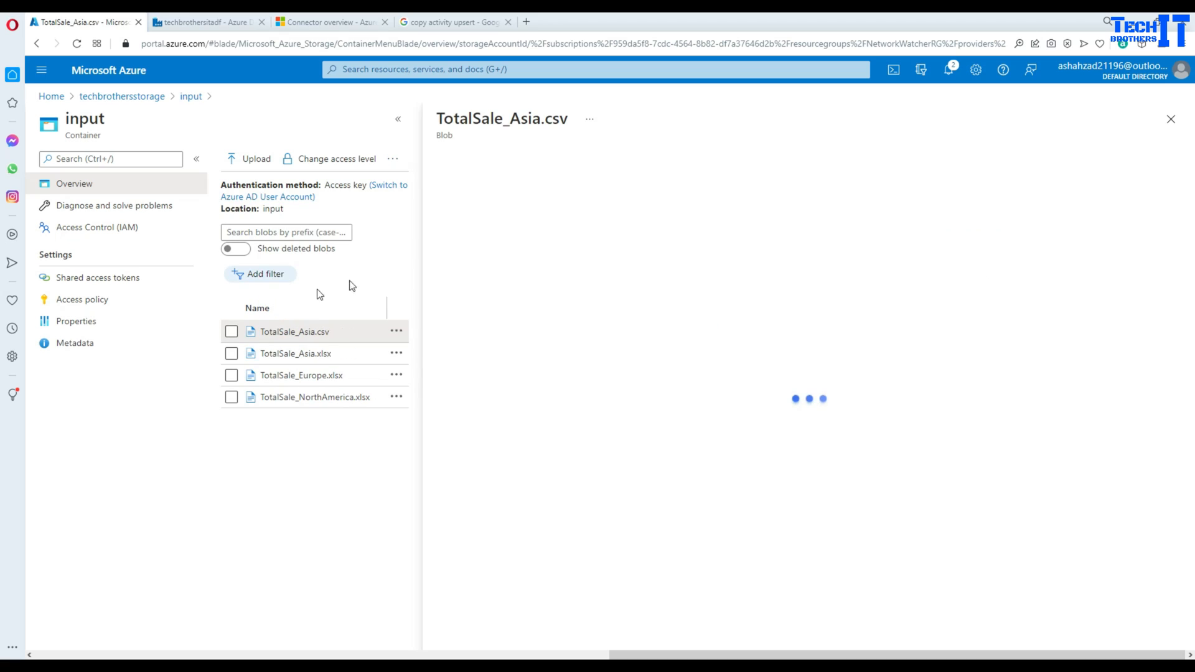
Replace 'Test Region' with 'North America' in row 2 of TotalSale_Asia.csv and save
left_click(620, 192)
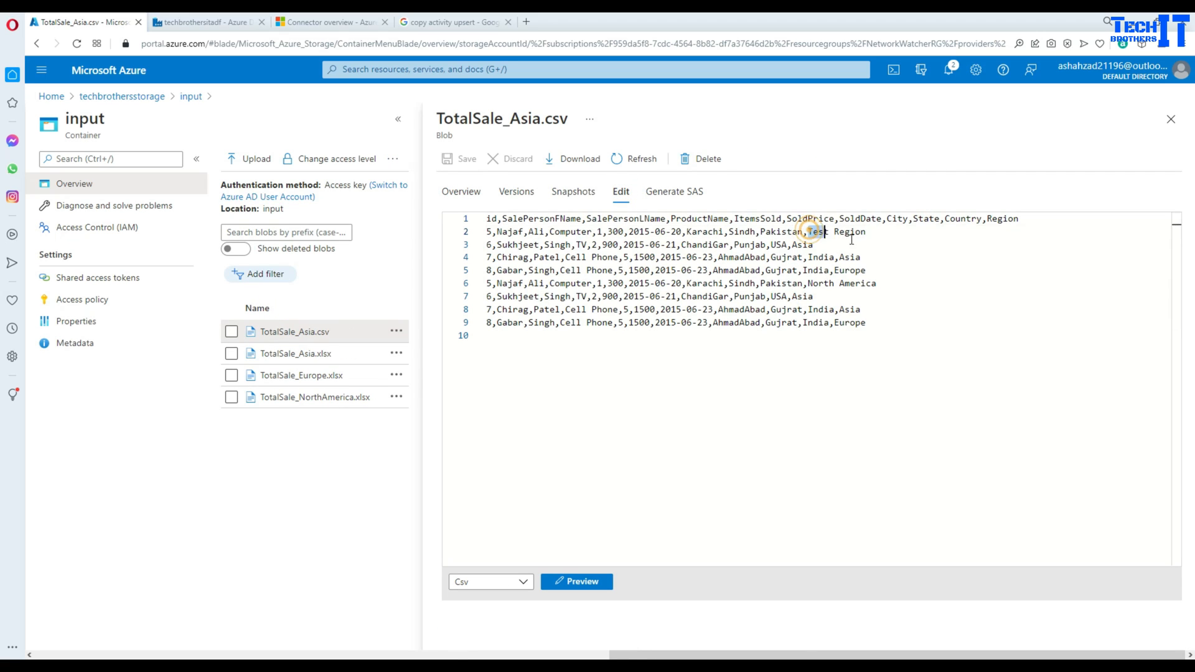
double_click(808, 231)
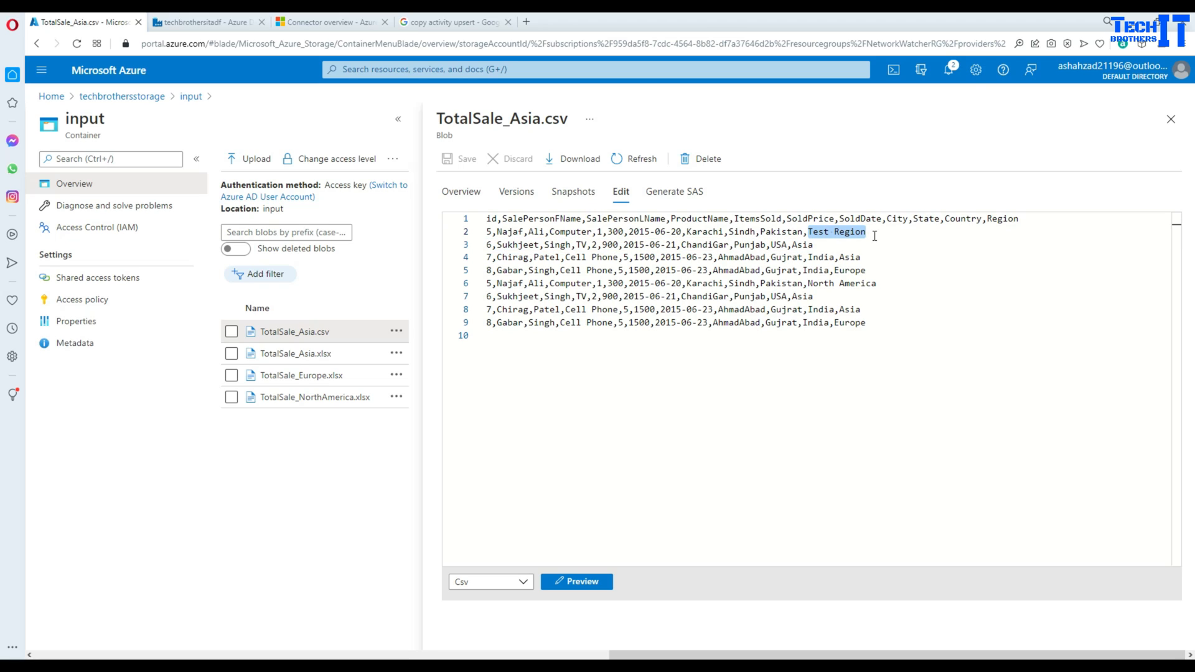
type("North America")
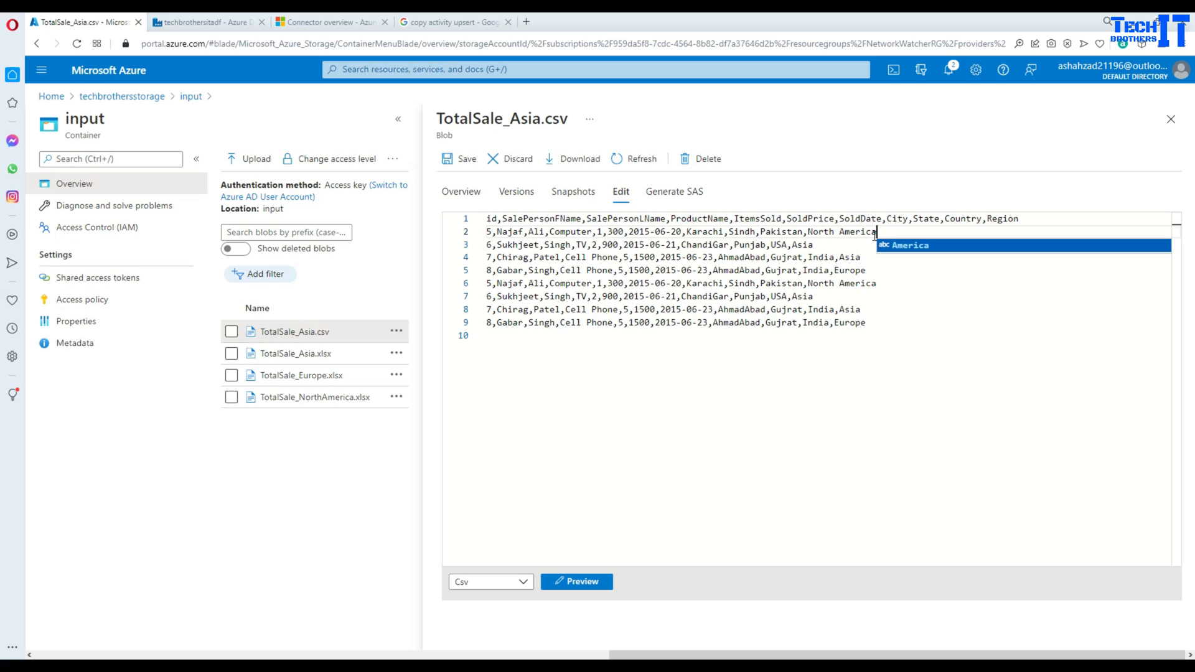
left_click(838, 231)
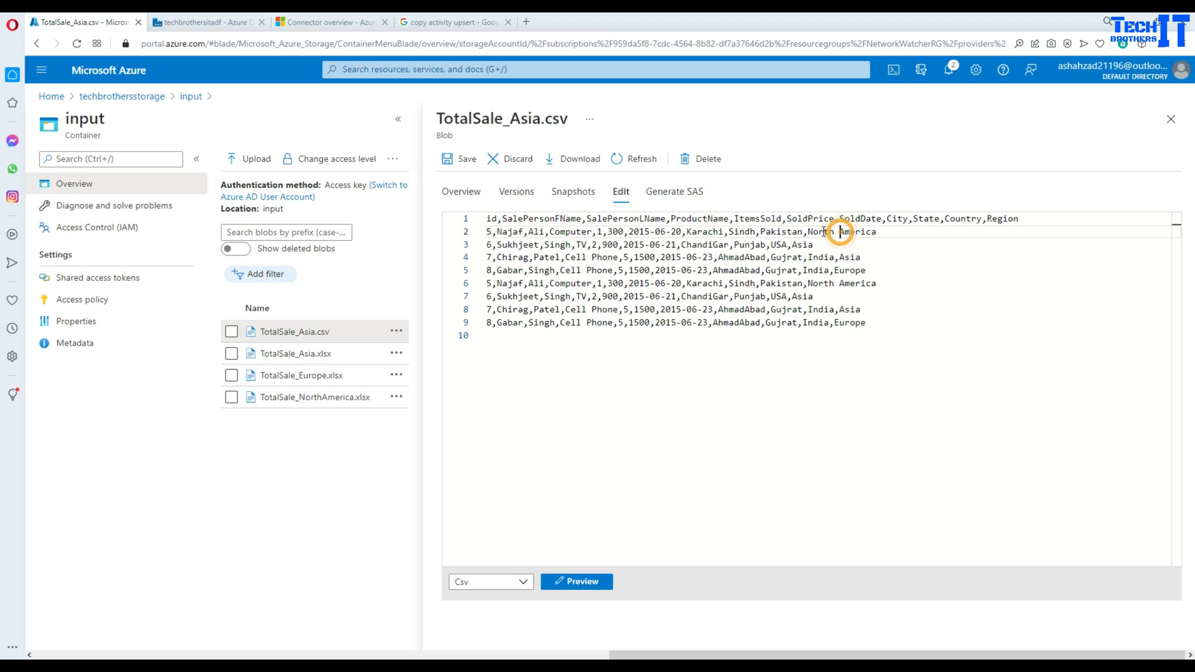
double_click(839, 231)
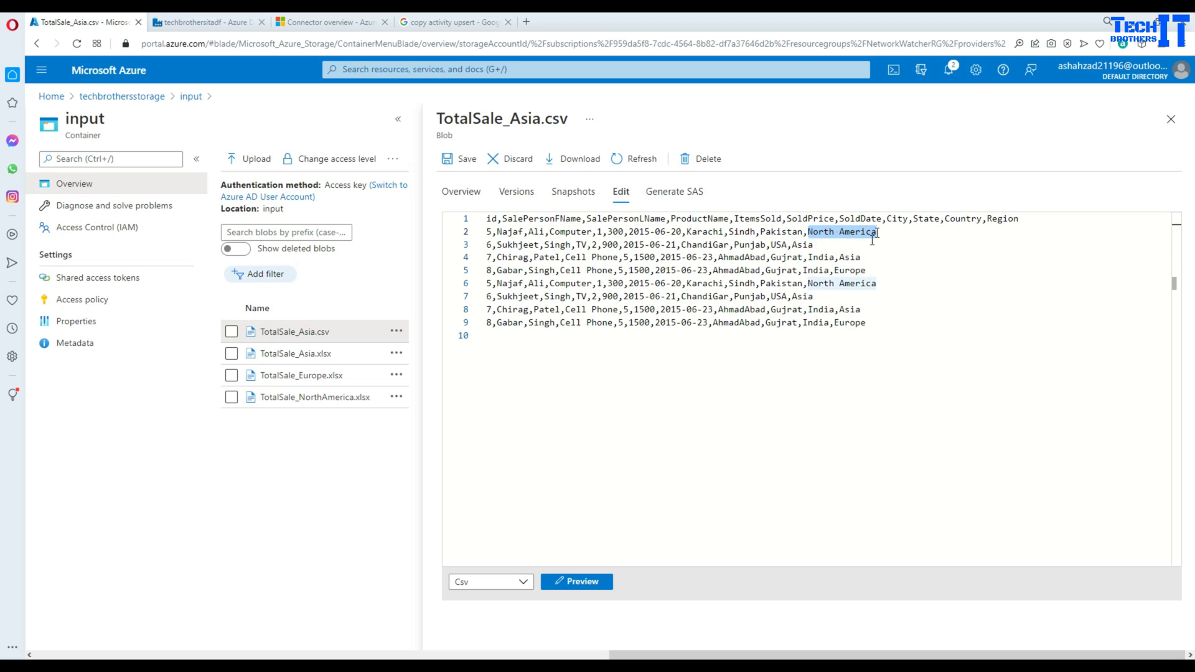
left_click(809, 282)
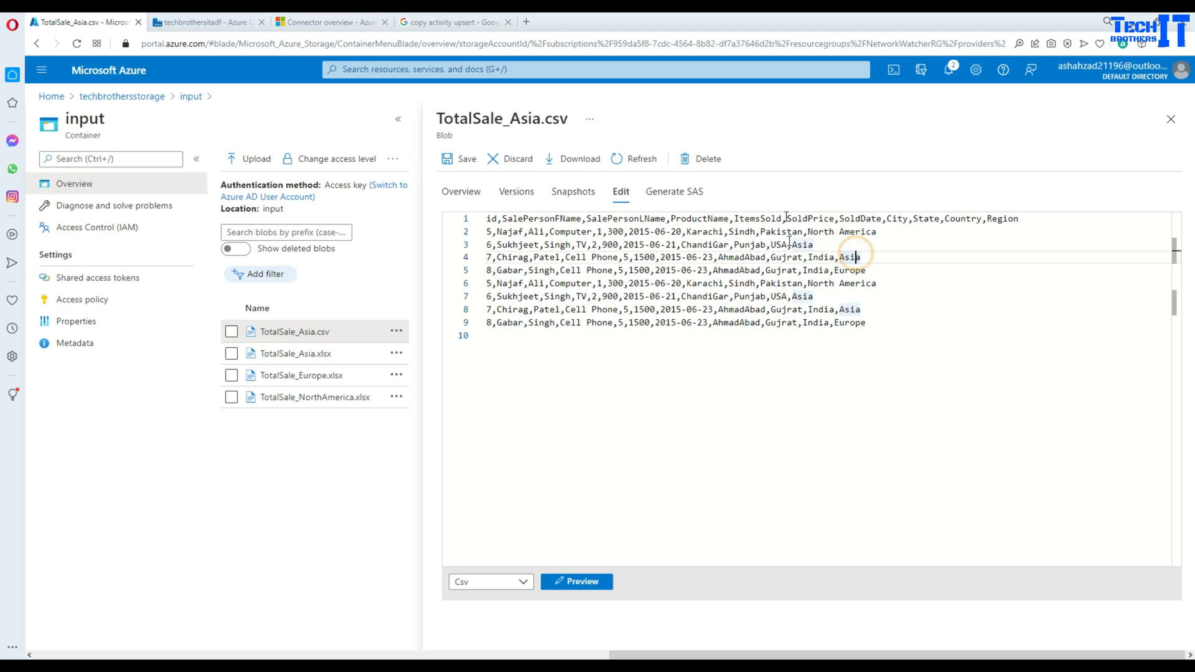
left_click(459, 159)
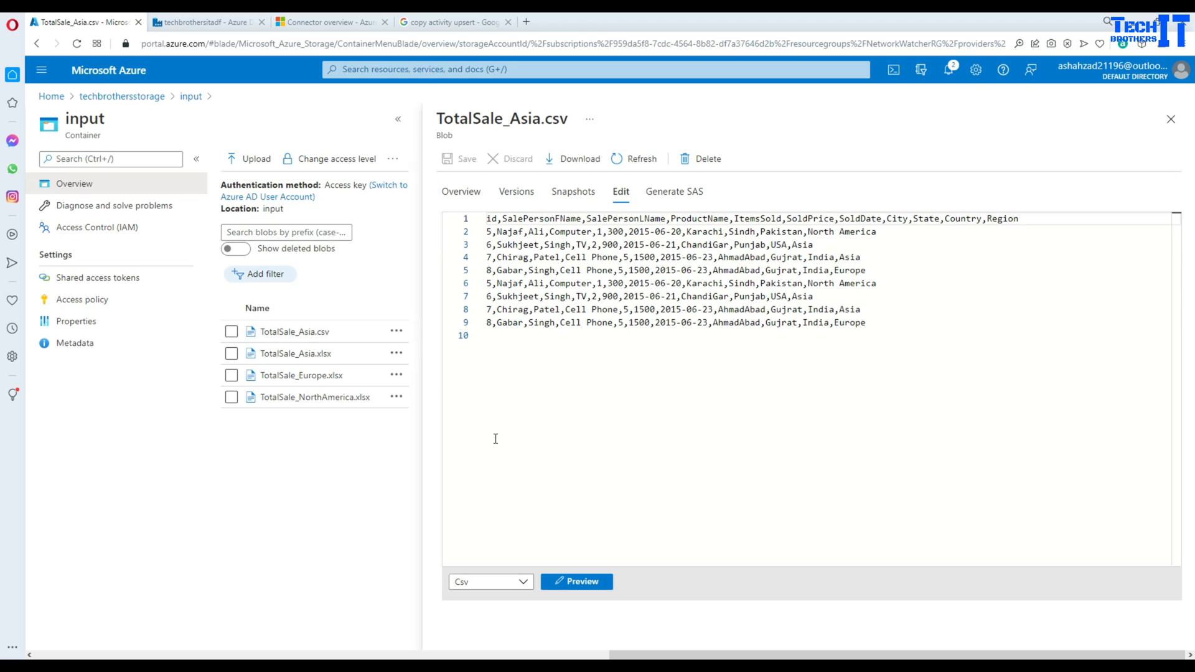
left_click(207, 21)
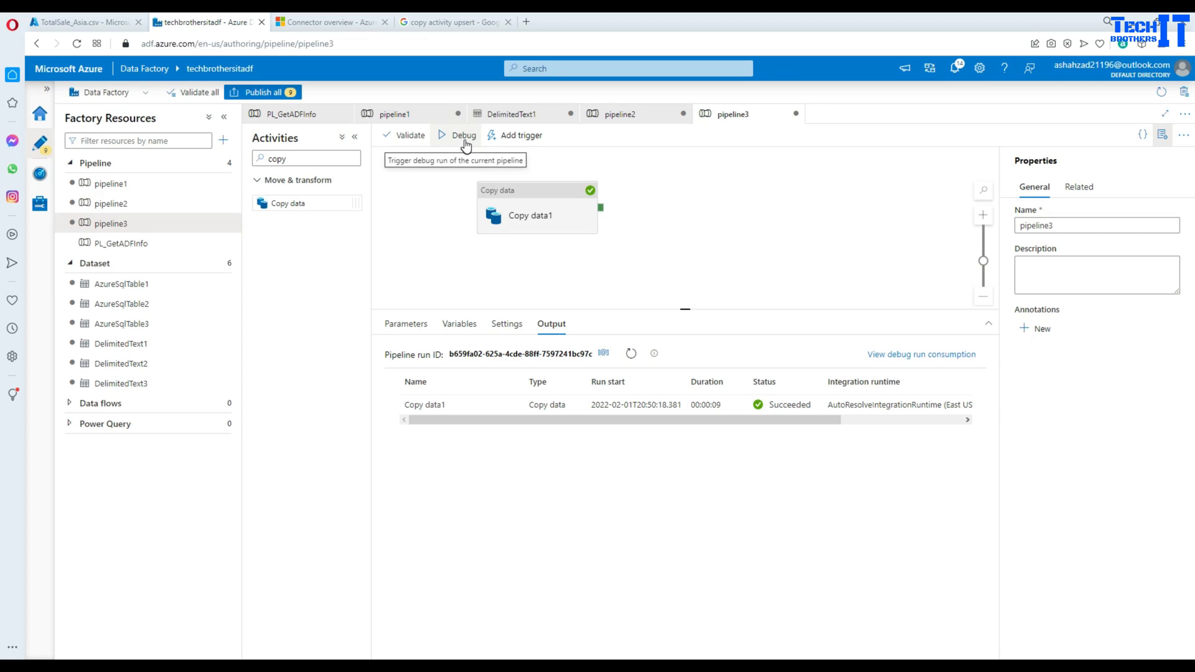
Debug-run pipeline3 and check TotalSaleAsia shows id 5 in North America
left_click(463, 135)
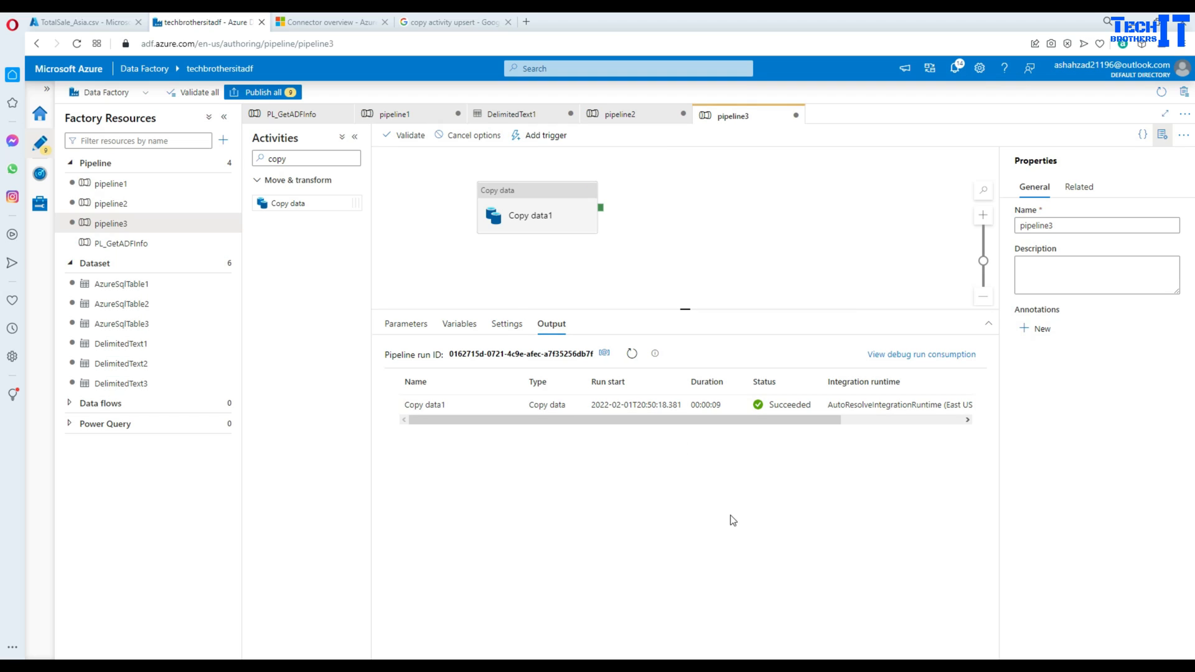
key("alt+tab")
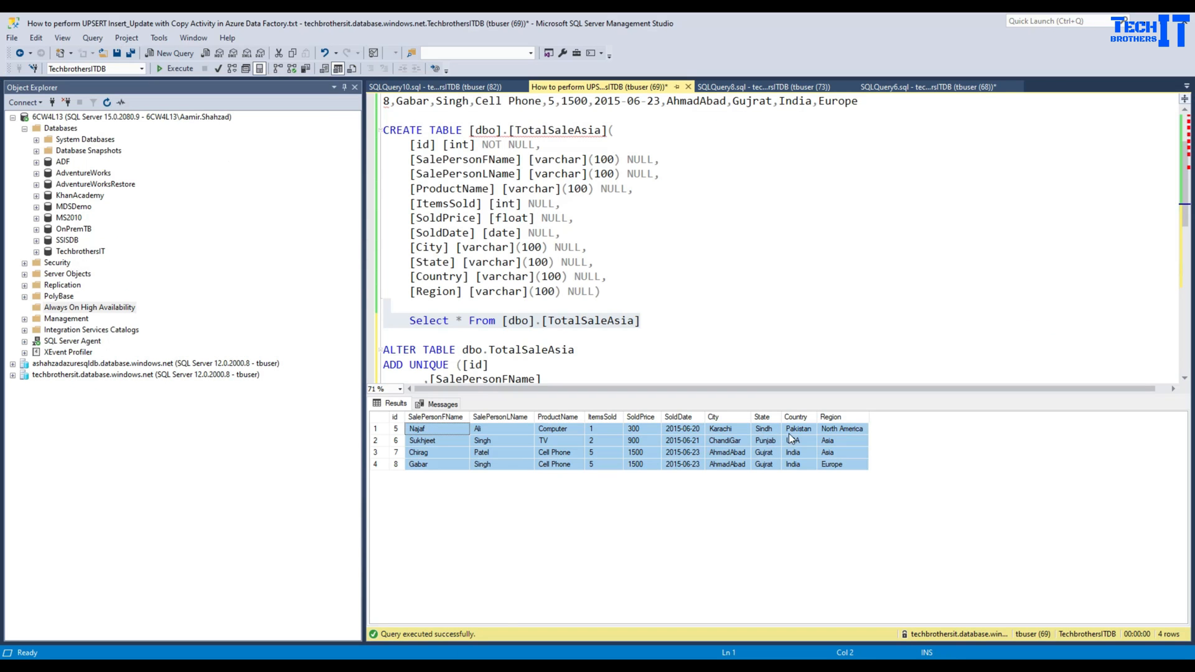
left_click(841, 428)
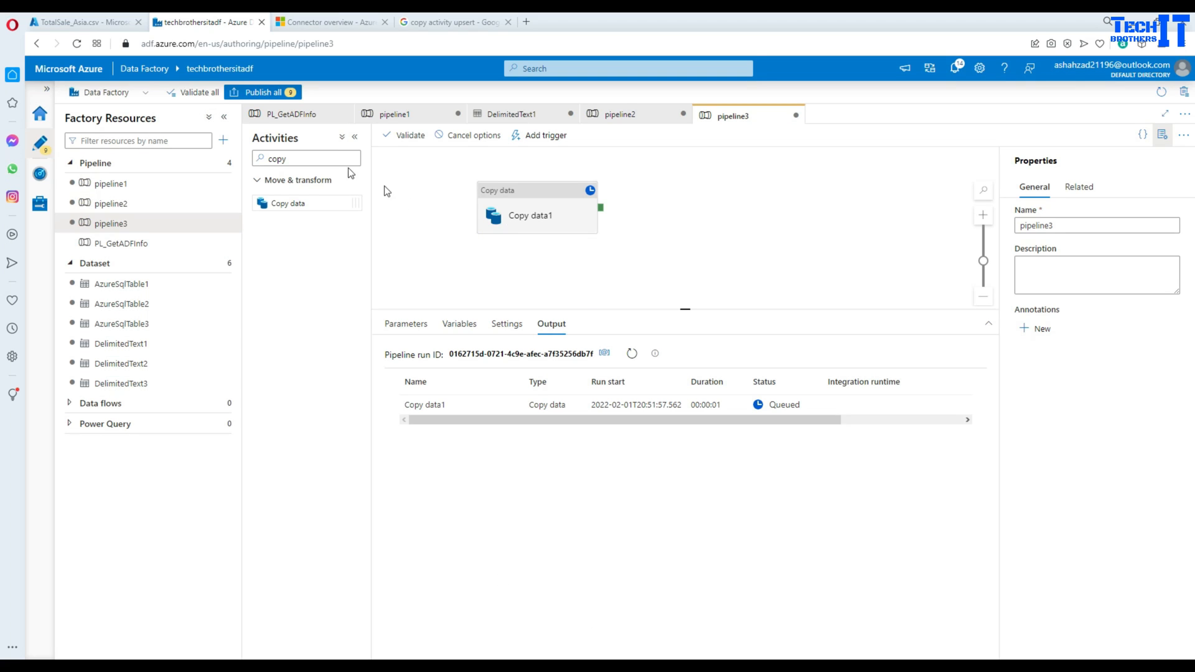
left_click(84, 21)
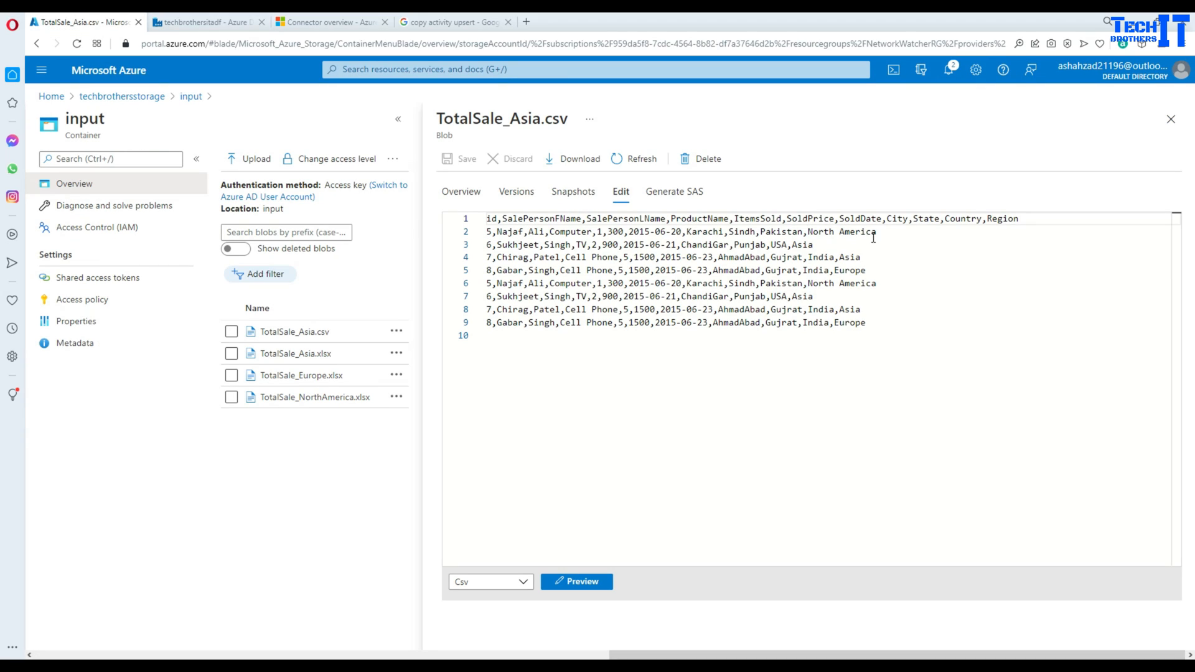
double_click(841, 232)
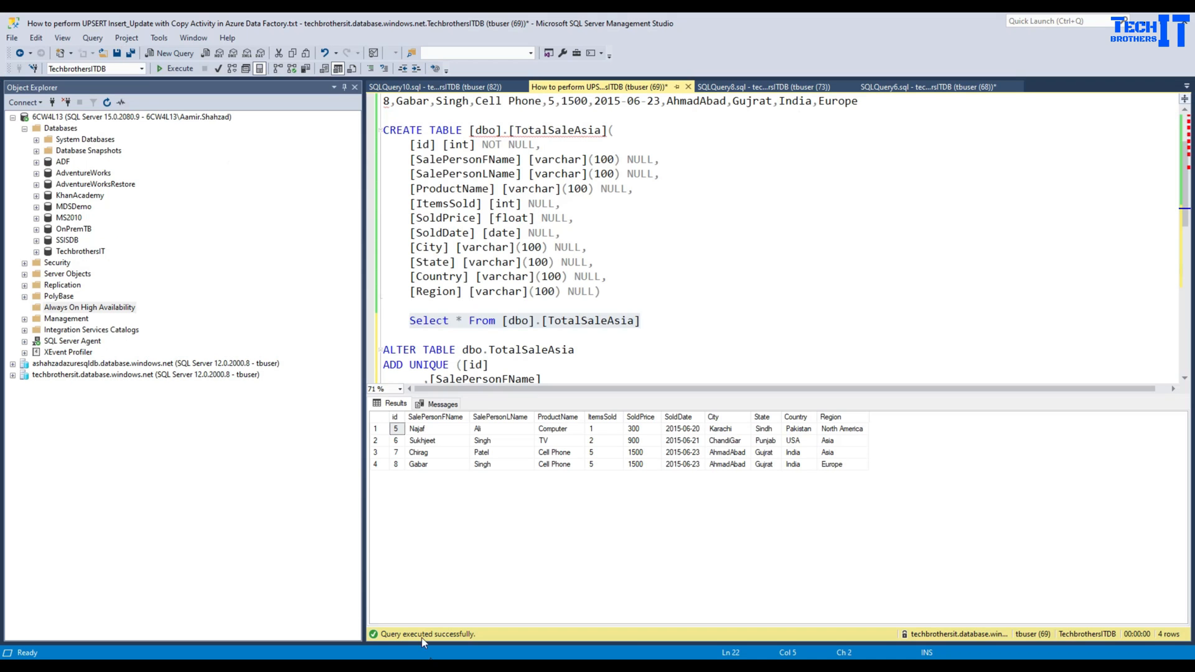
left_click(179, 69)
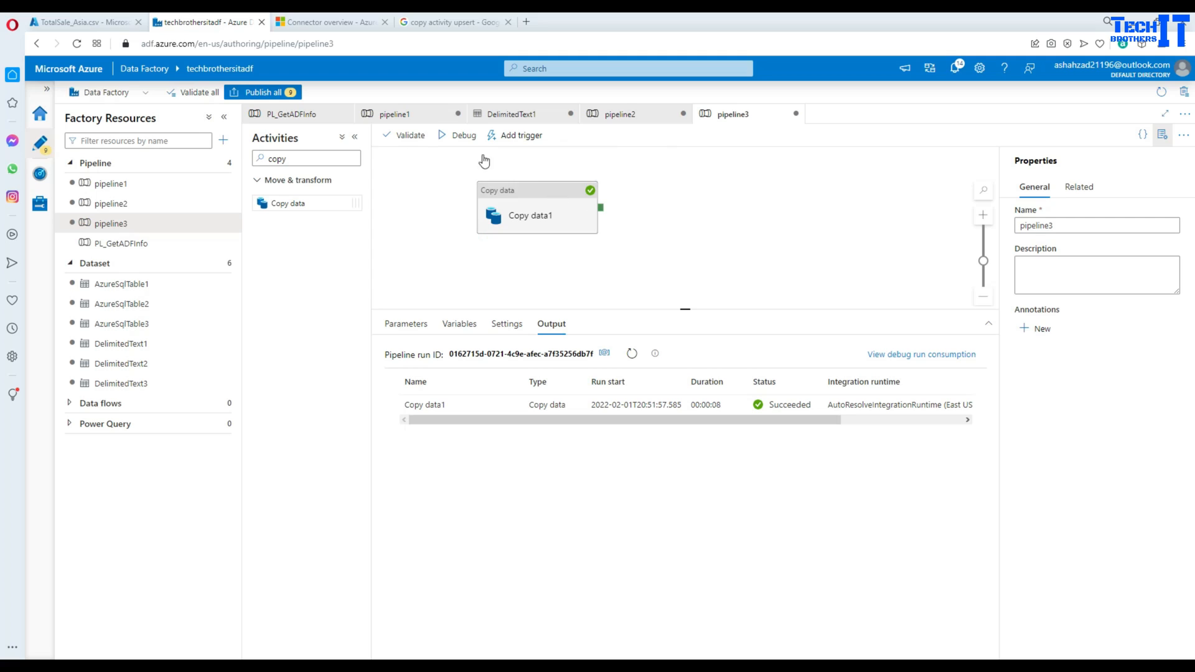
left_click(84, 21)
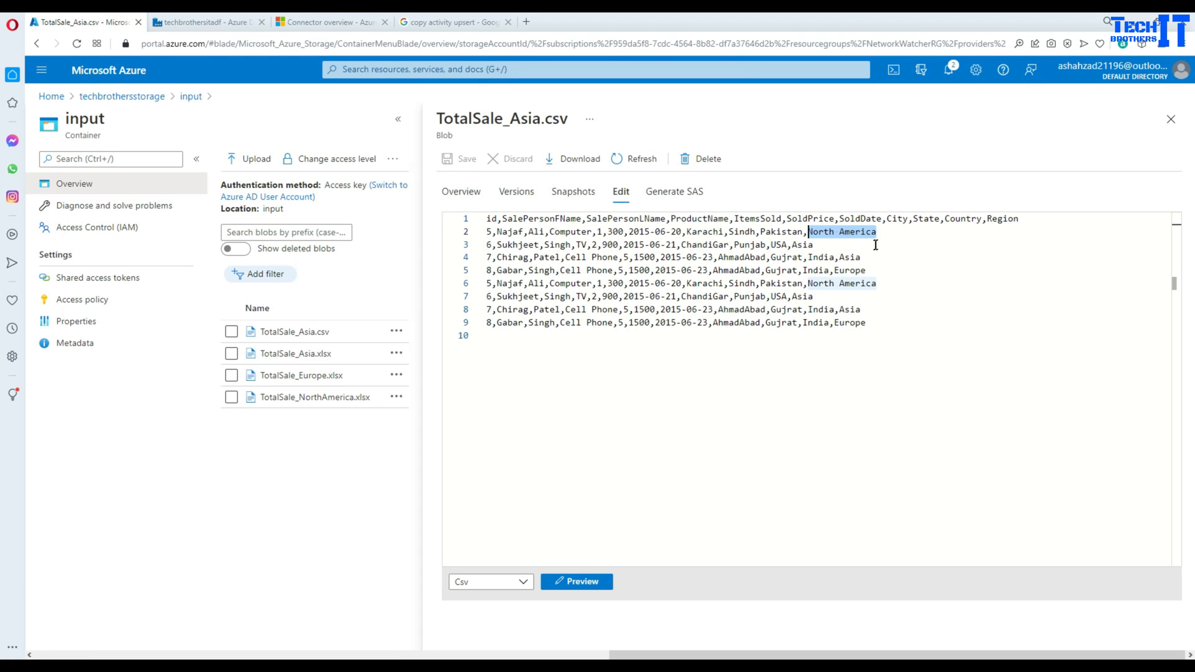
Change row 2's region in TotalSale_Asia.csv to Europe, save, and close the editor
type("Test")
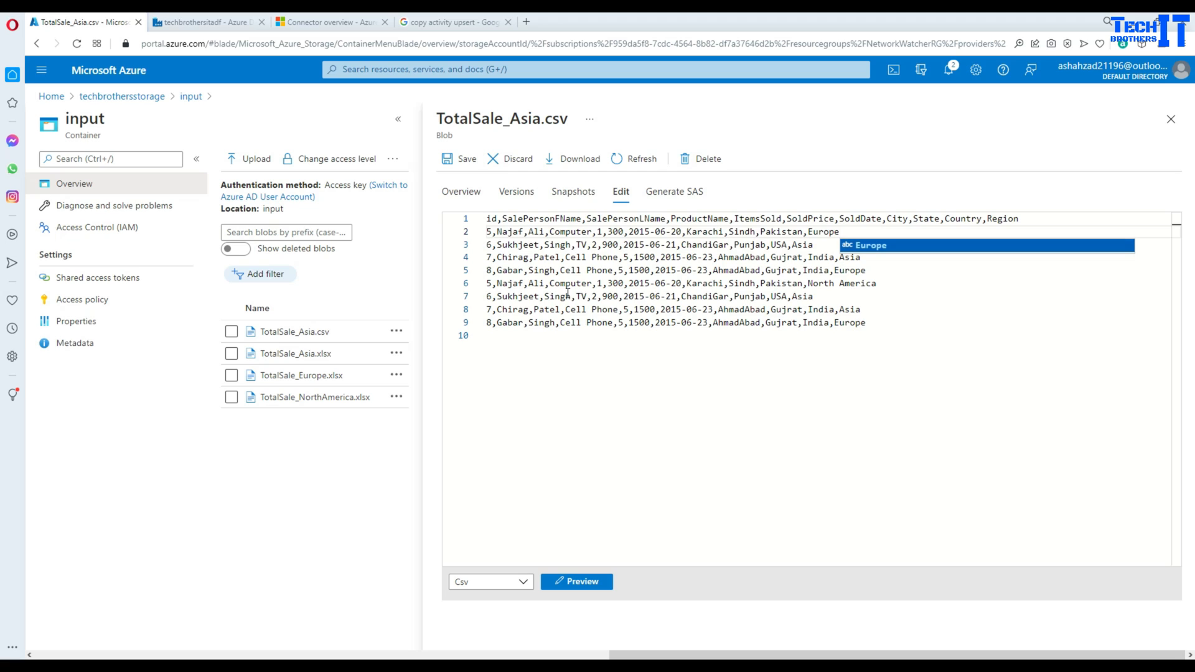
left_click(459, 159)
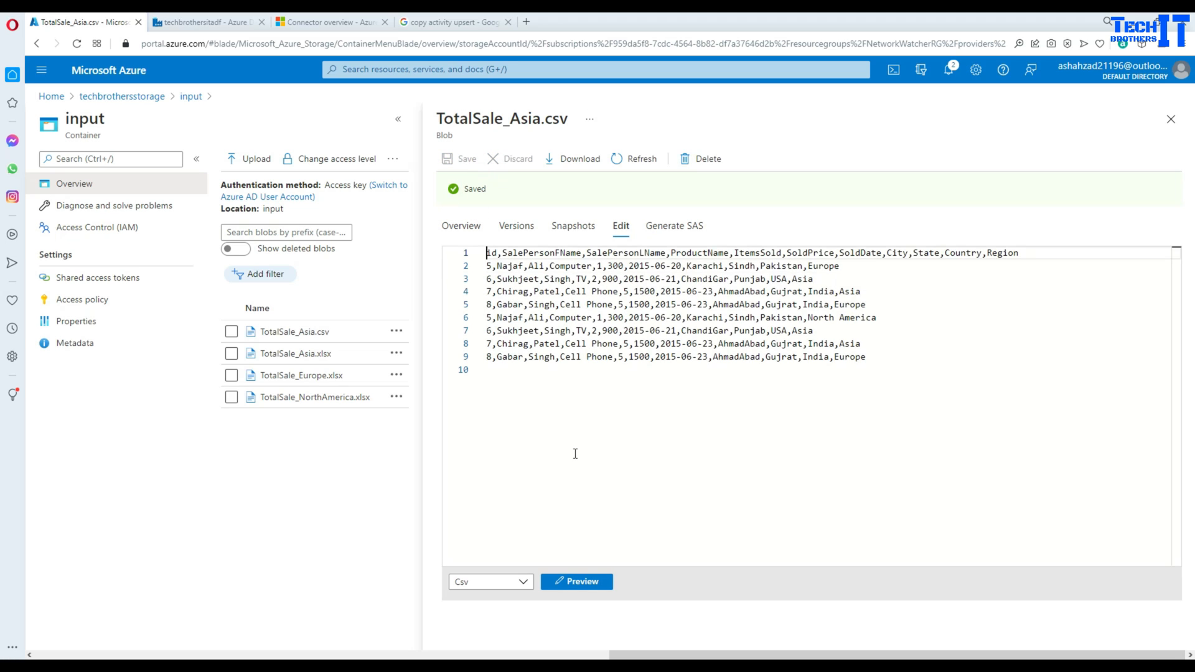
left_click(1171, 119)
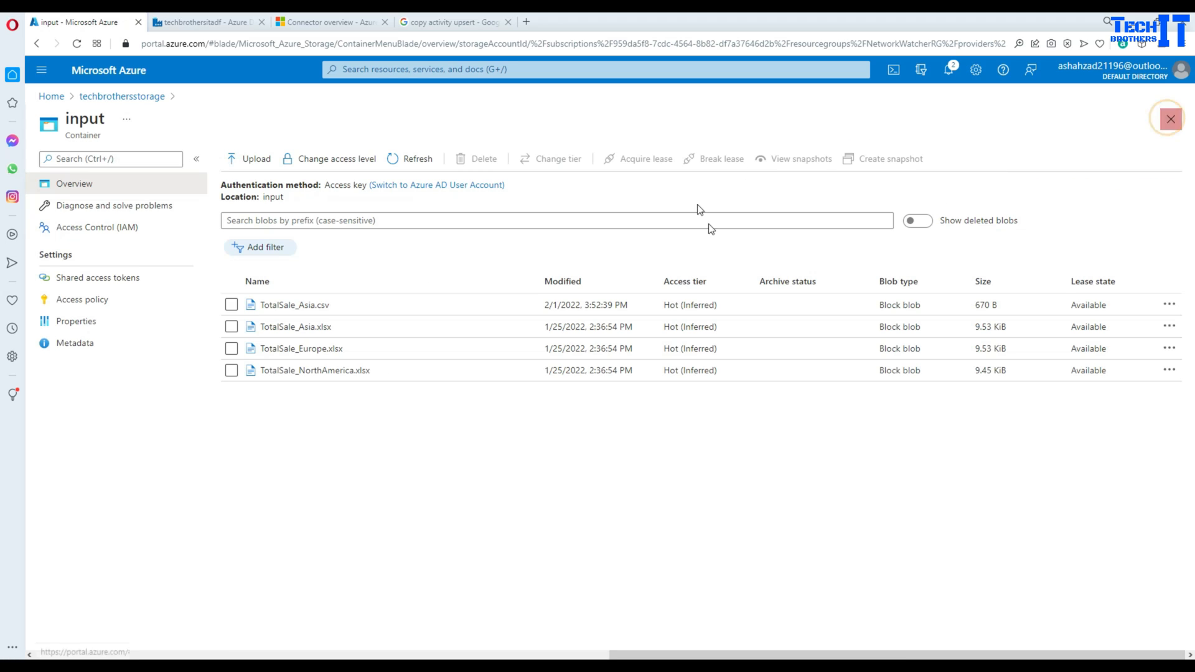
Debug-run pipeline3 again so id 5 in TotalSaleAsia updates to Europe
left_click(206, 21)
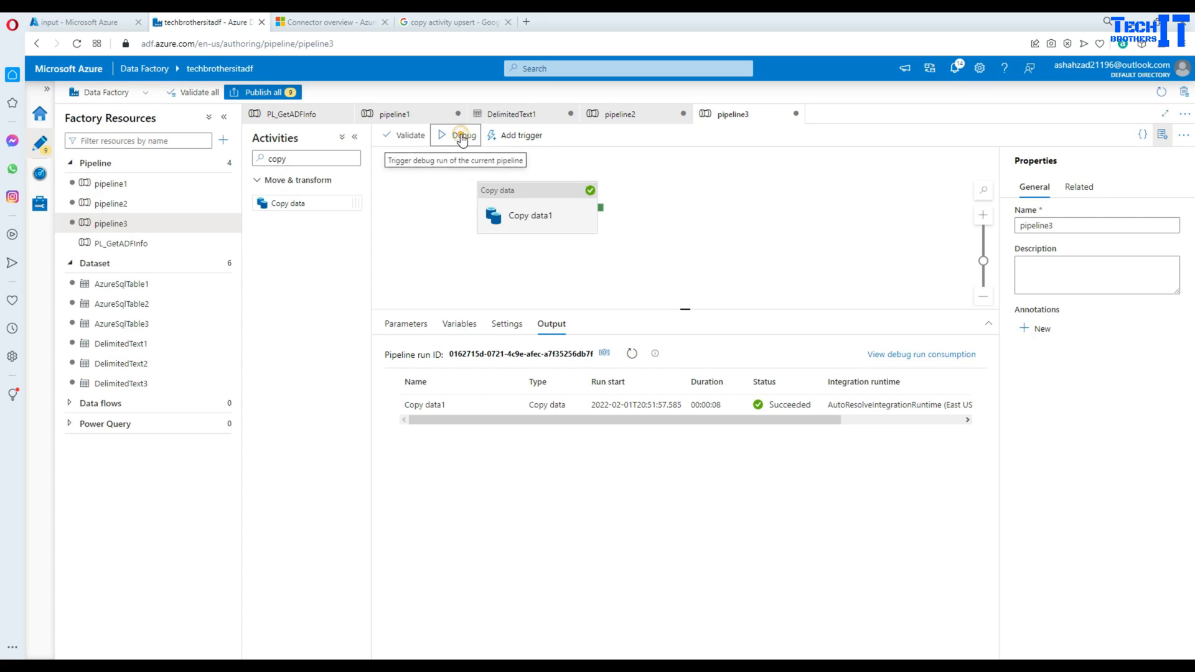
left_click(462, 135)
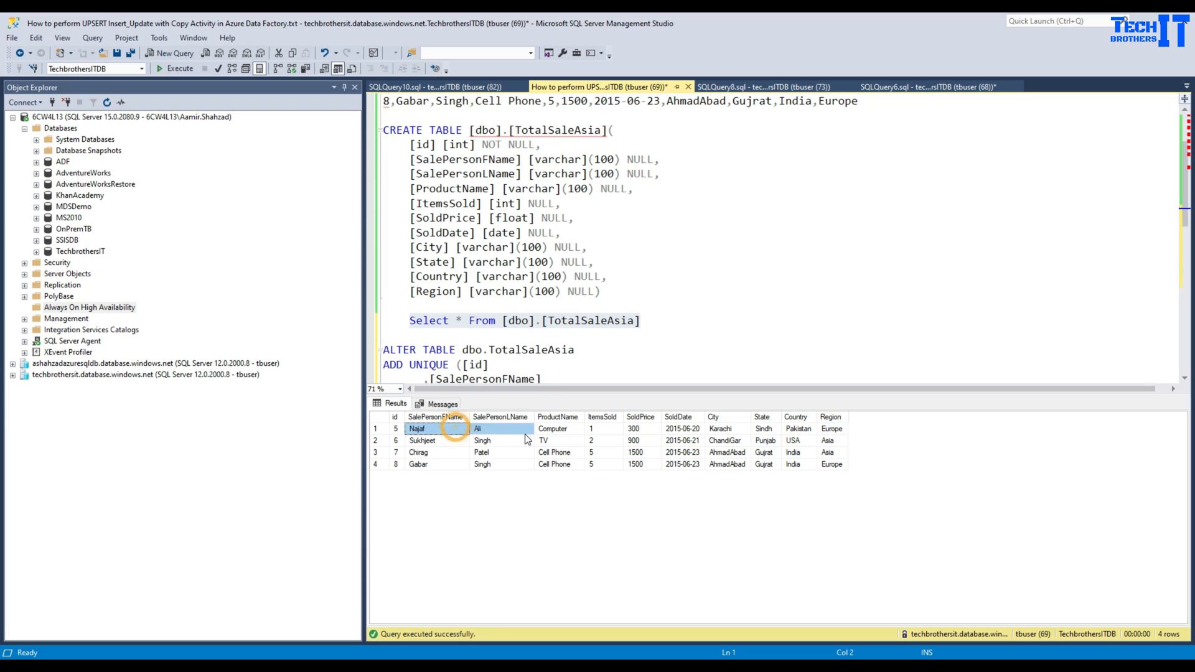
left_click(831, 428)
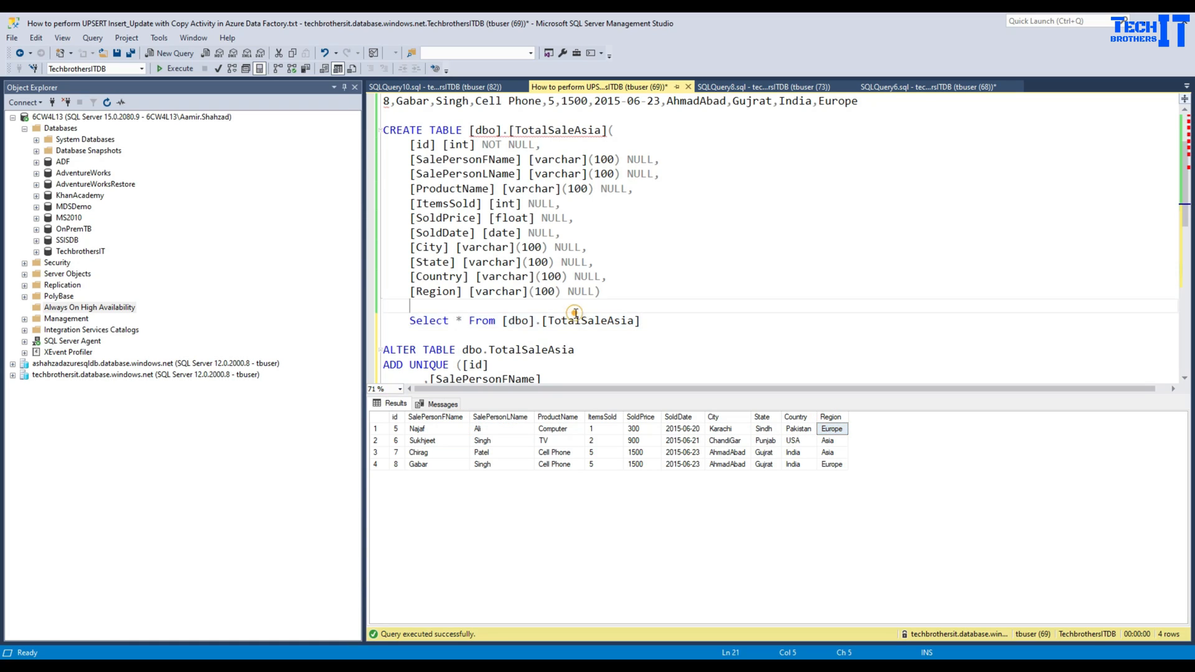
scroll("down", 3)
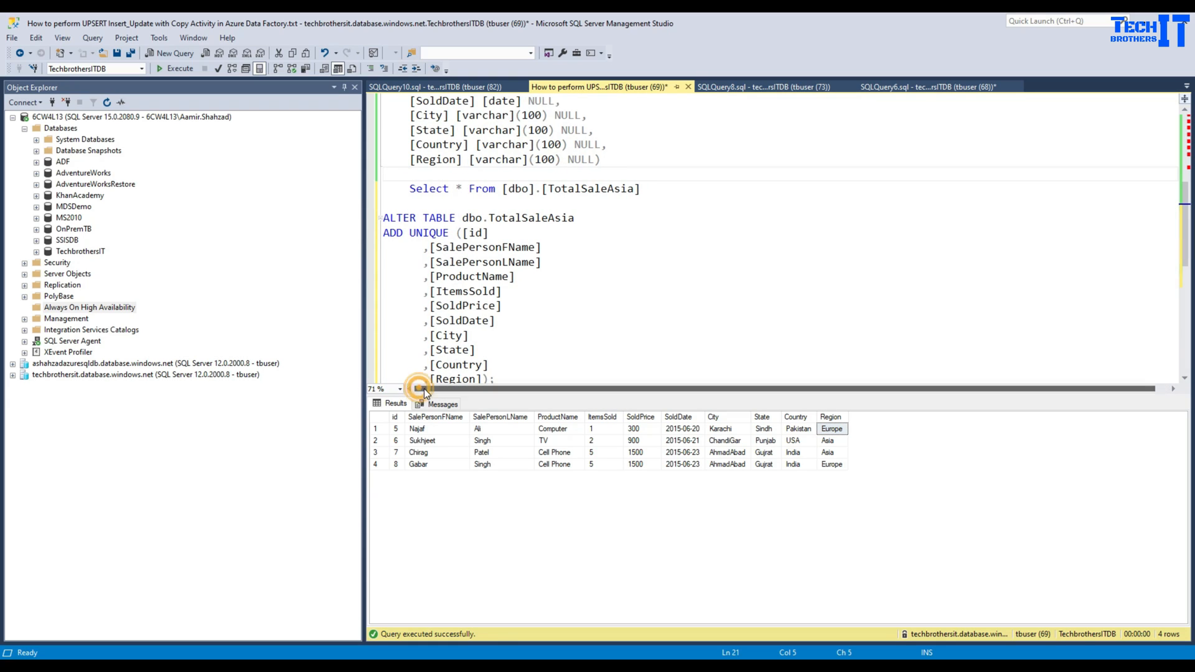
scroll("down", 3)
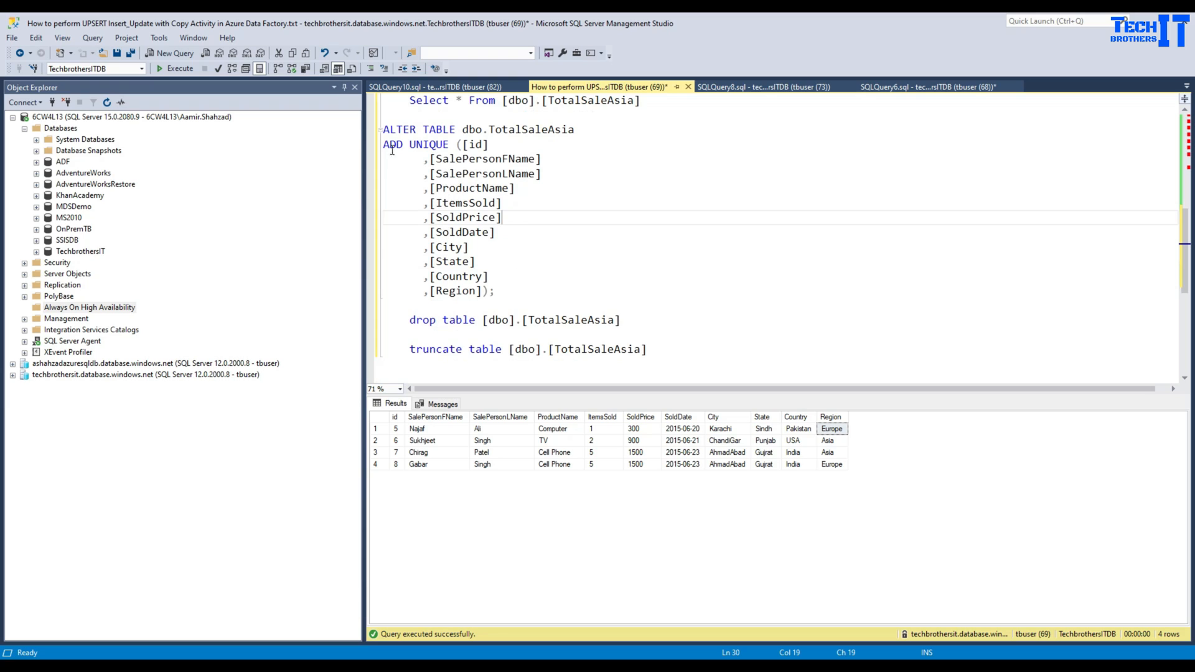
mouse_move(560, 299)
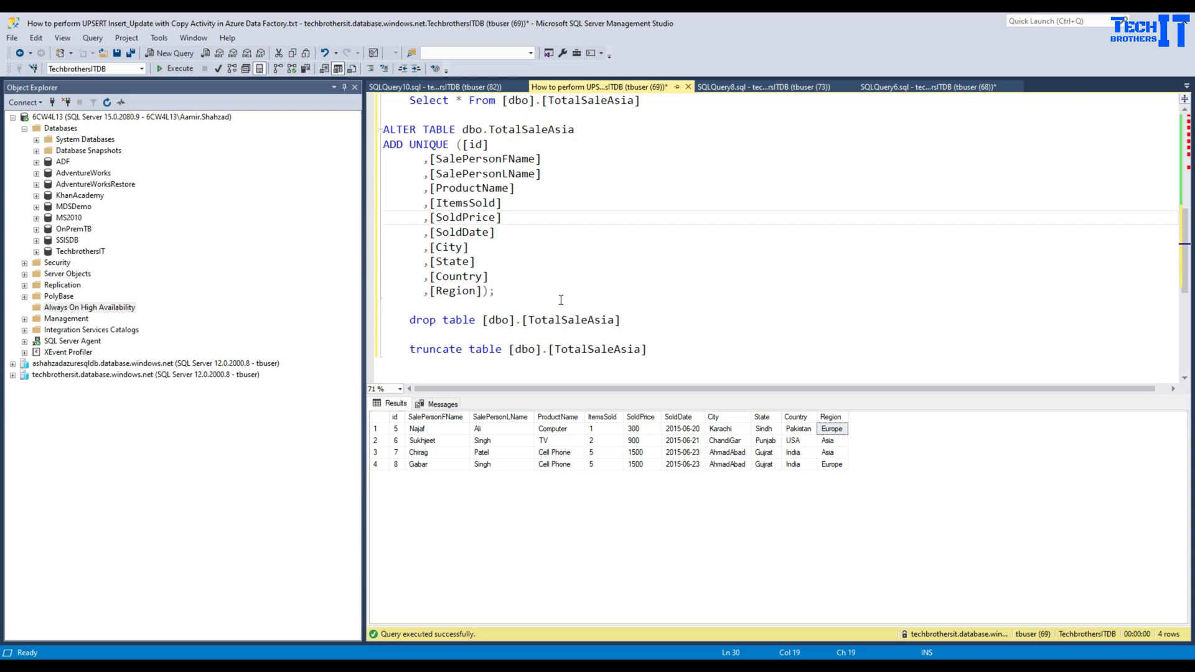
scroll("up", 3)
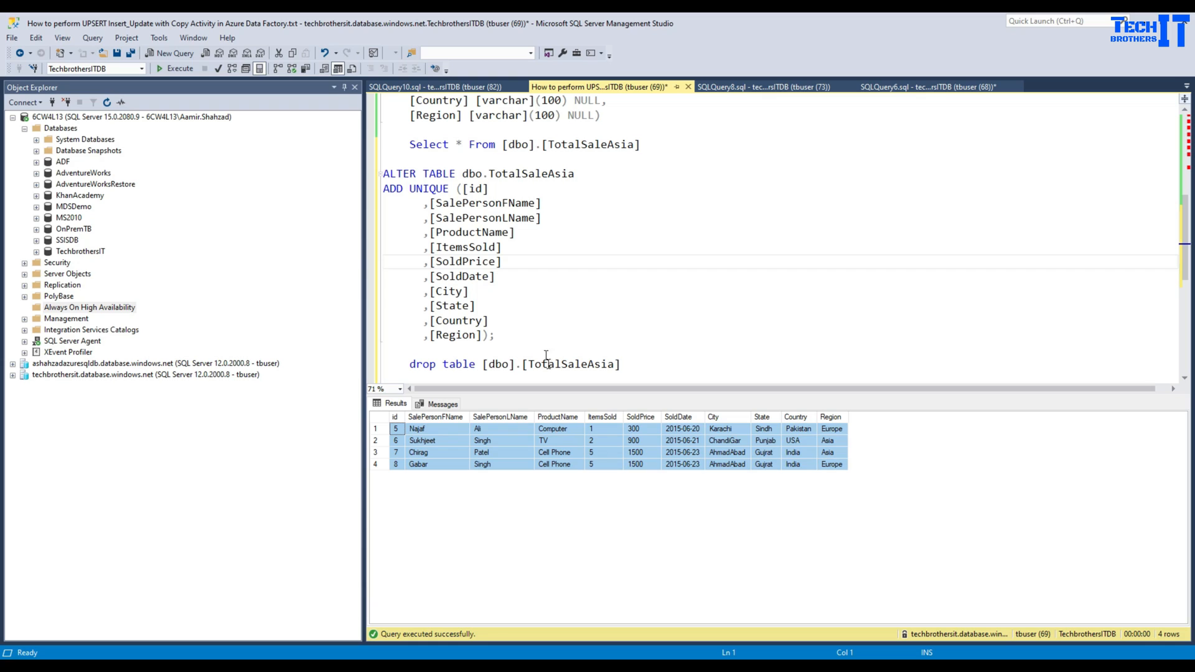
mouse_move(549, 398)
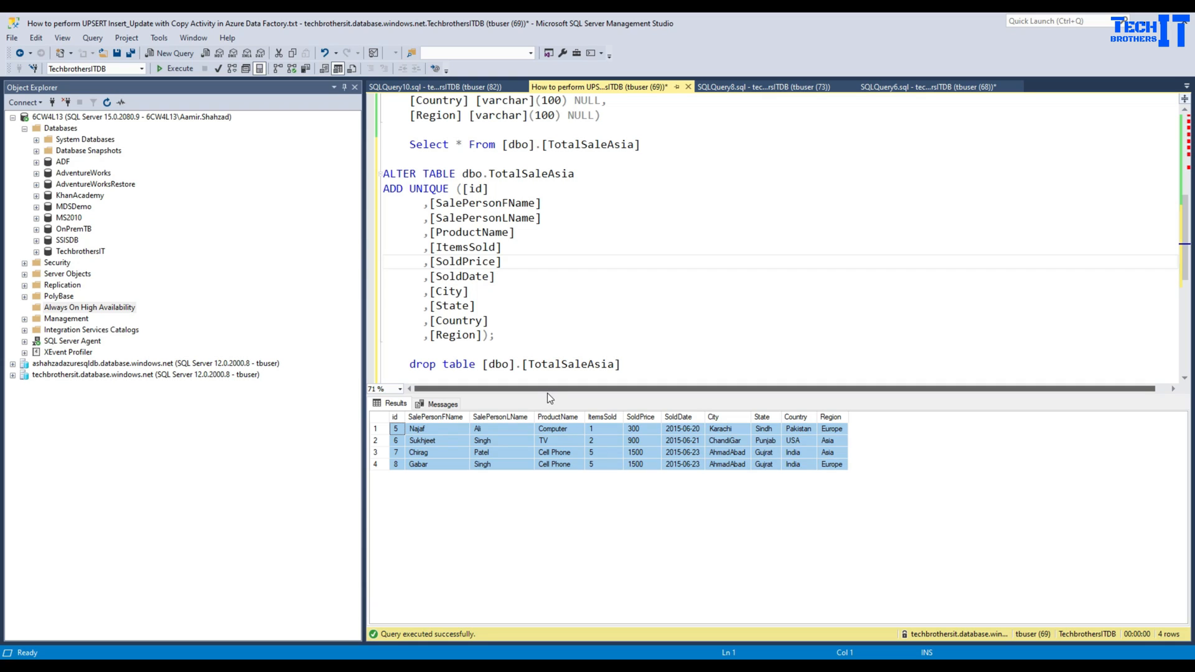